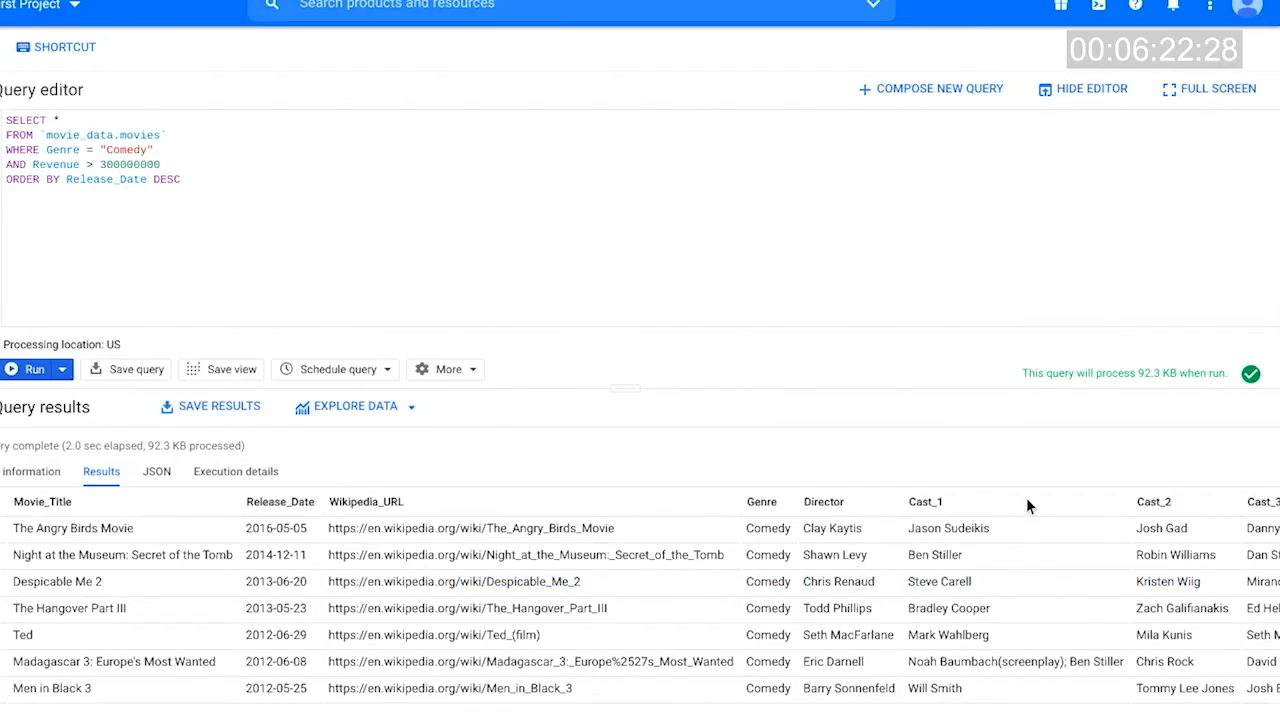
Step: Scroll across the BigQuery comedy query results before leaving for the spreadsheet
scroll("right", 3)
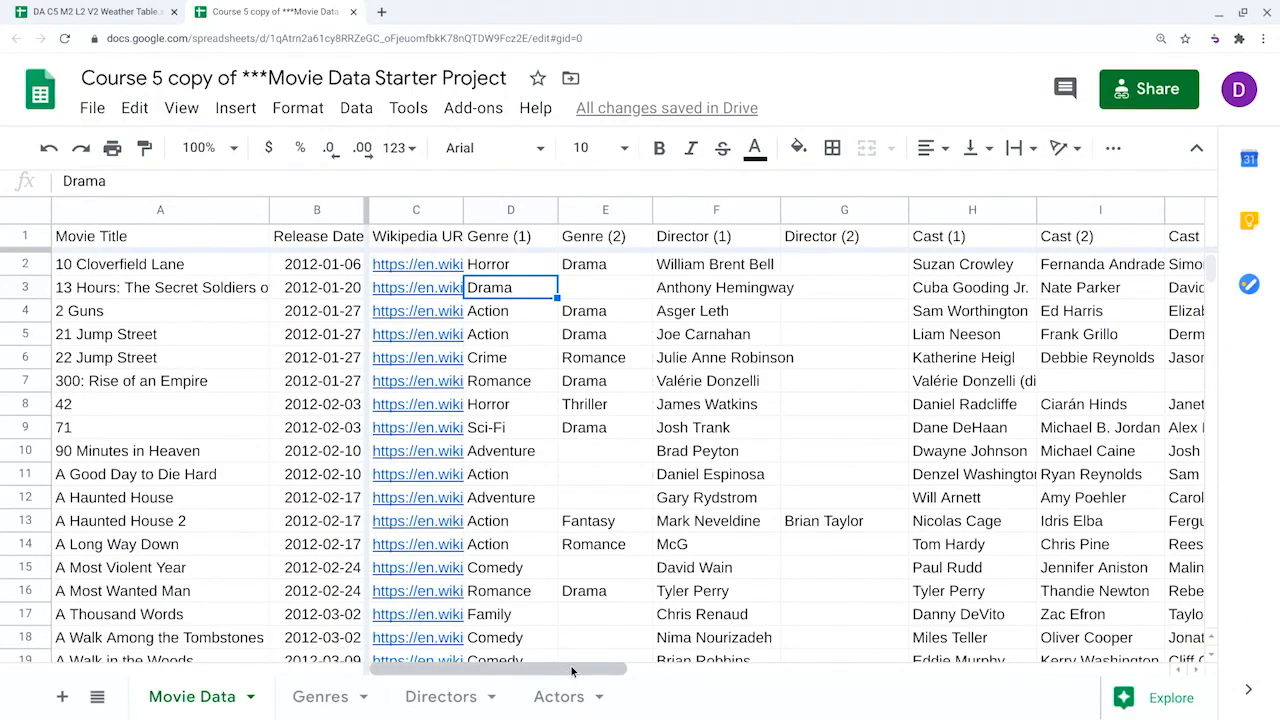
scroll("right", 3)
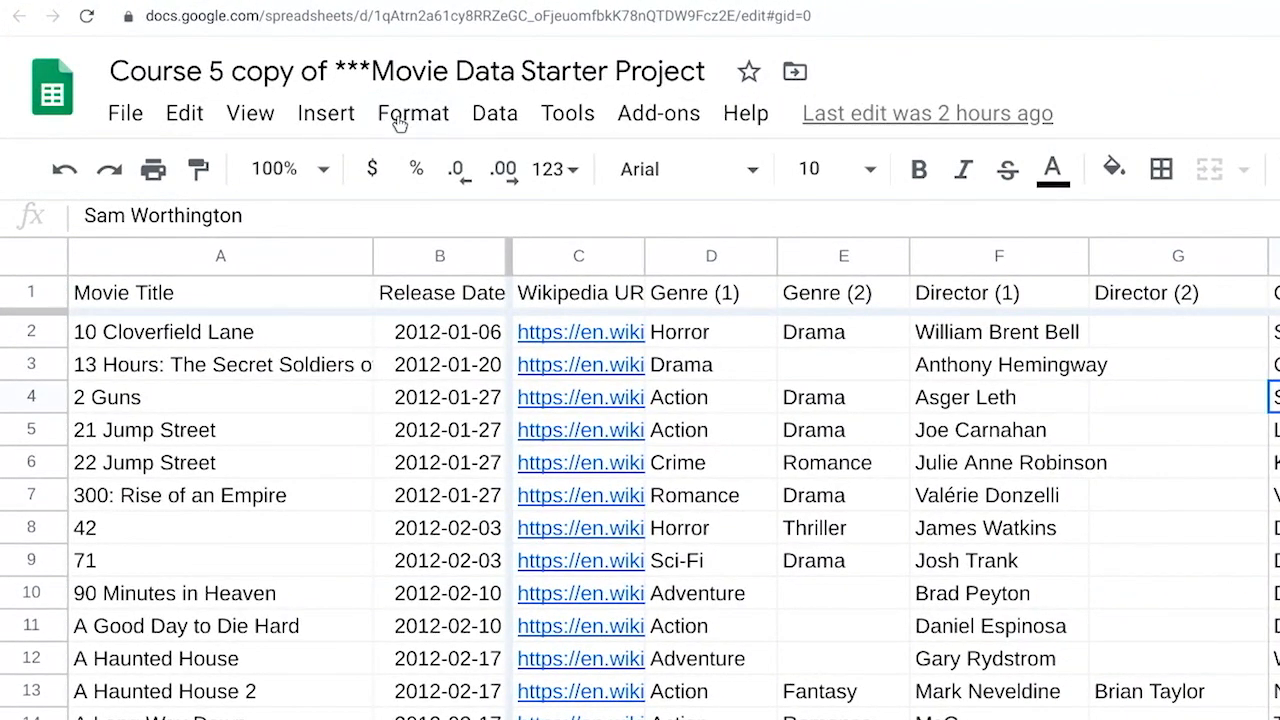
left_click(412, 112)
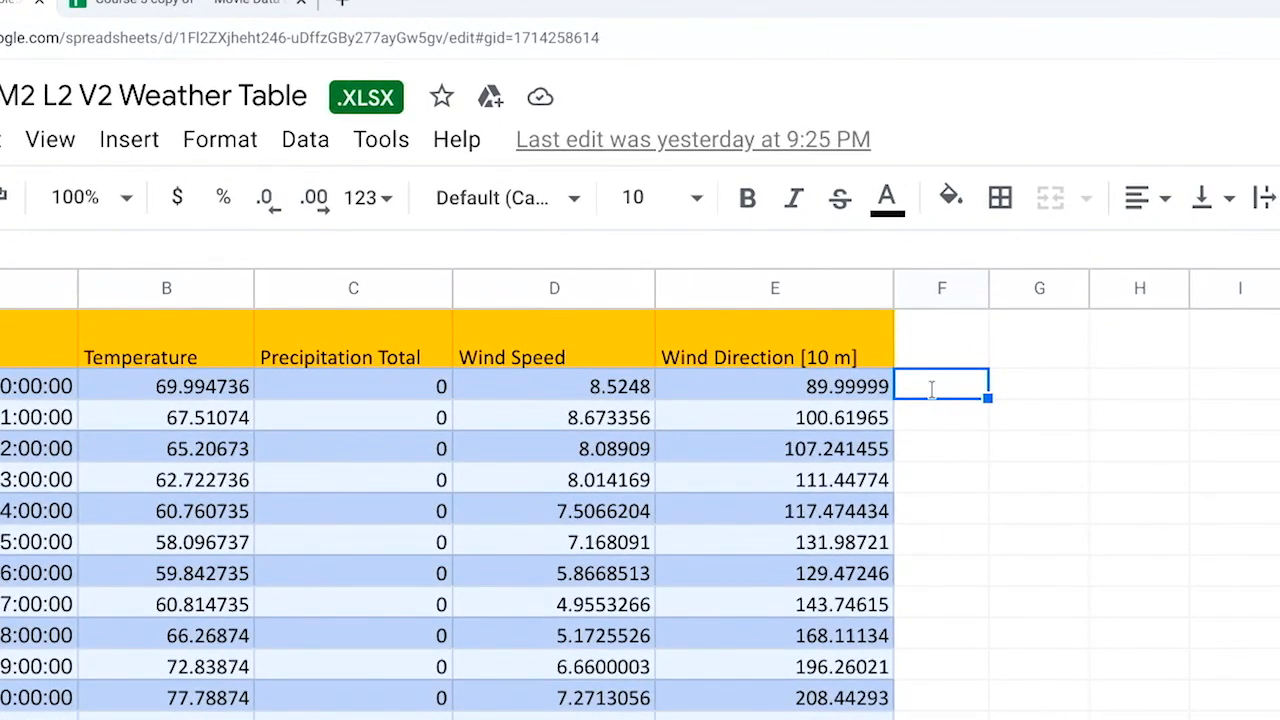
Step: Enter =CONVERT(B2,"F","C") in F2 to turn the Fahrenheit reading into Celsius
type("=CON")
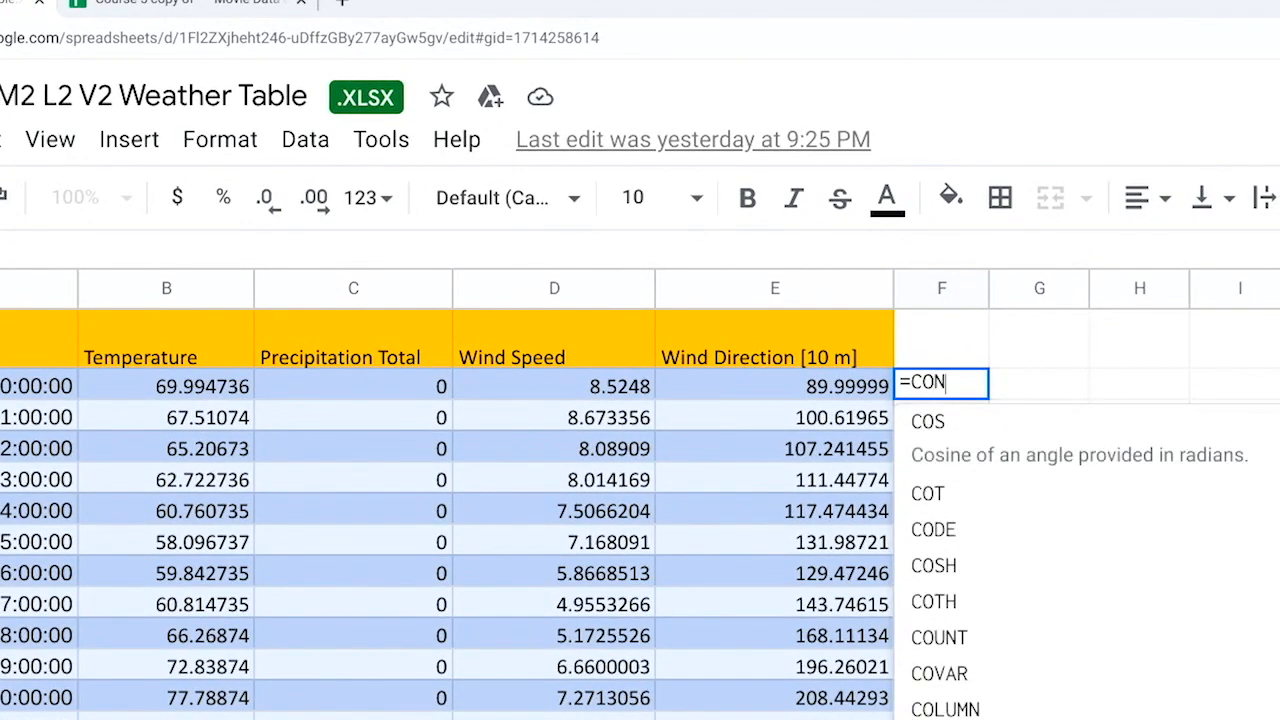
type("VERT")
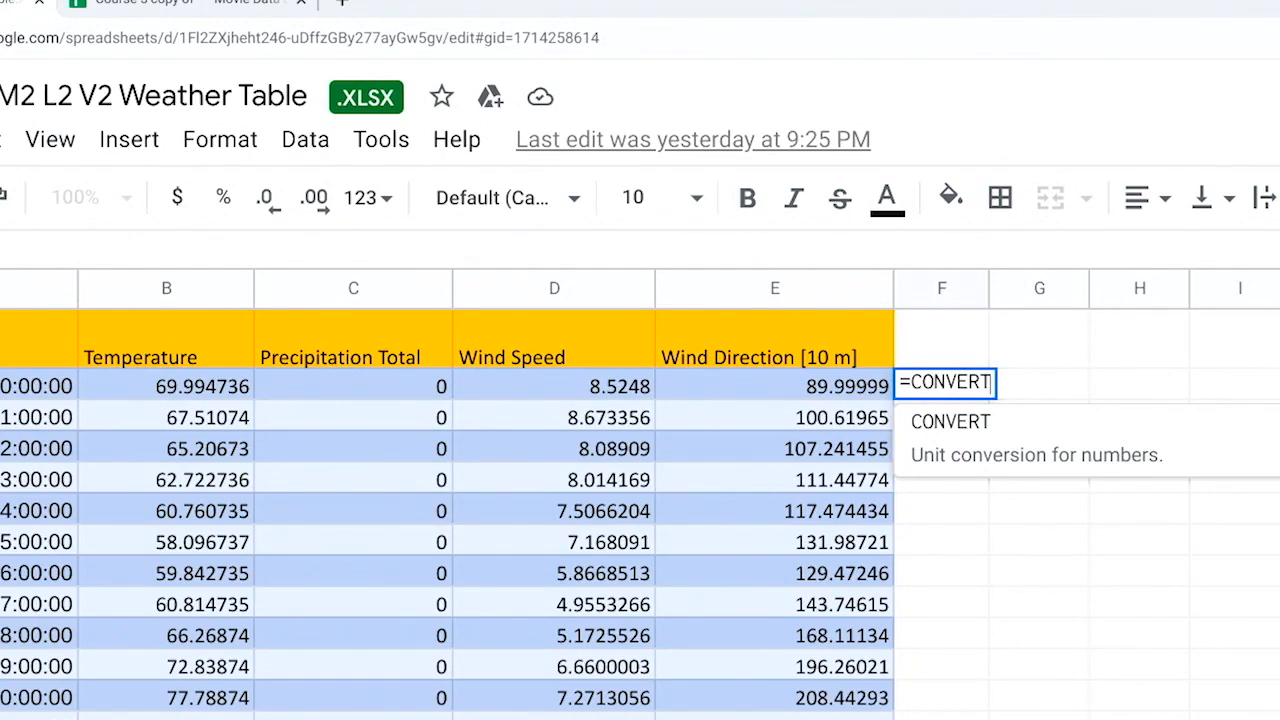
type("(B2, \"F\"")
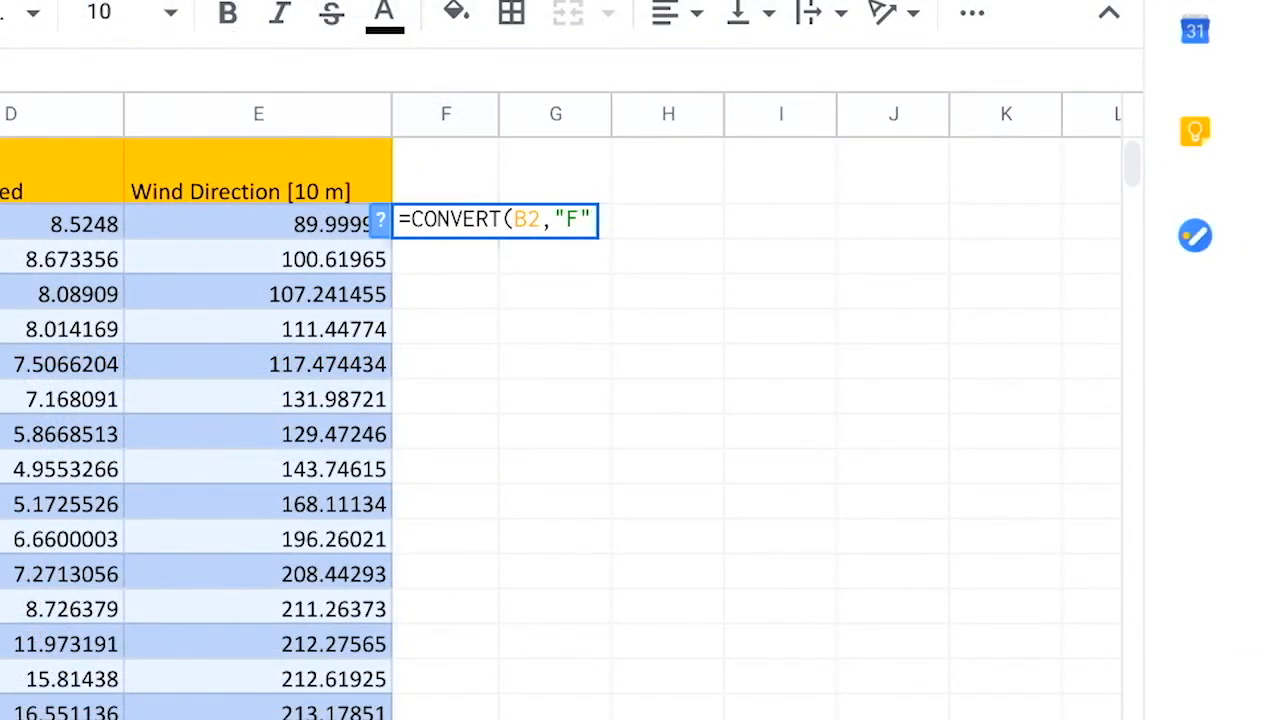
type(",\"C\"")
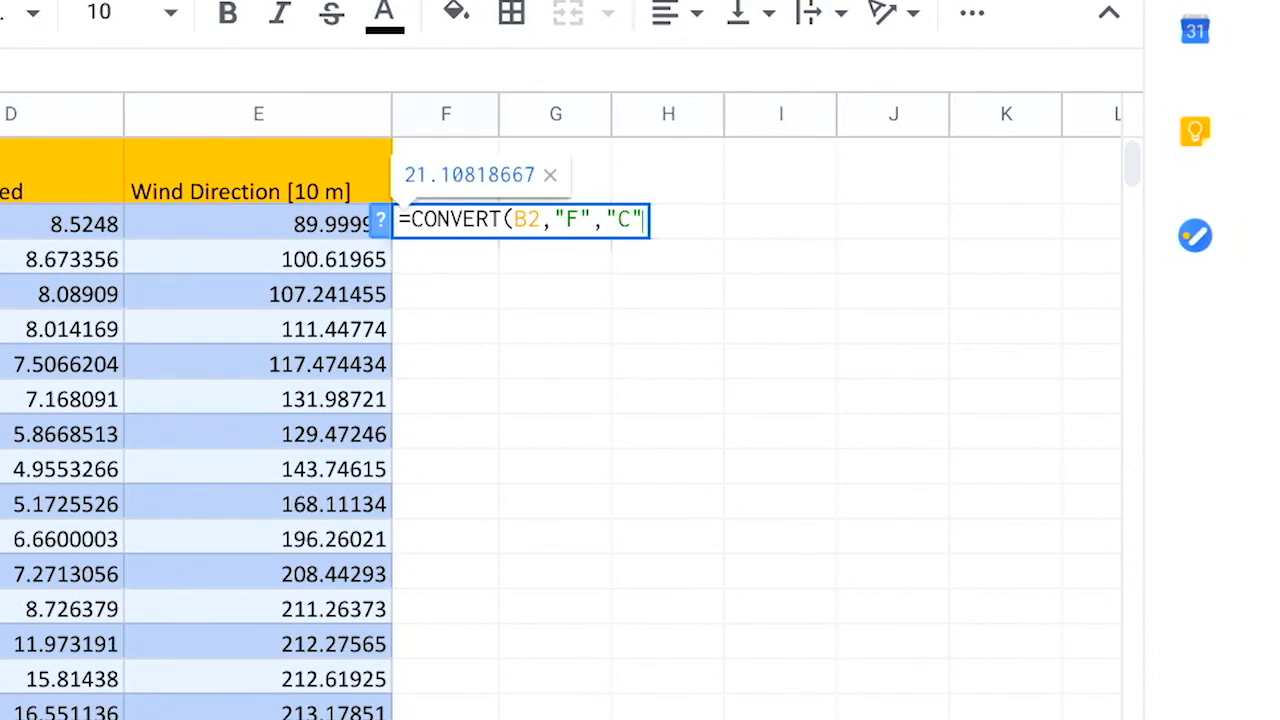
type(")")
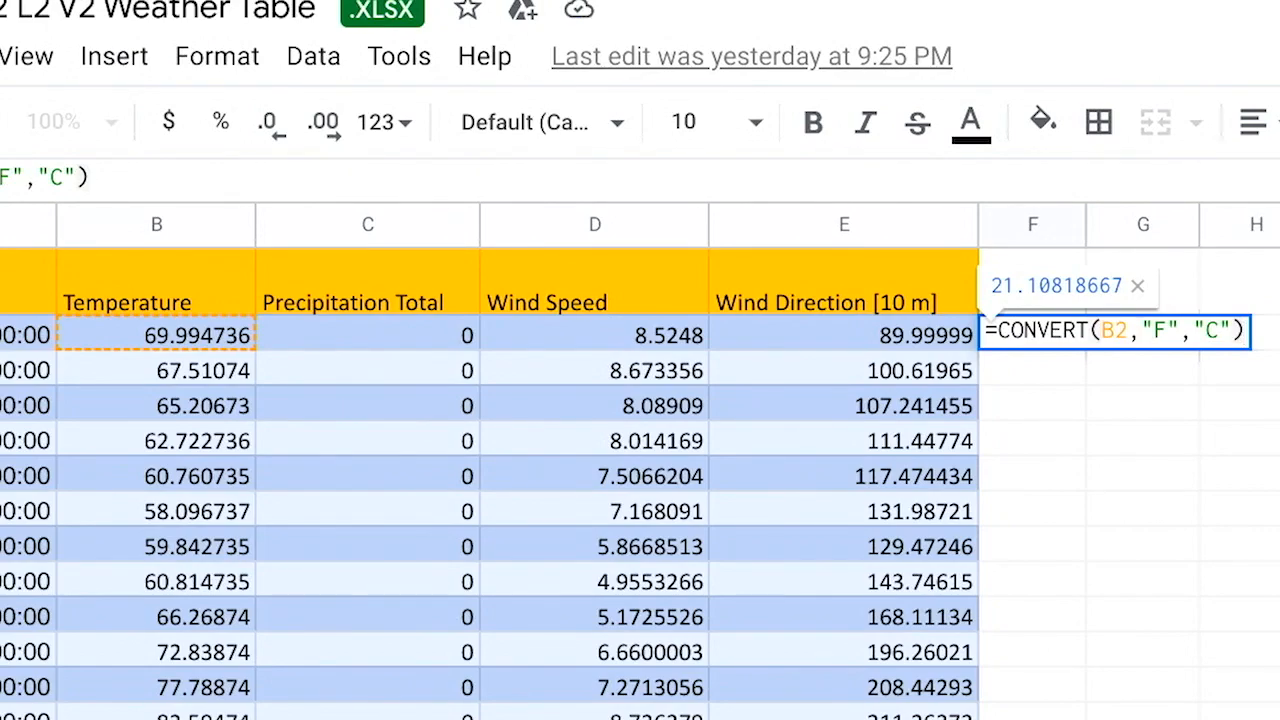
key("Enter")
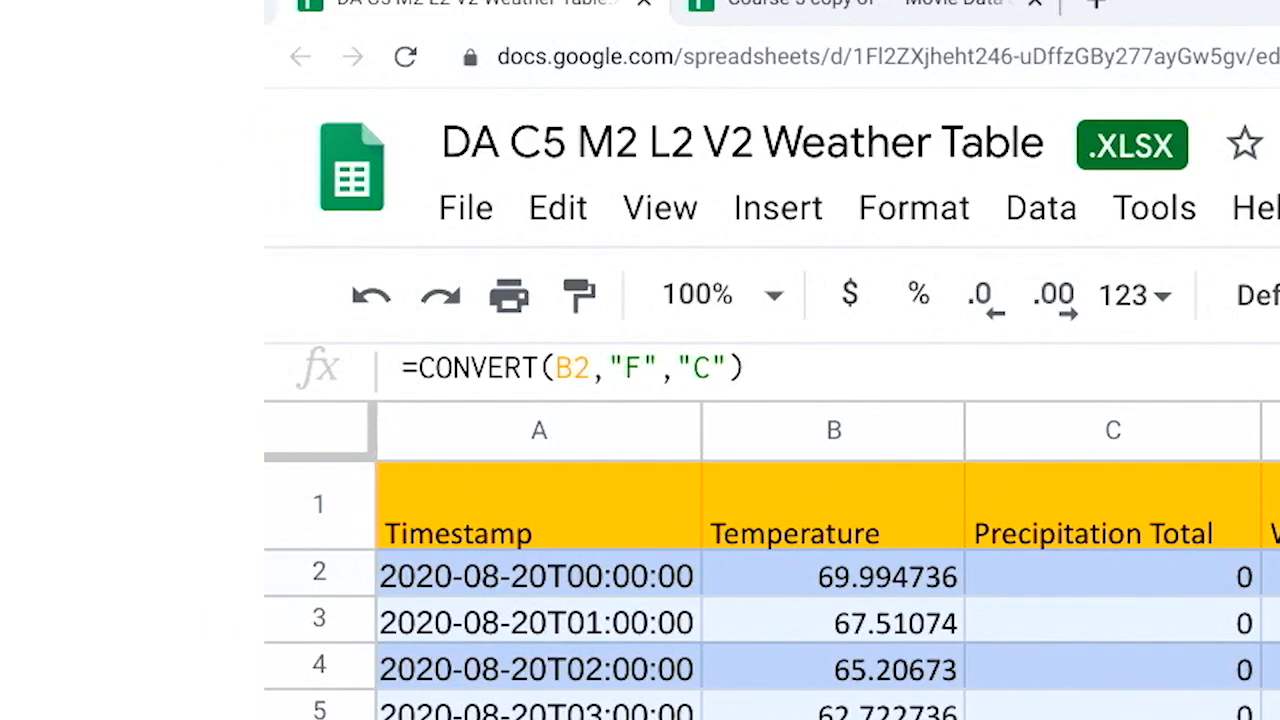
Step: Paste column F back onto itself as values only, removing the CONVERT formulas
scroll("down", 3)
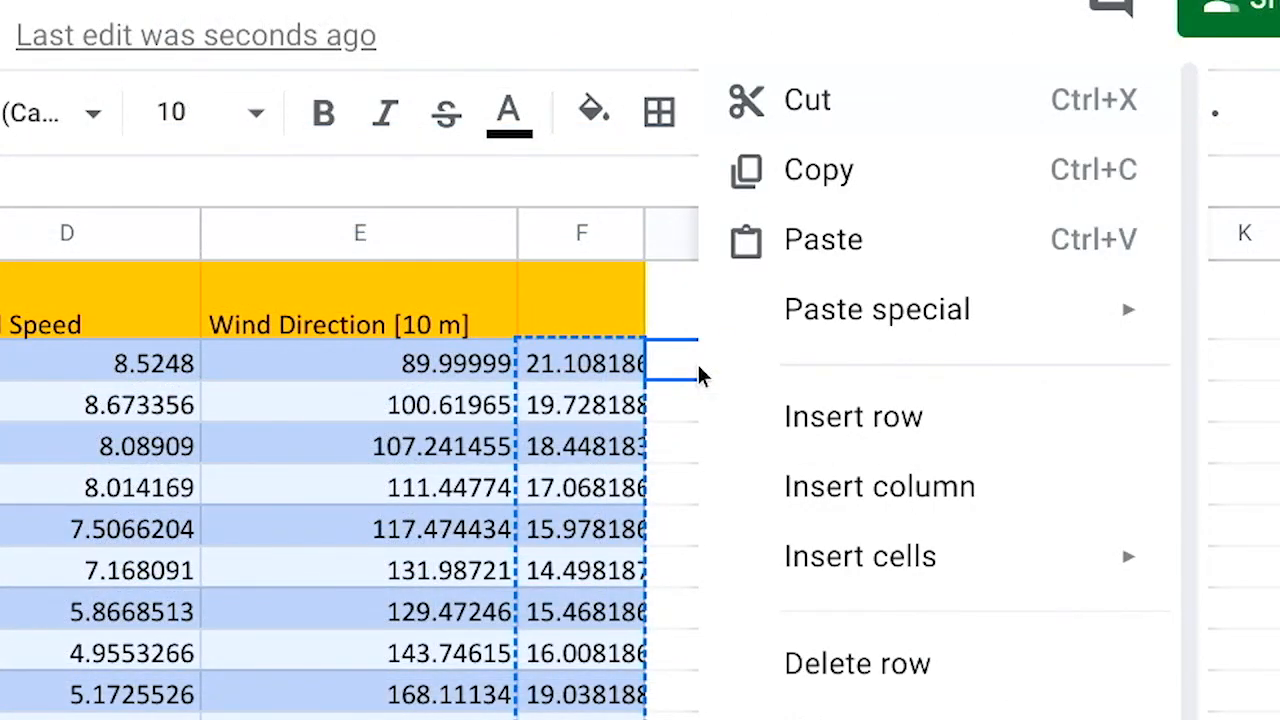
left_click(876, 308)
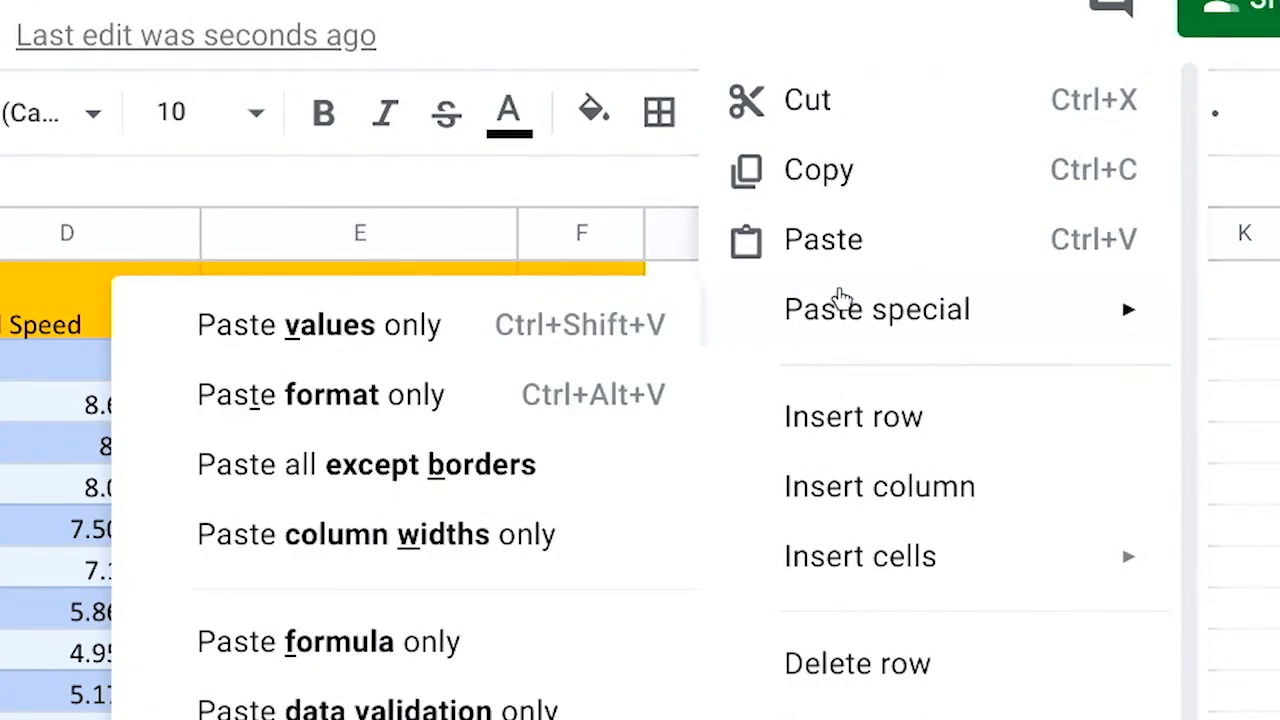
mouse_move(488, 324)
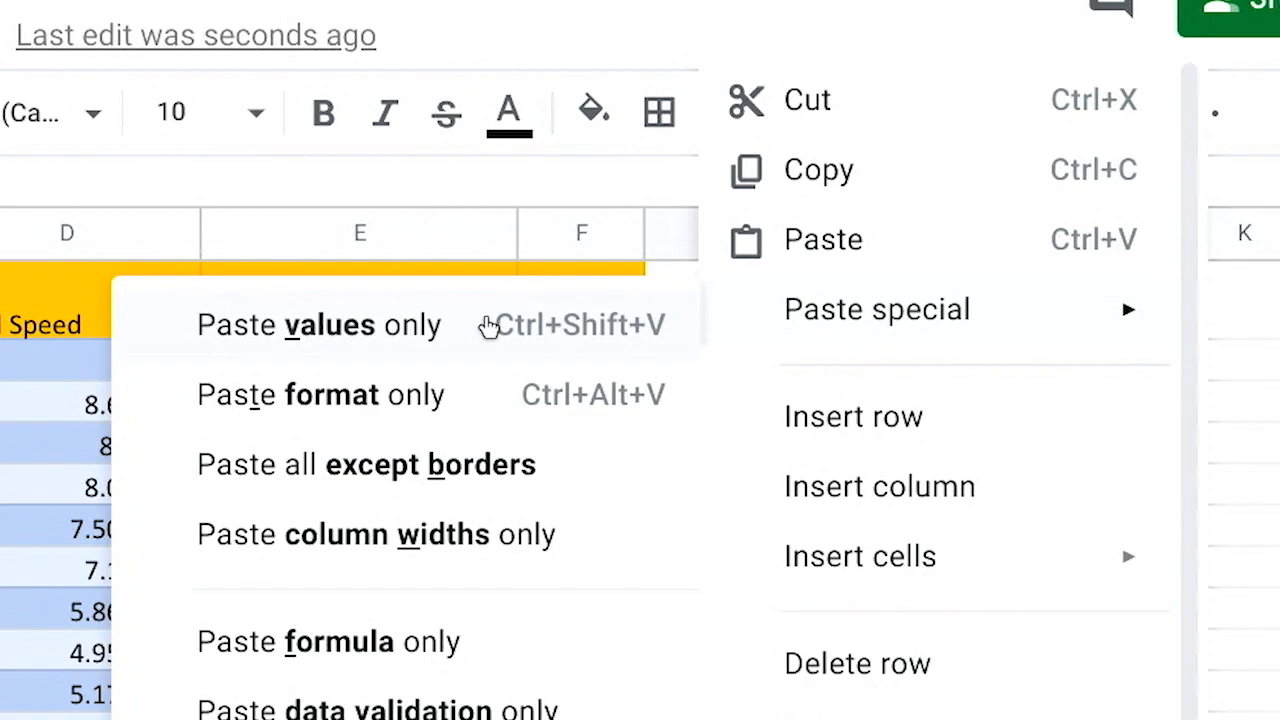
left_click(318, 324)
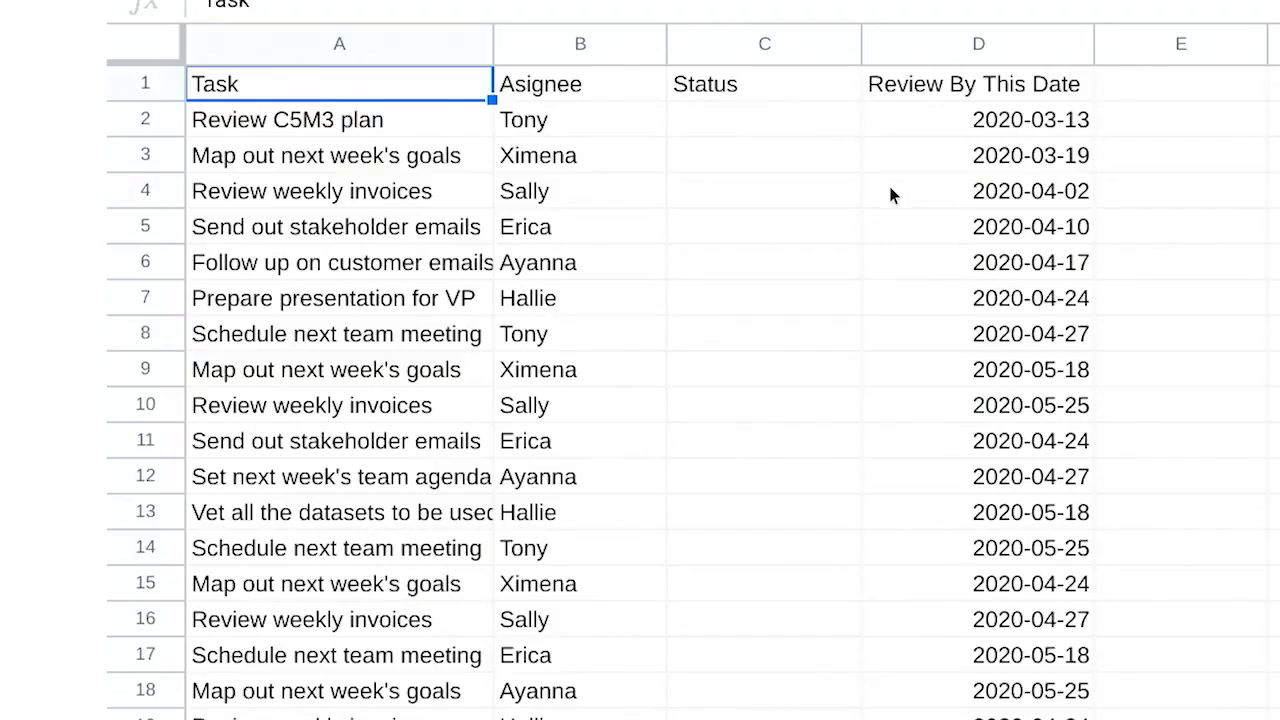
Step: Add a list validation on column C with items Not Yet Started, In Progress, Ready
left_click(764, 44)
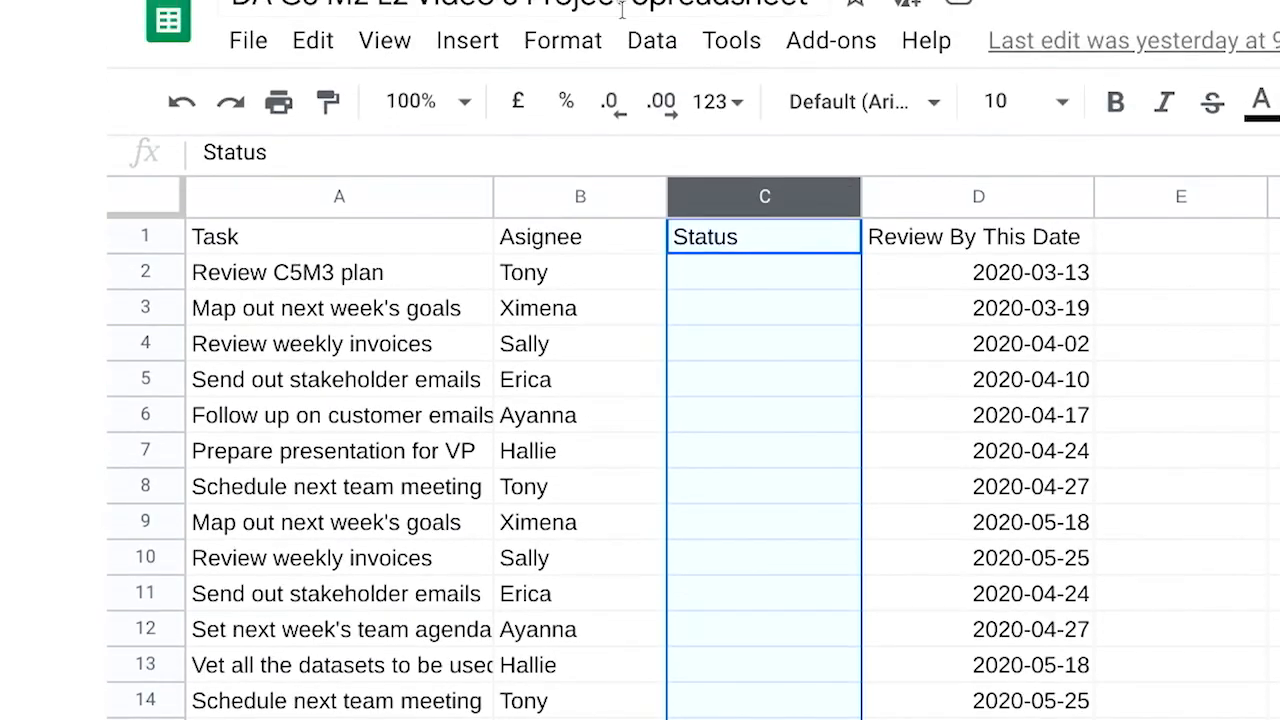
left_click(652, 40)
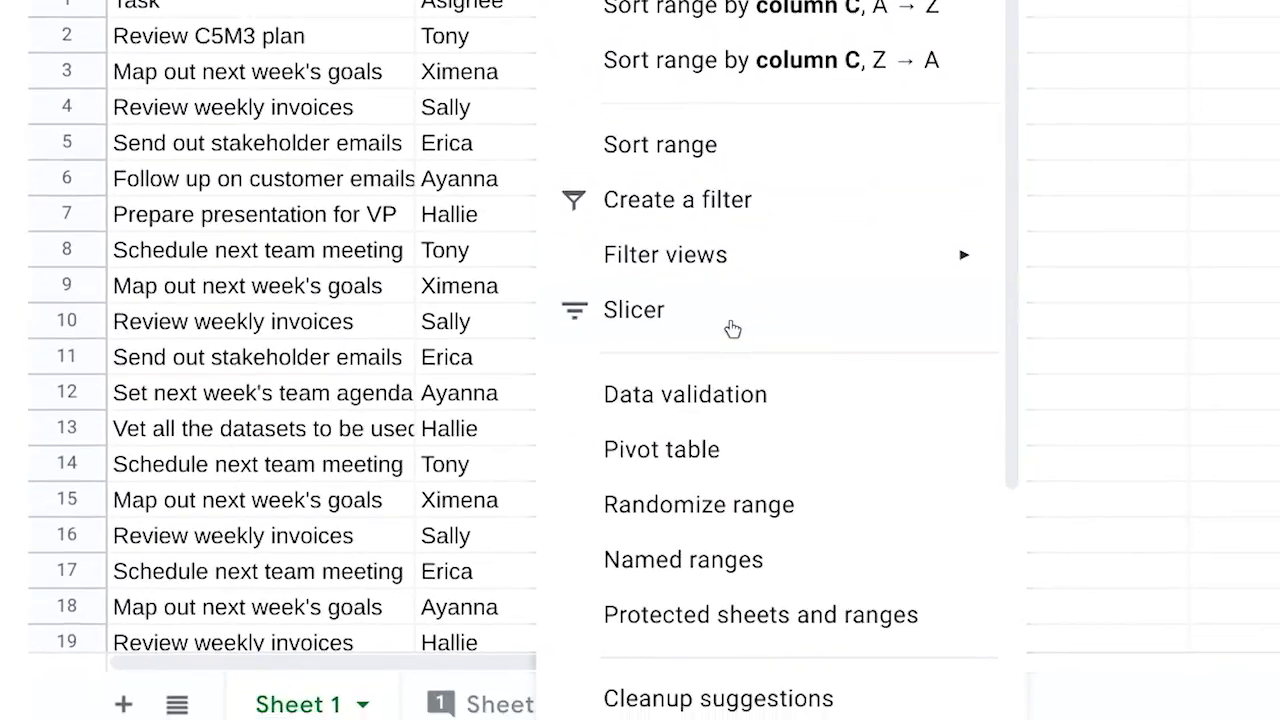
left_click(684, 394)
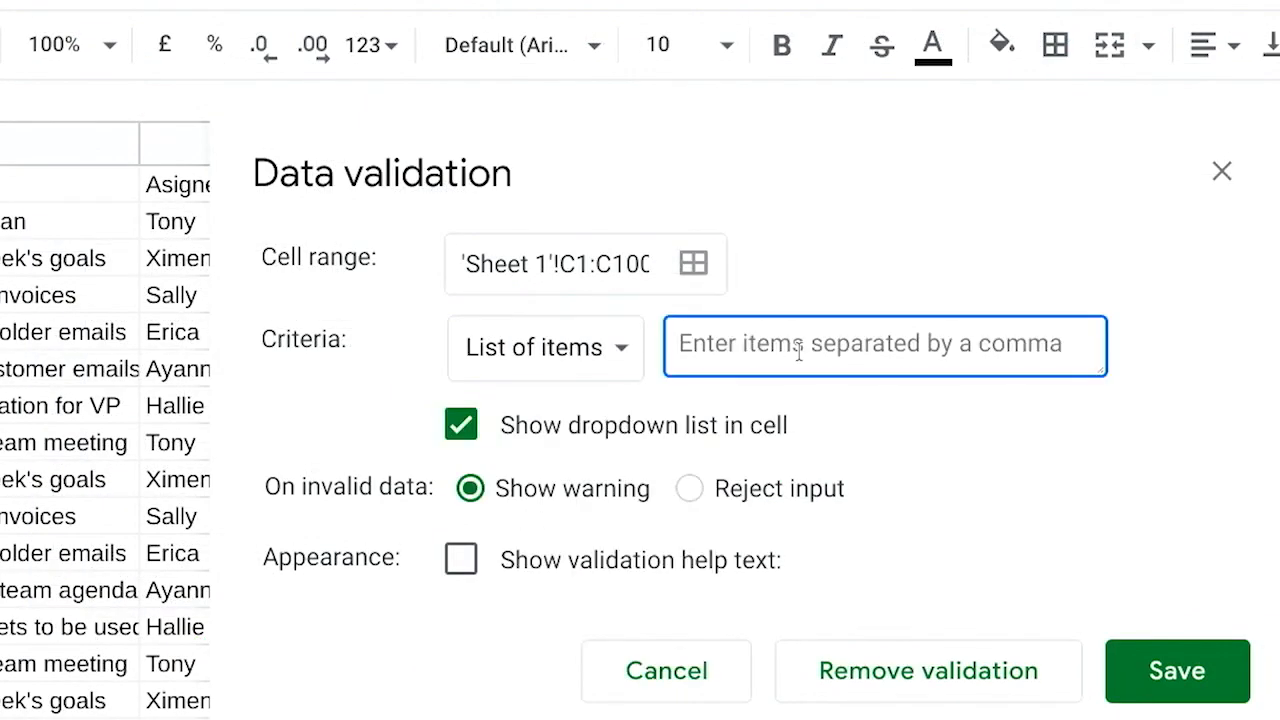
type("Not Yet Started, In")
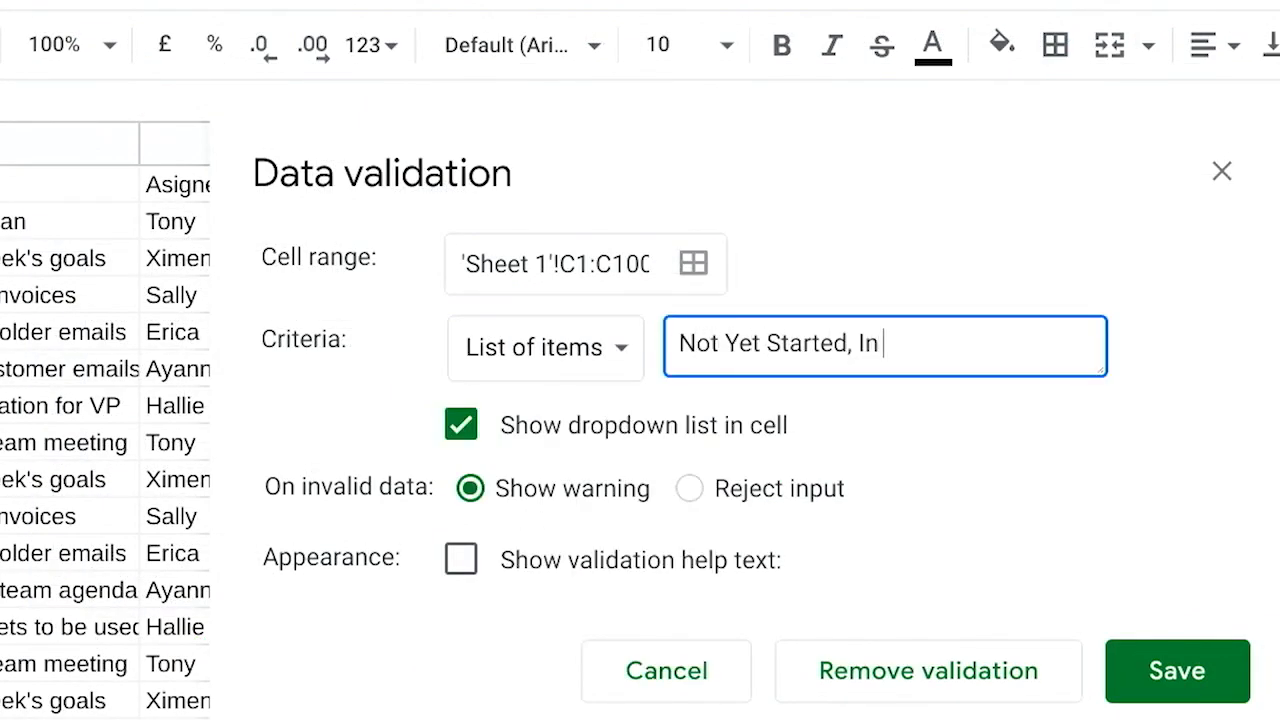
type("Progress, Ready")
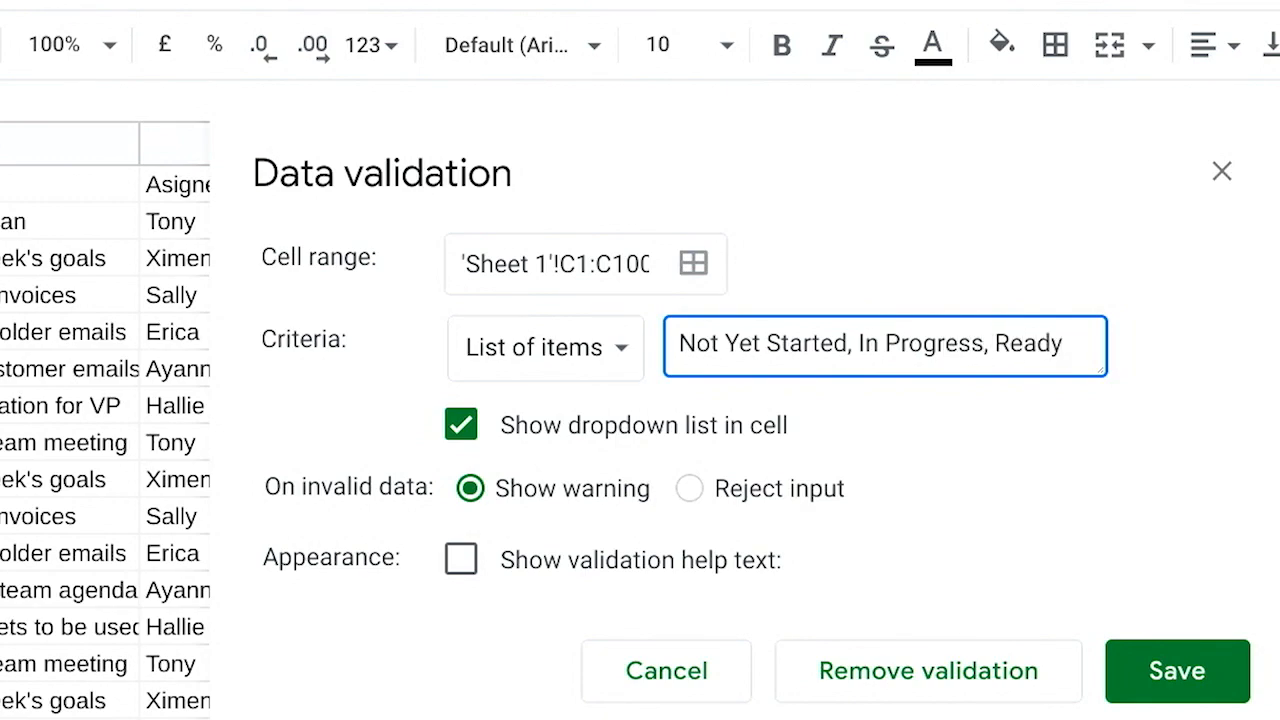
Step: Save the Status rule, then make column E a checkbox with custom values Approved / Not Approved
left_click(1172, 670)
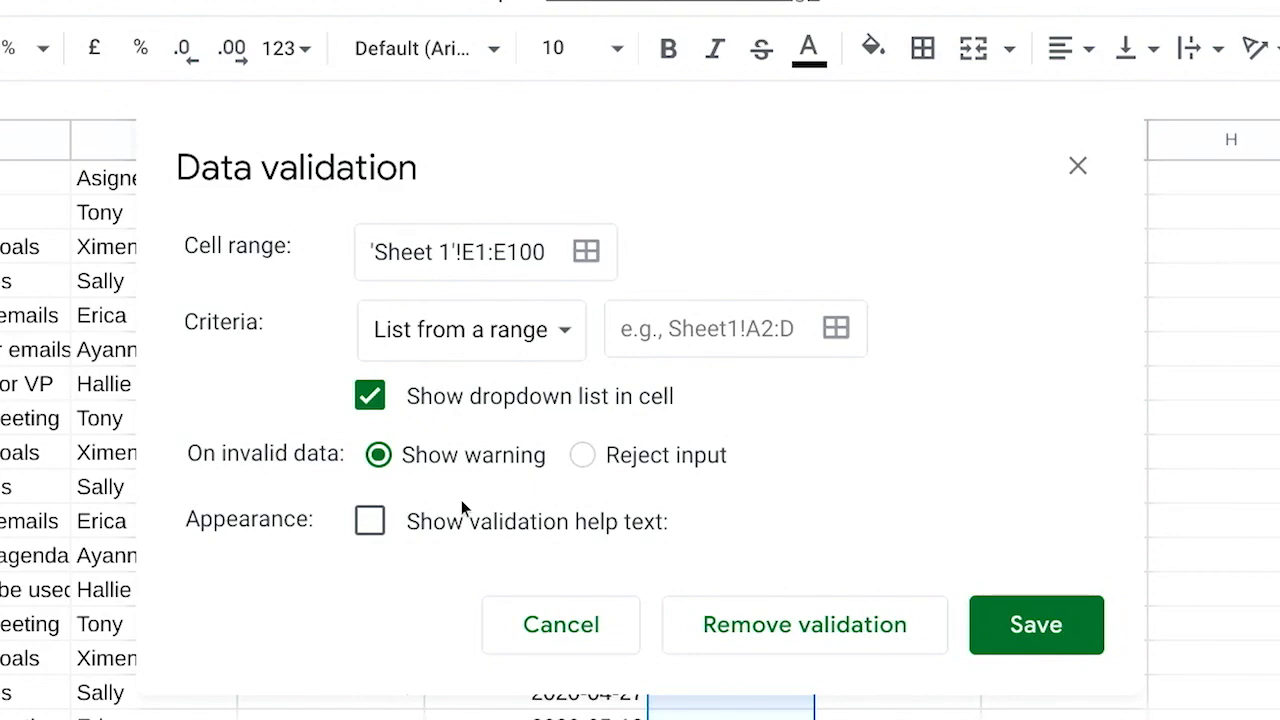
left_click(470, 328)
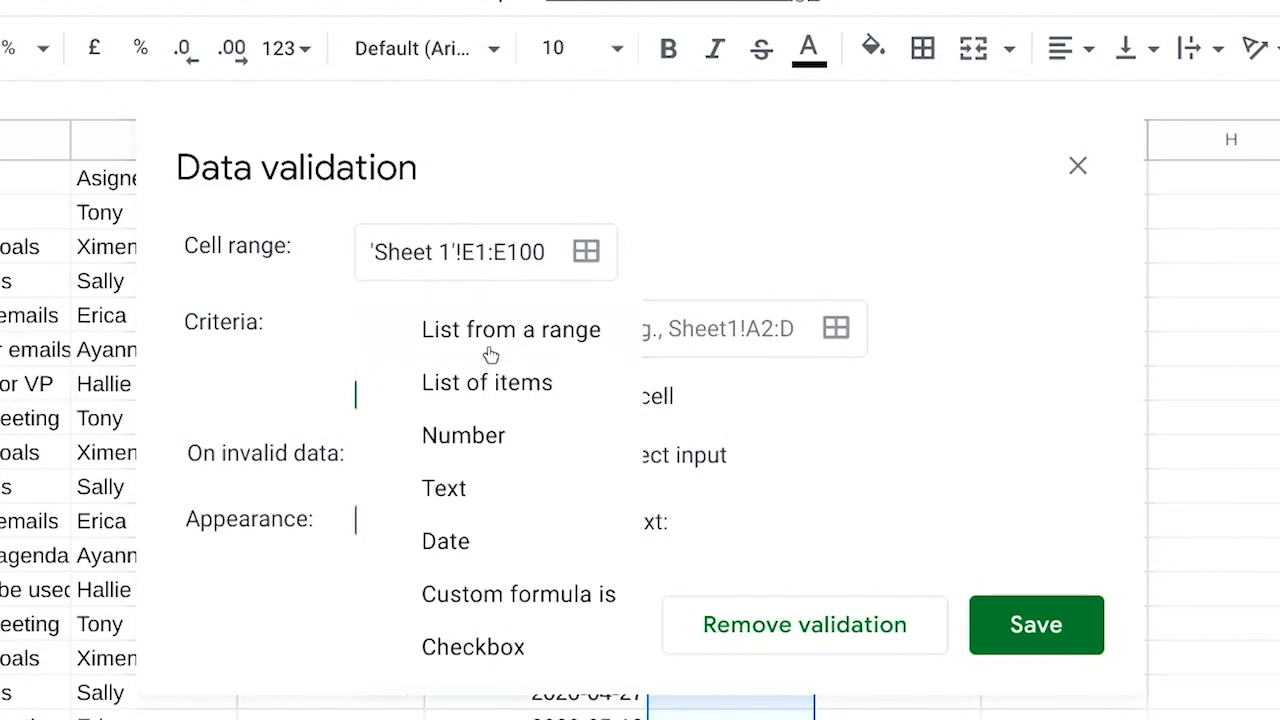
left_click(472, 648)
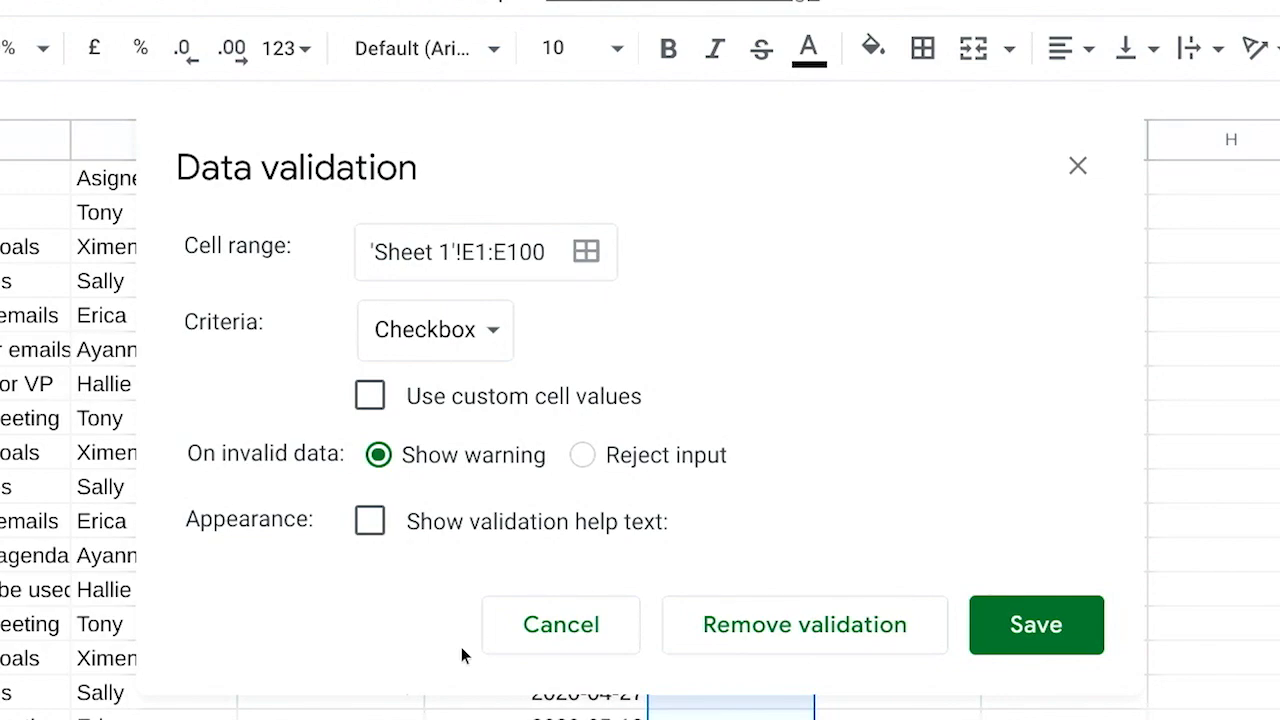
left_click(368, 396)
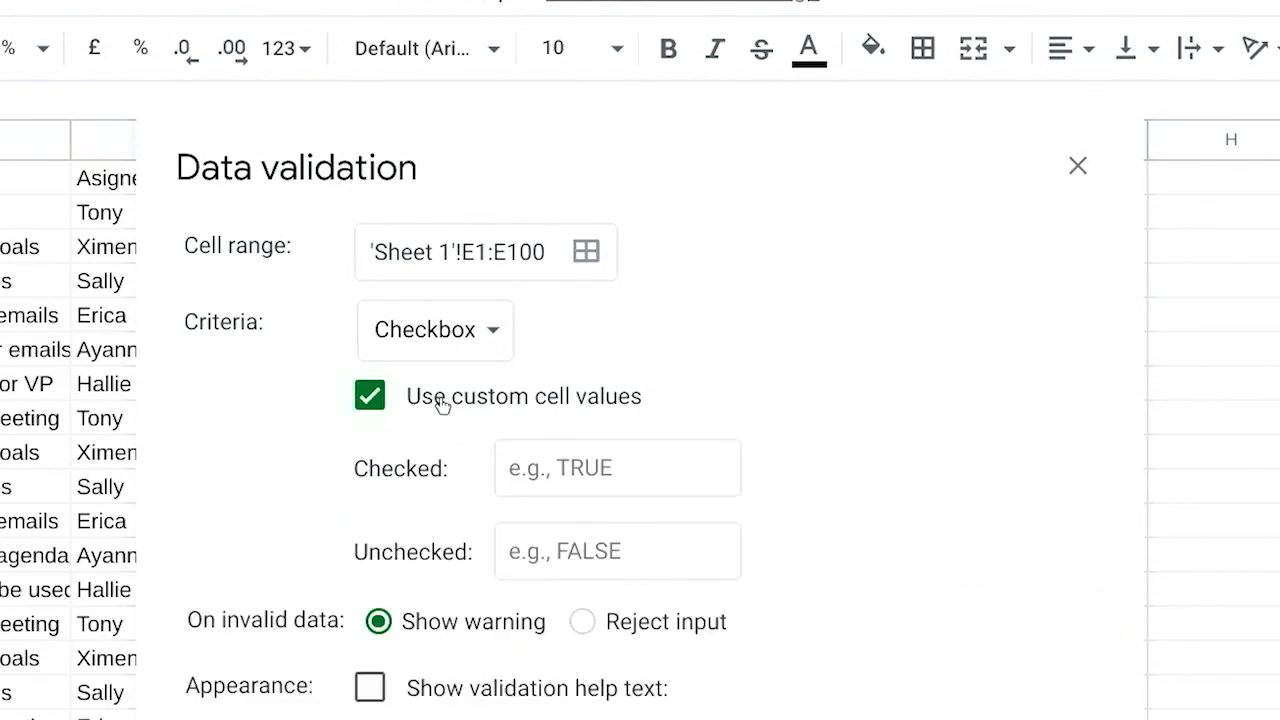
type("Approved")
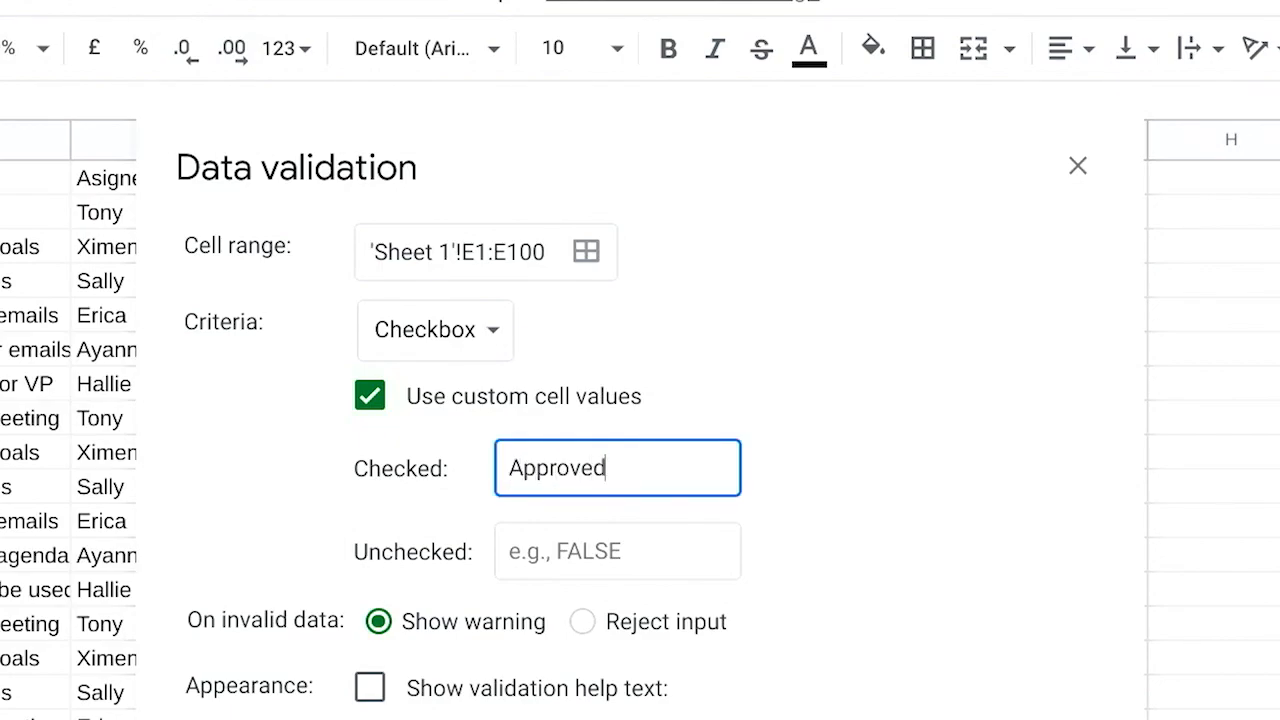
type("Not Approved")
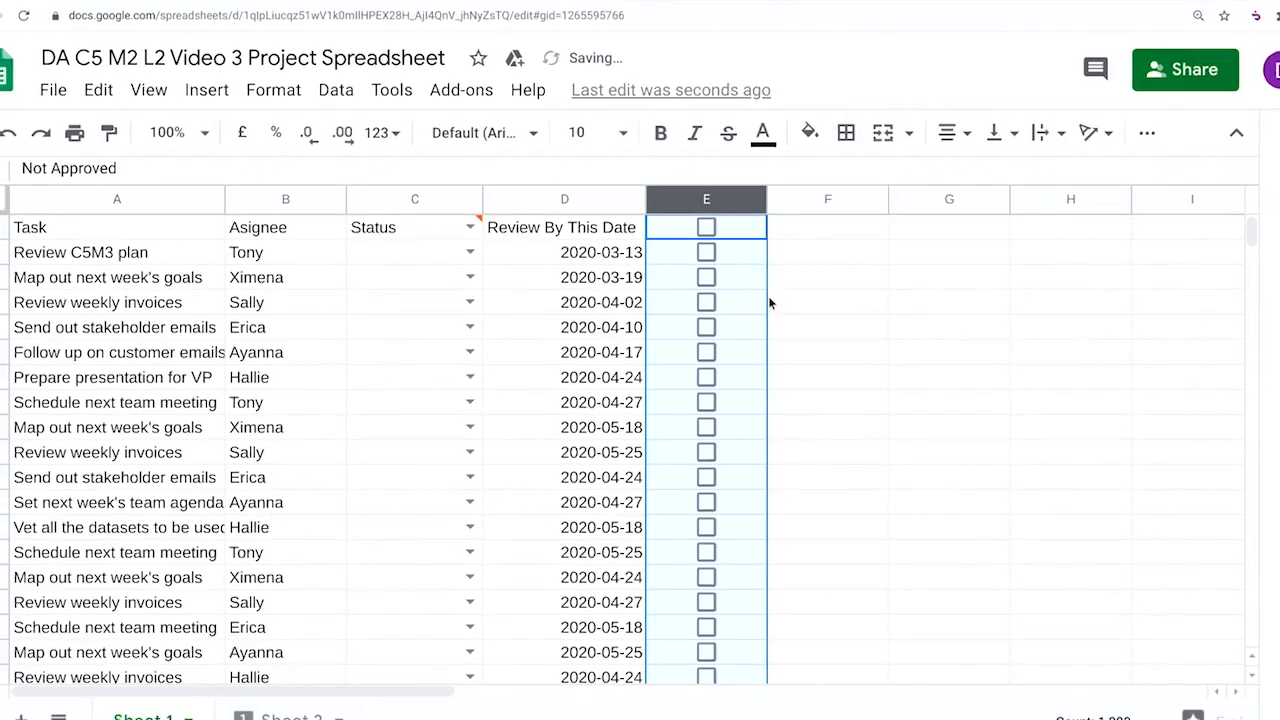
Step: Tick the first Review checkbox to test it and set the rule to reject invalid input
left_click(700, 264)
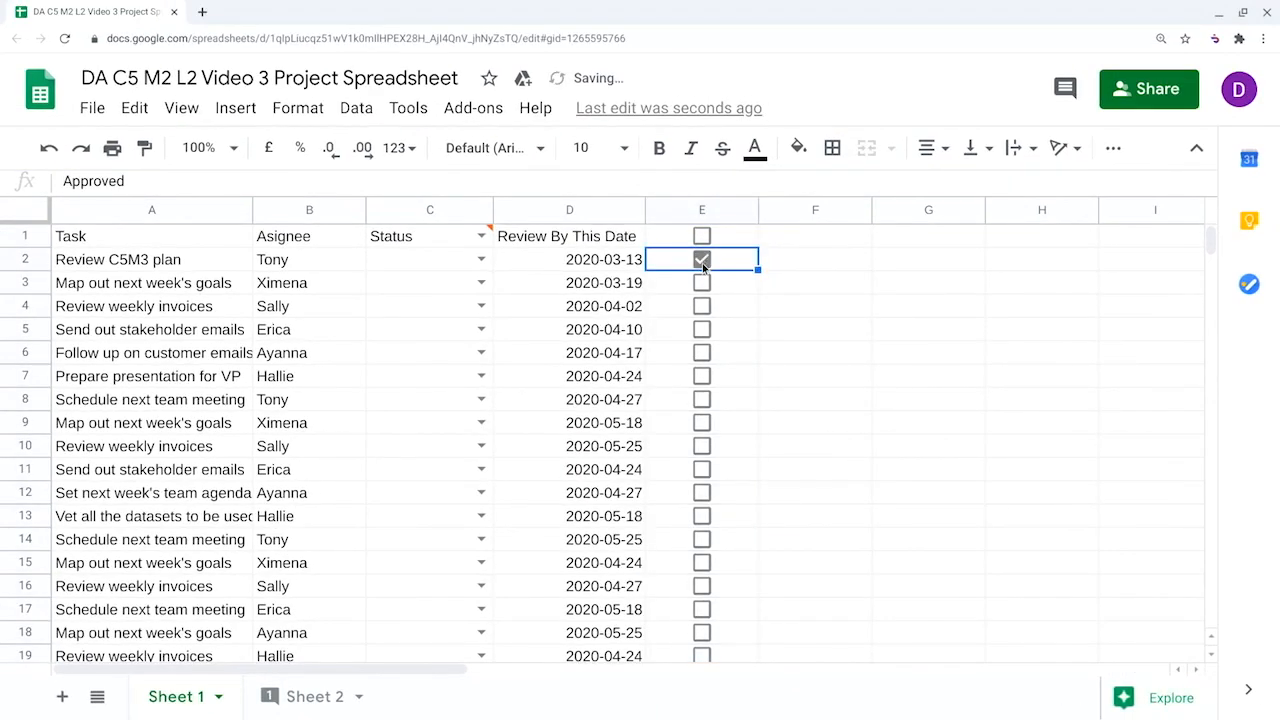
left_click(700, 260)
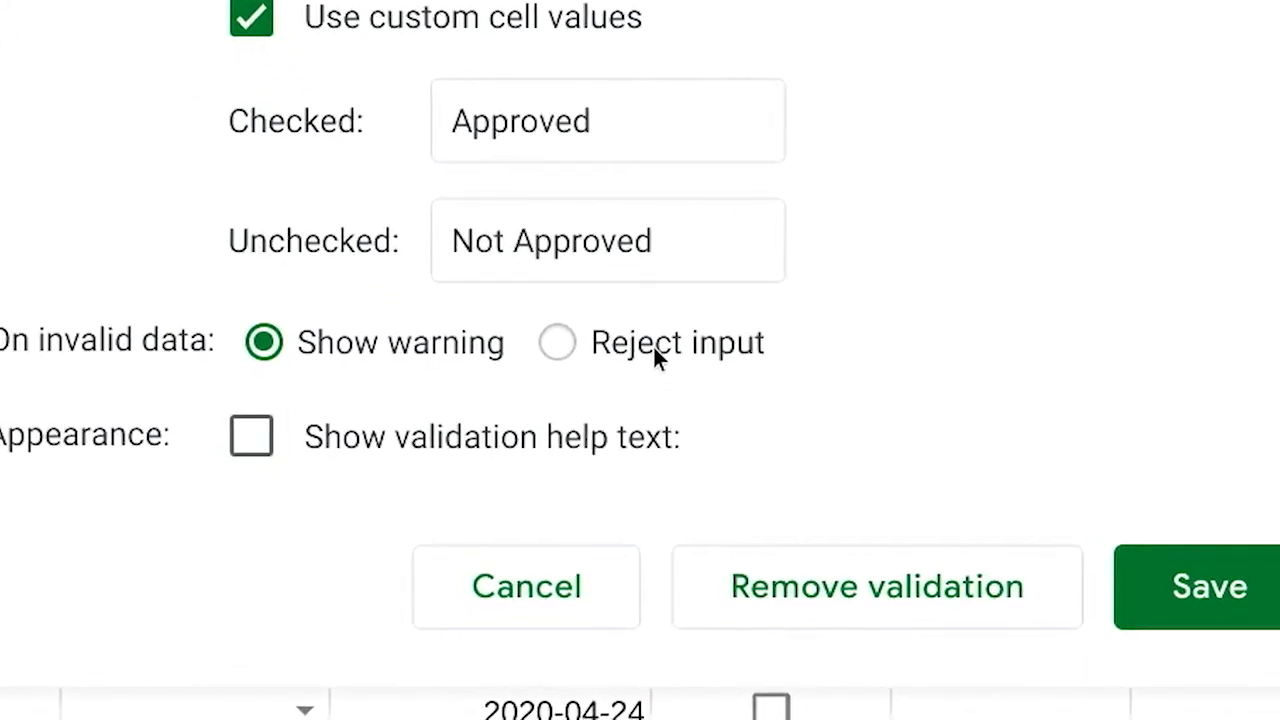
left_click(556, 342)
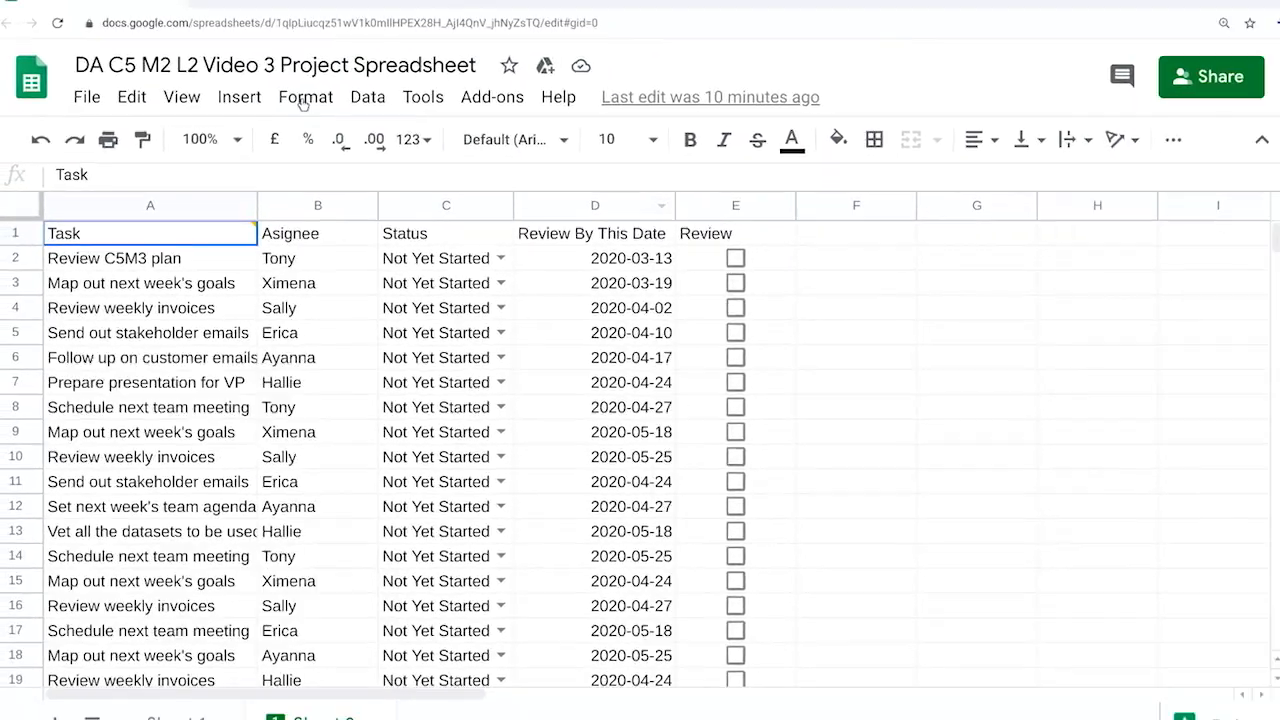
Step: Start a conditional formatting rule applied to the whole of column C
left_click(304, 96)
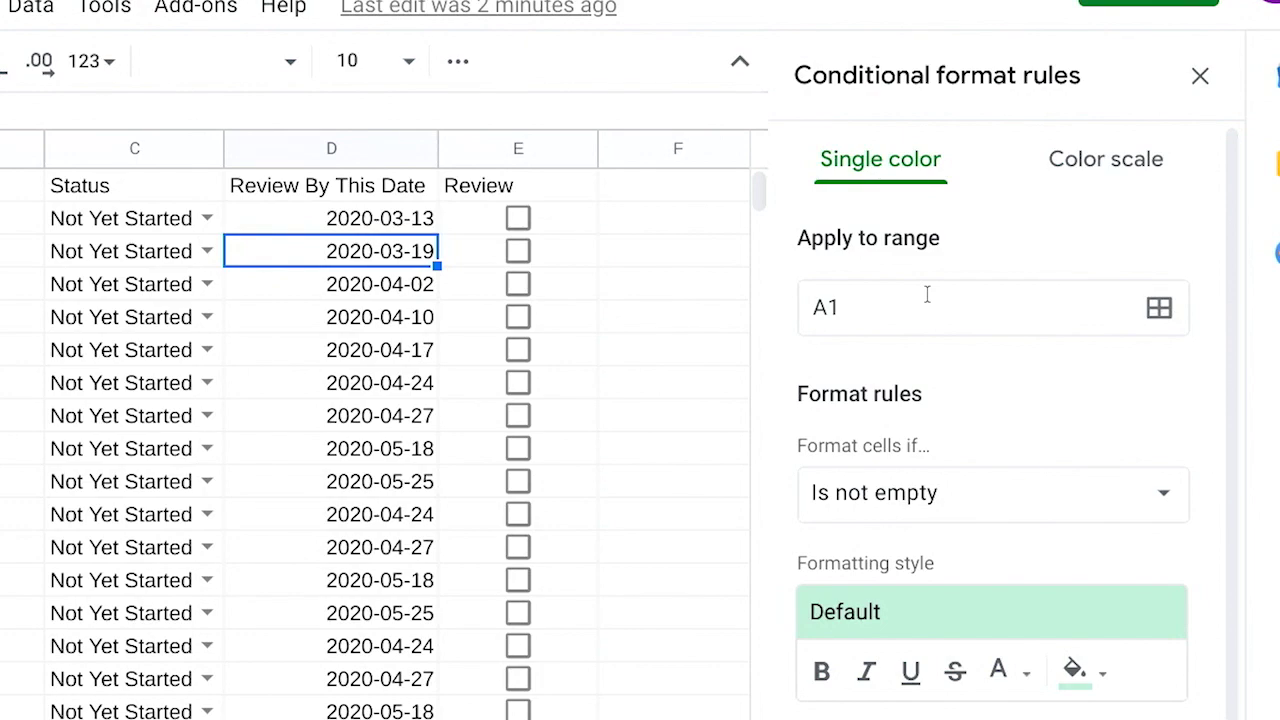
left_click(1158, 308)
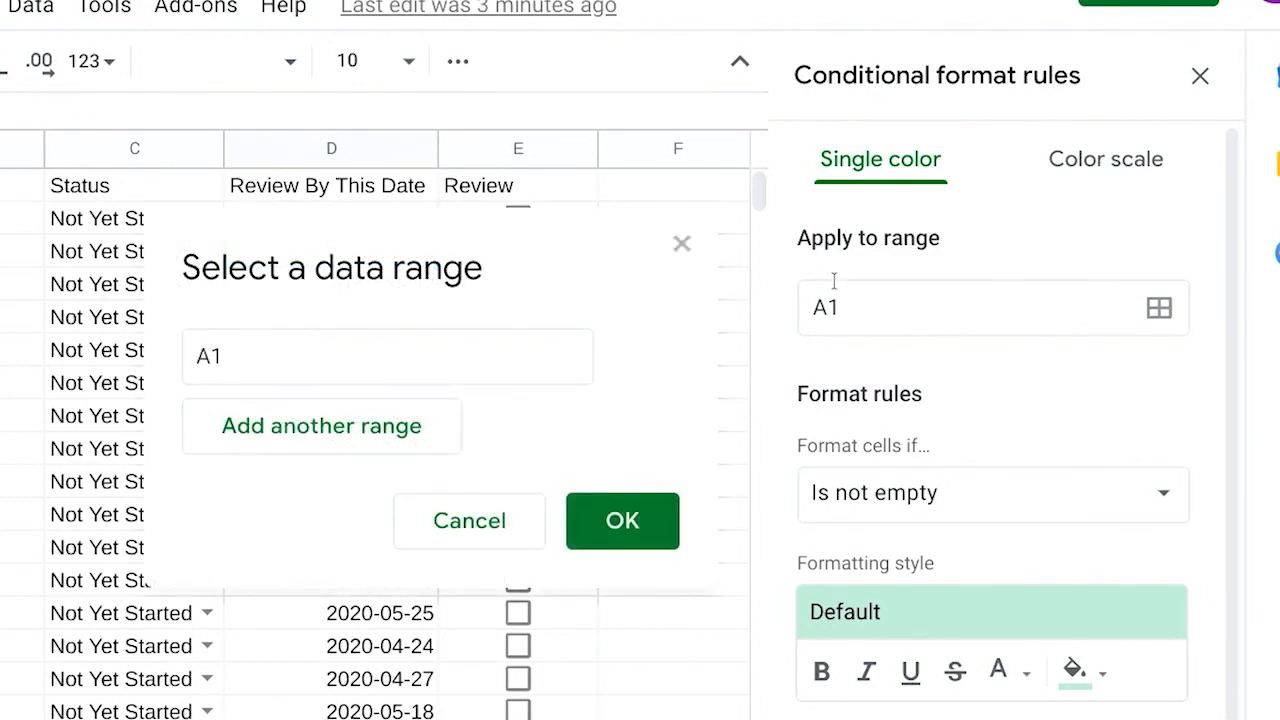
left_click(132, 148)
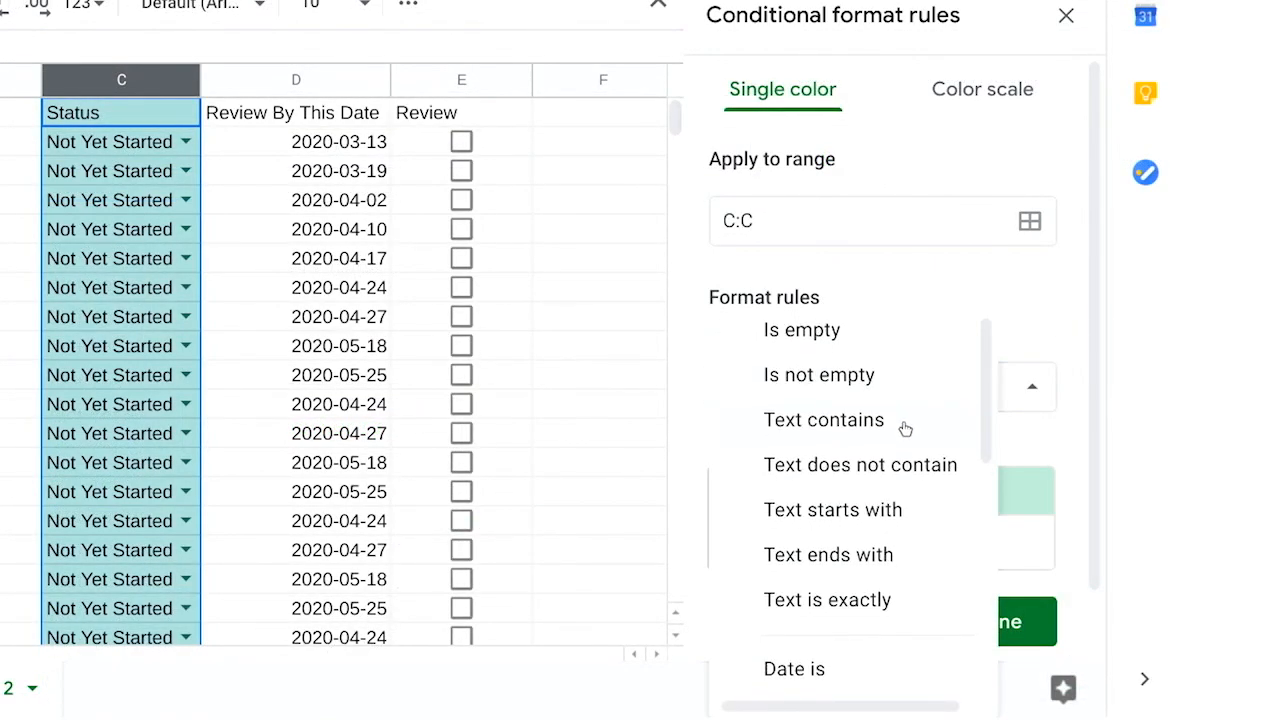
mouse_move(900, 508)
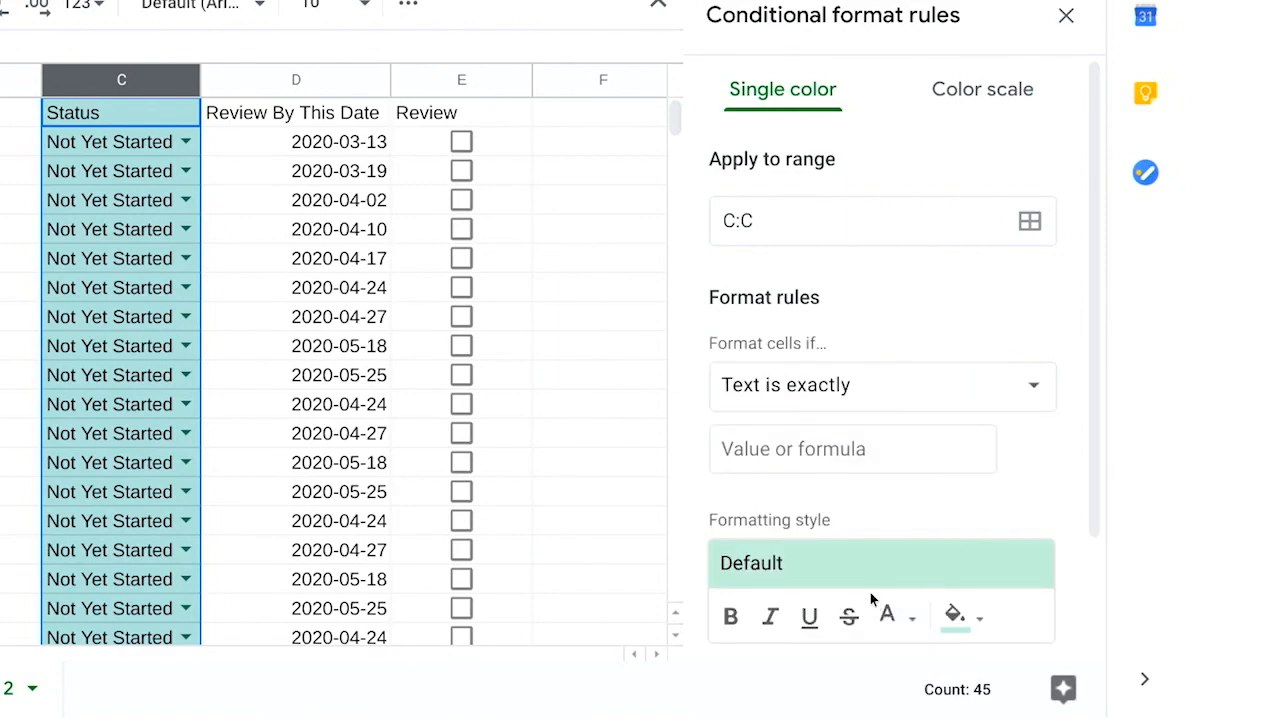
Step: Match the text Not Yet Started and fill those Status cells red
left_click(852, 448)
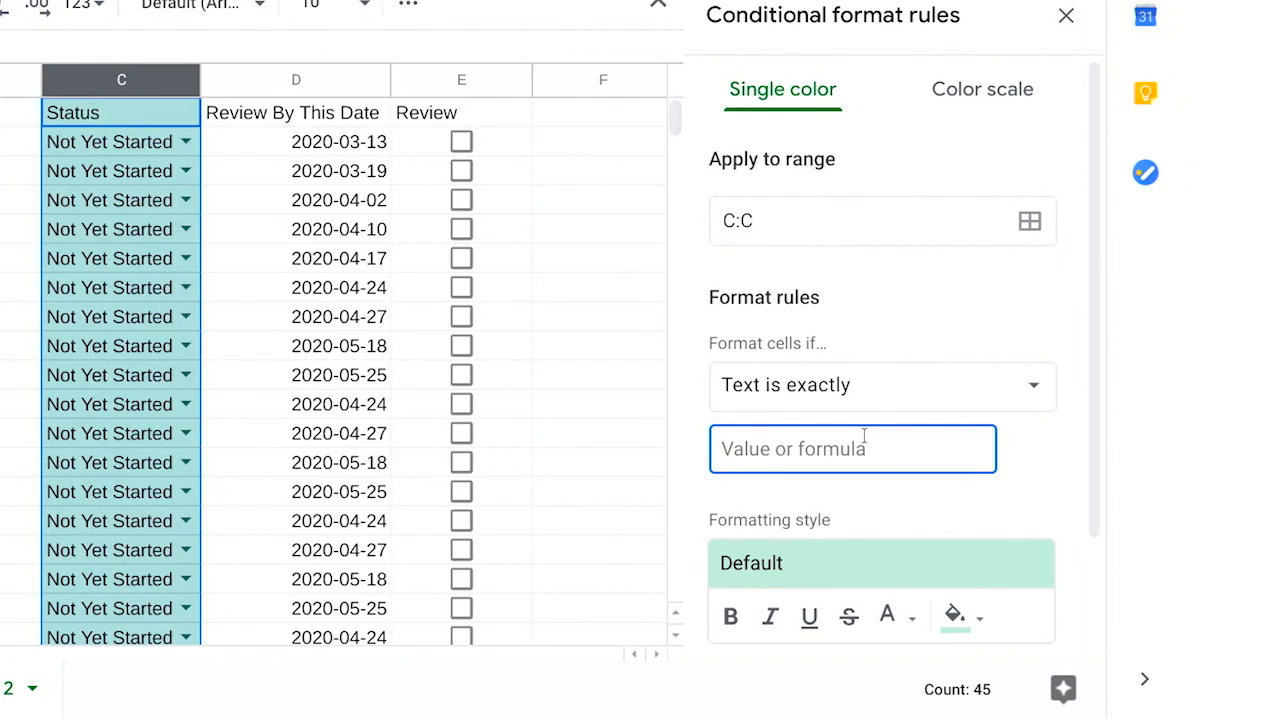
type("Not Y")
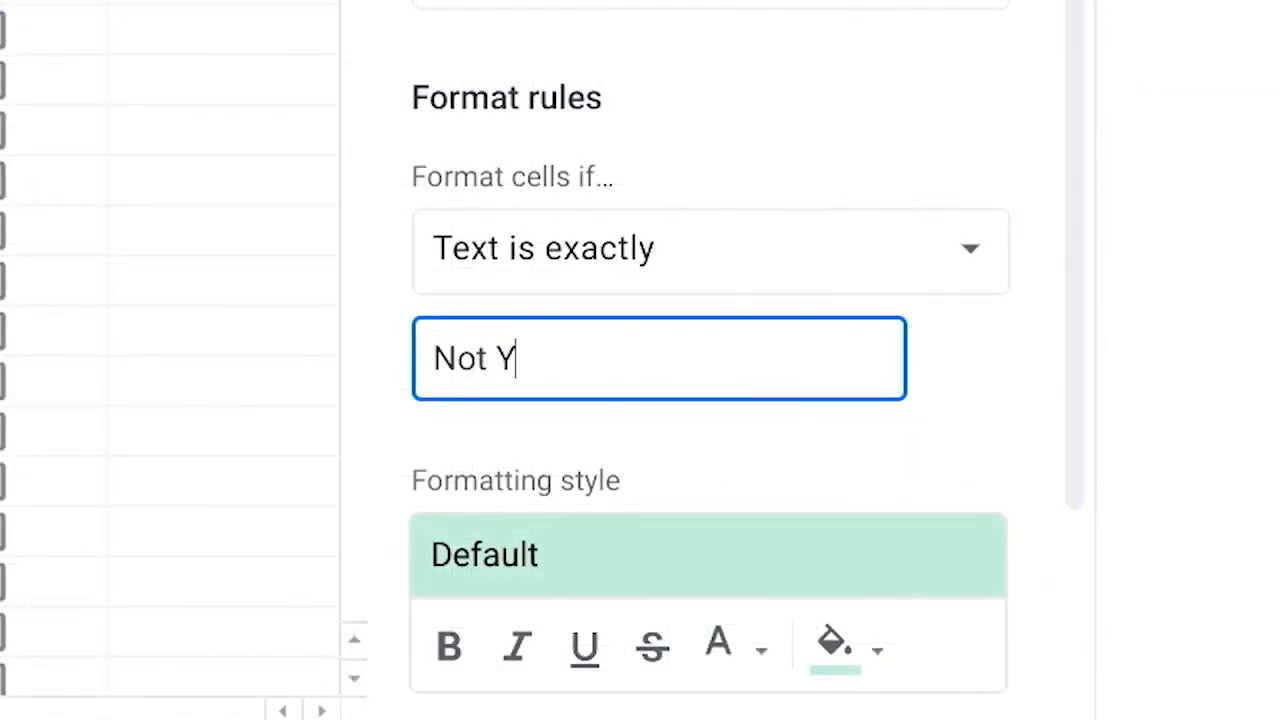
type("et Started")
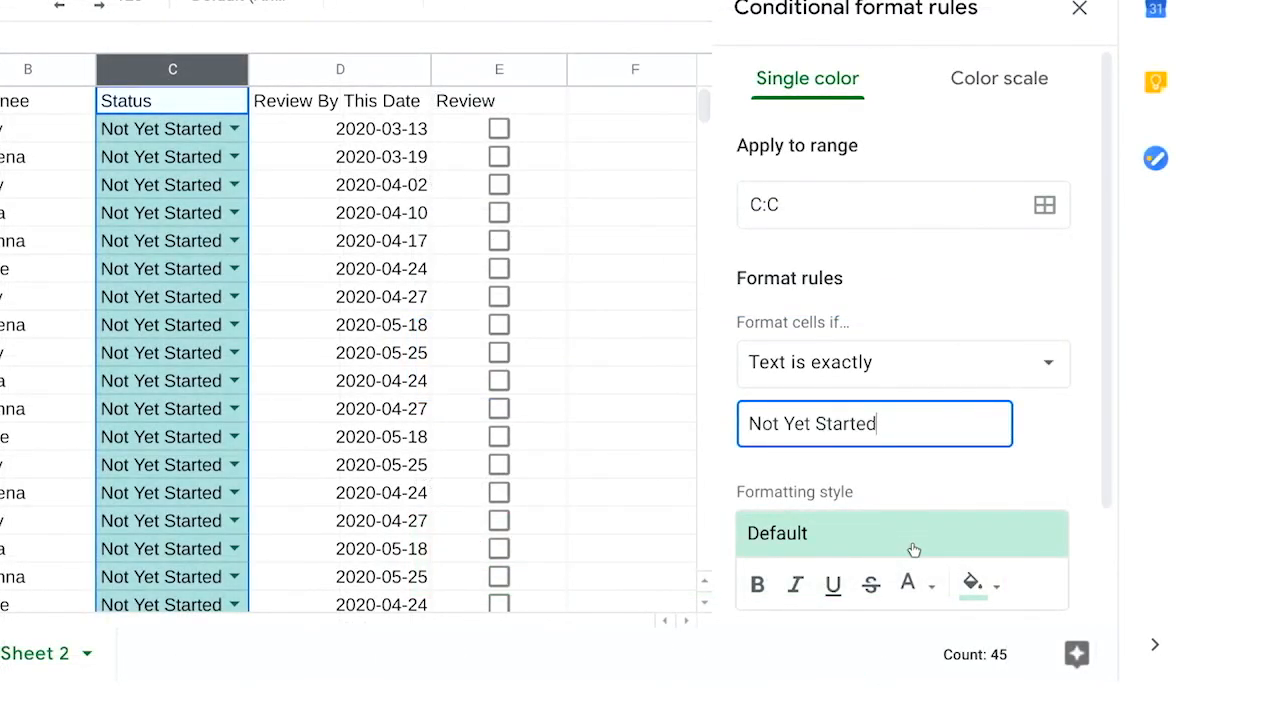
left_click(972, 584)
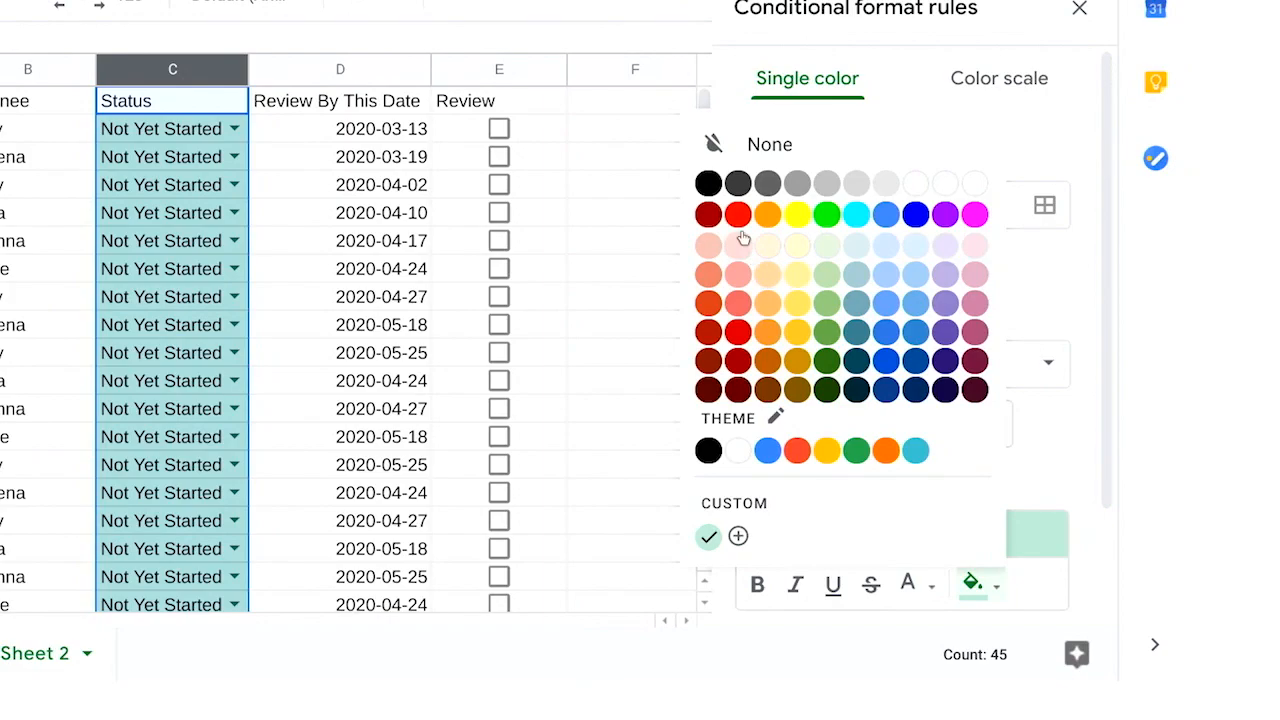
left_click(736, 212)
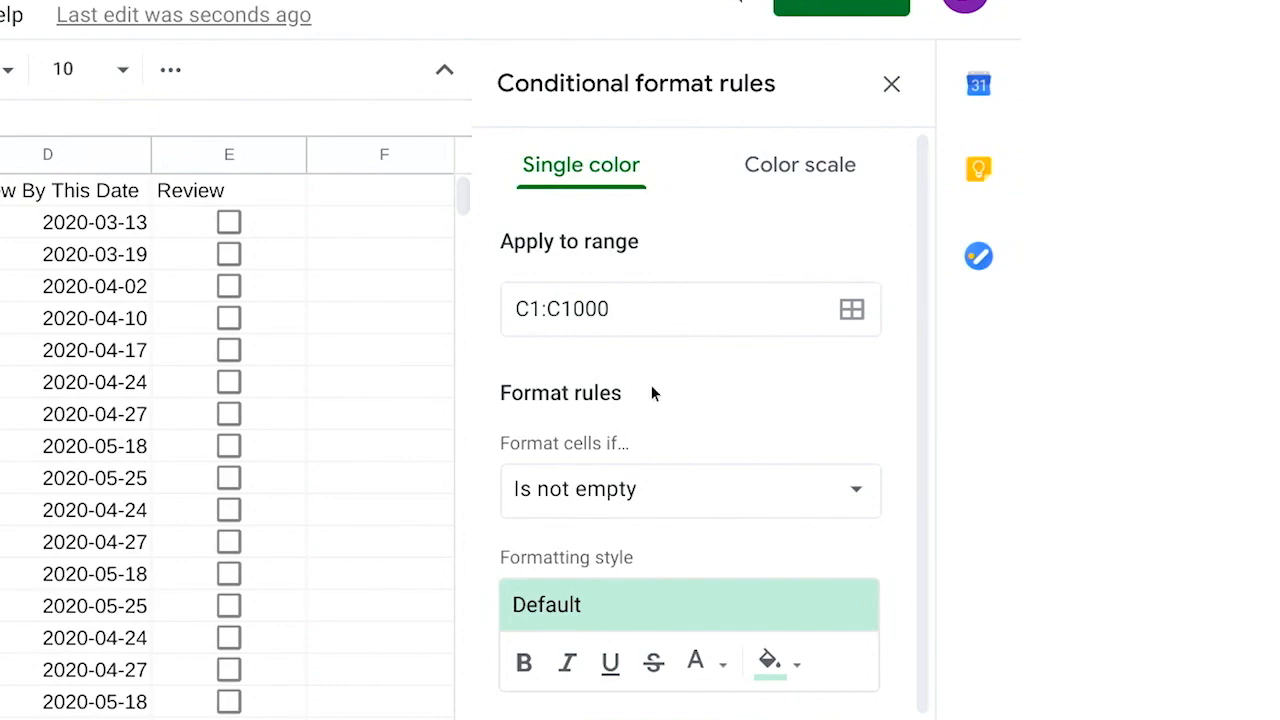
Step: Add exact-text rules for In Progress and Ready, then mark the weekly invoices task Ready
left_click(690, 490)
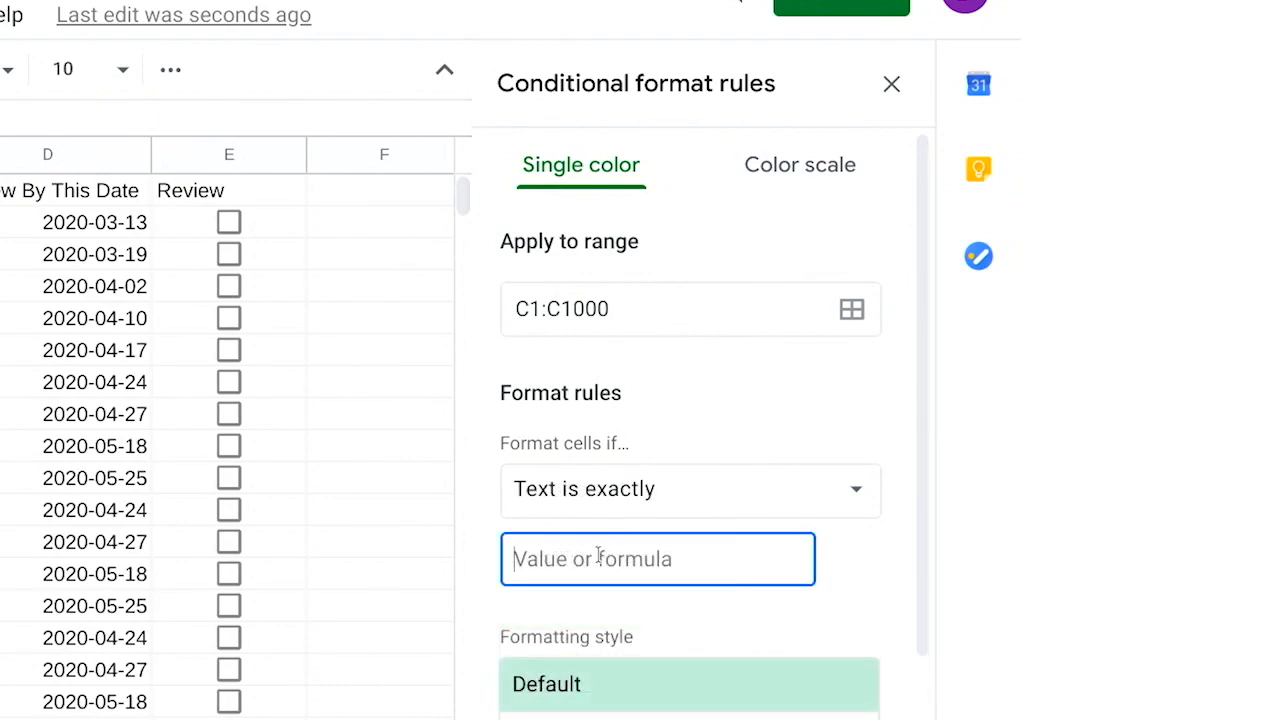
type("In Progress")
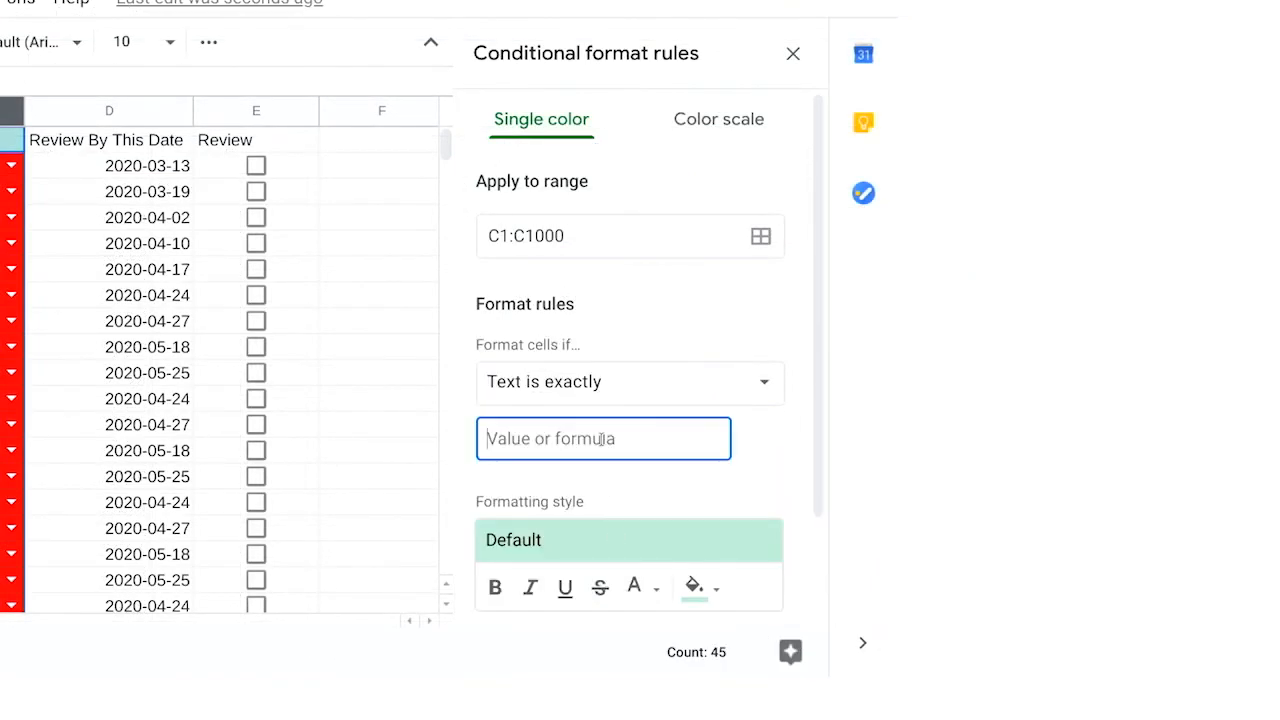
type("Ready")
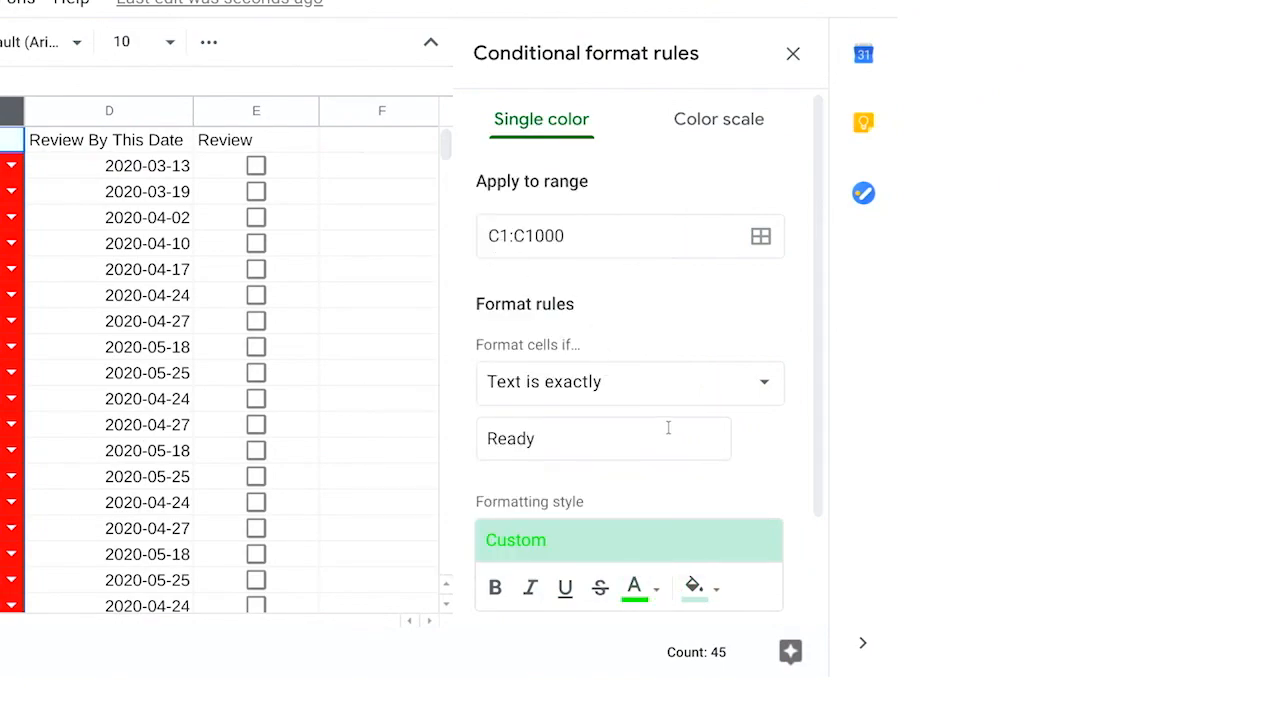
left_click(792, 54)
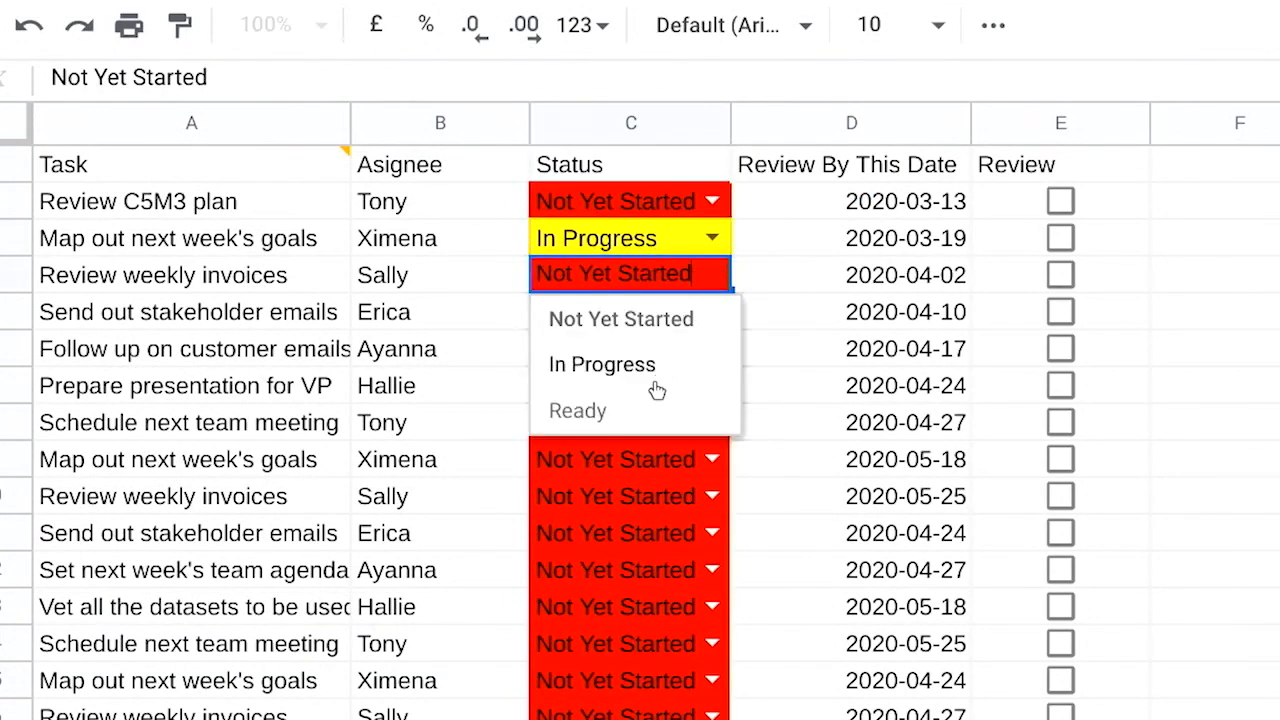
left_click(576, 412)
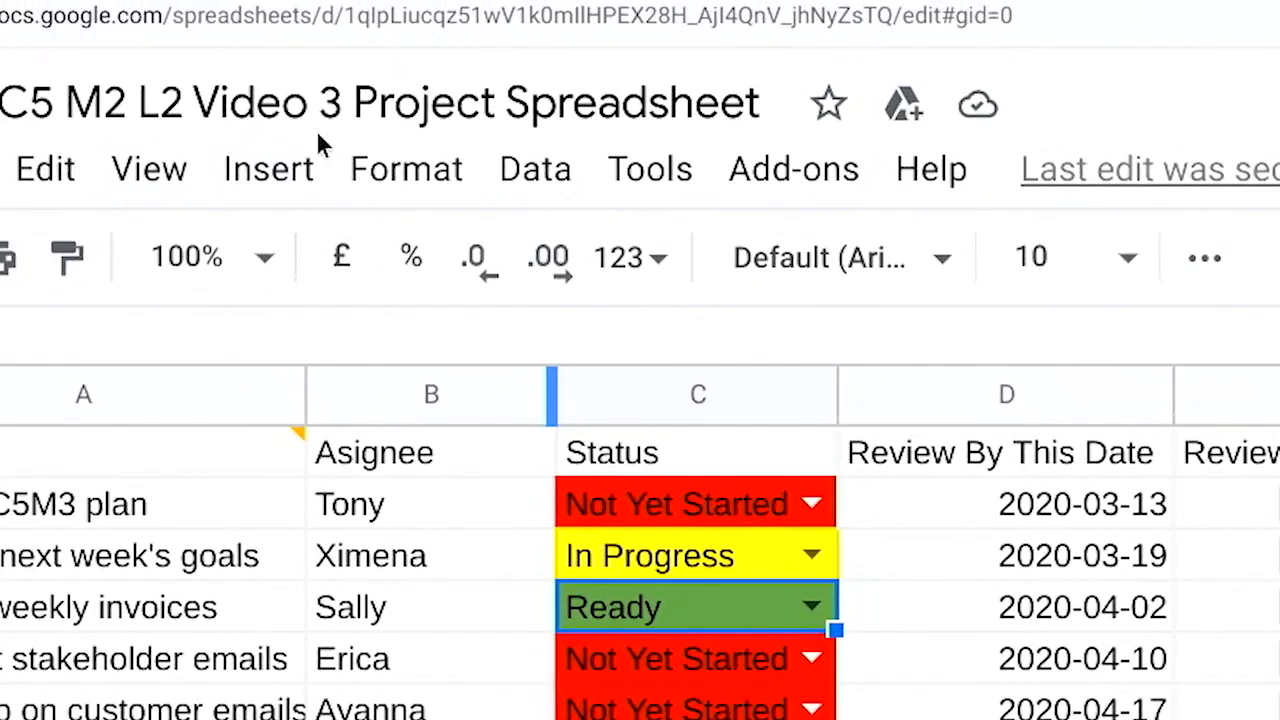
Step: Switch C4's validation criteria to Date is valid date with Reject input
left_click(534, 168)
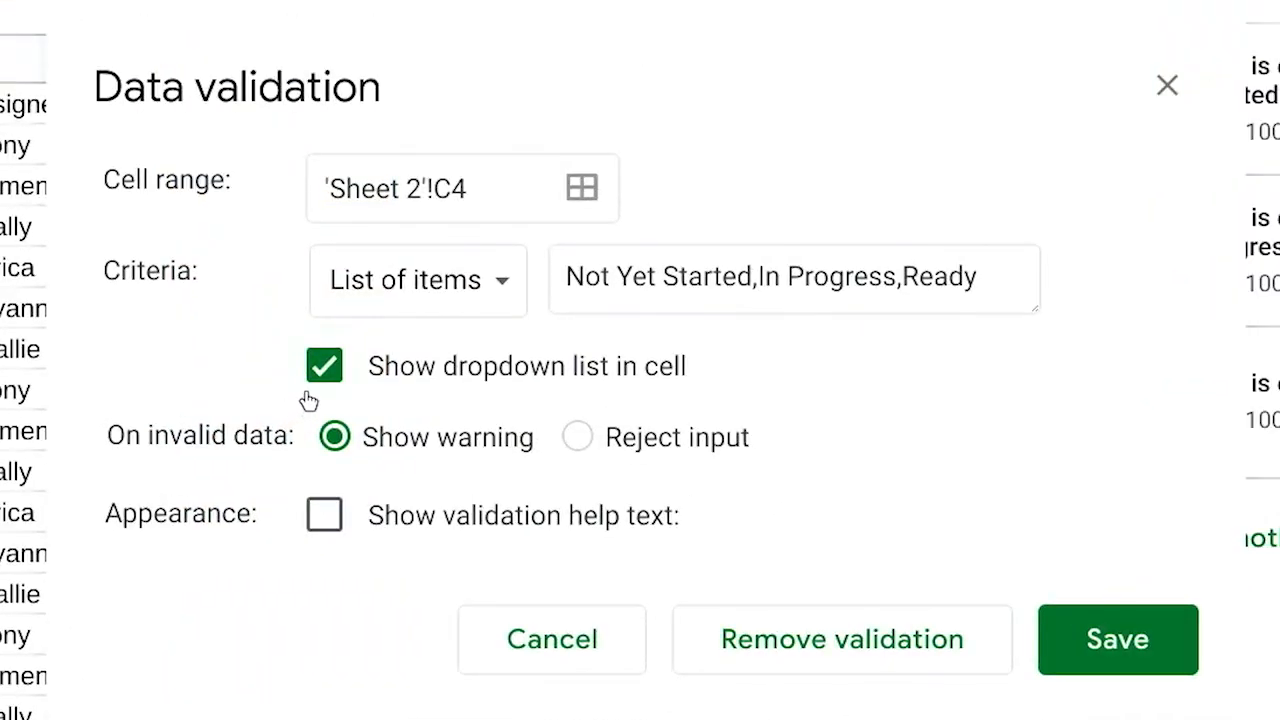
left_click(418, 280)
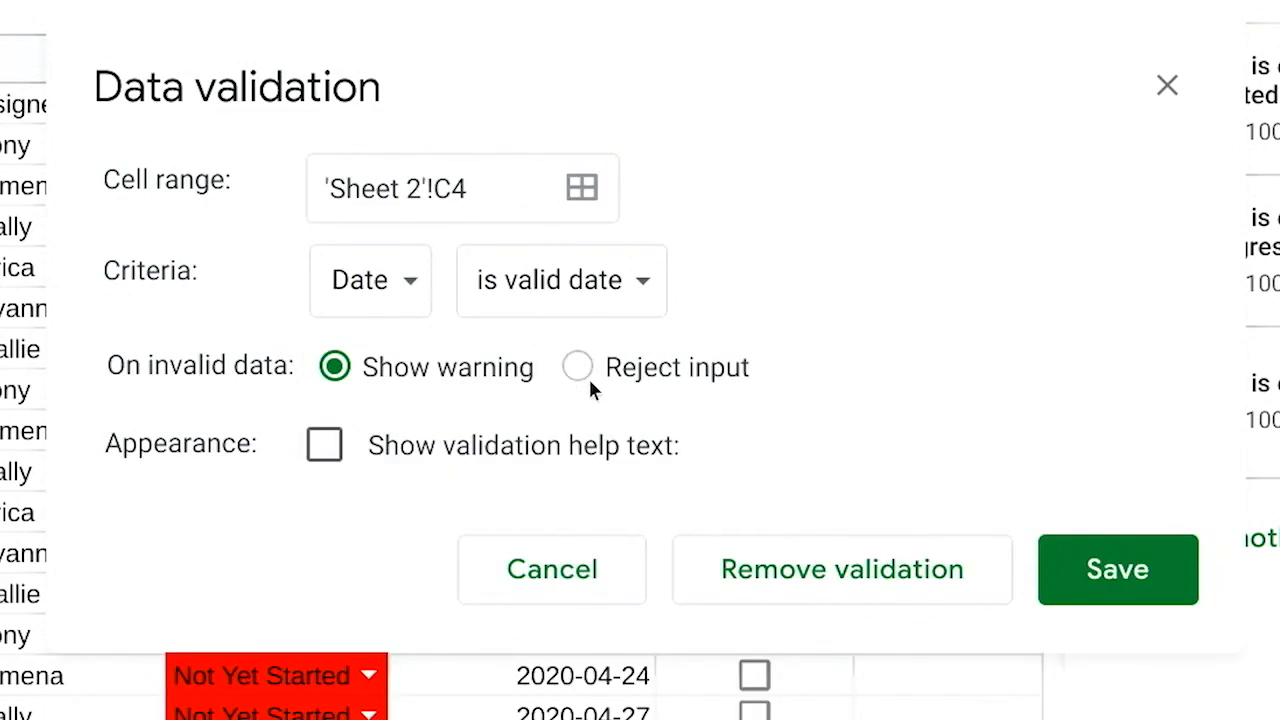
left_click(576, 368)
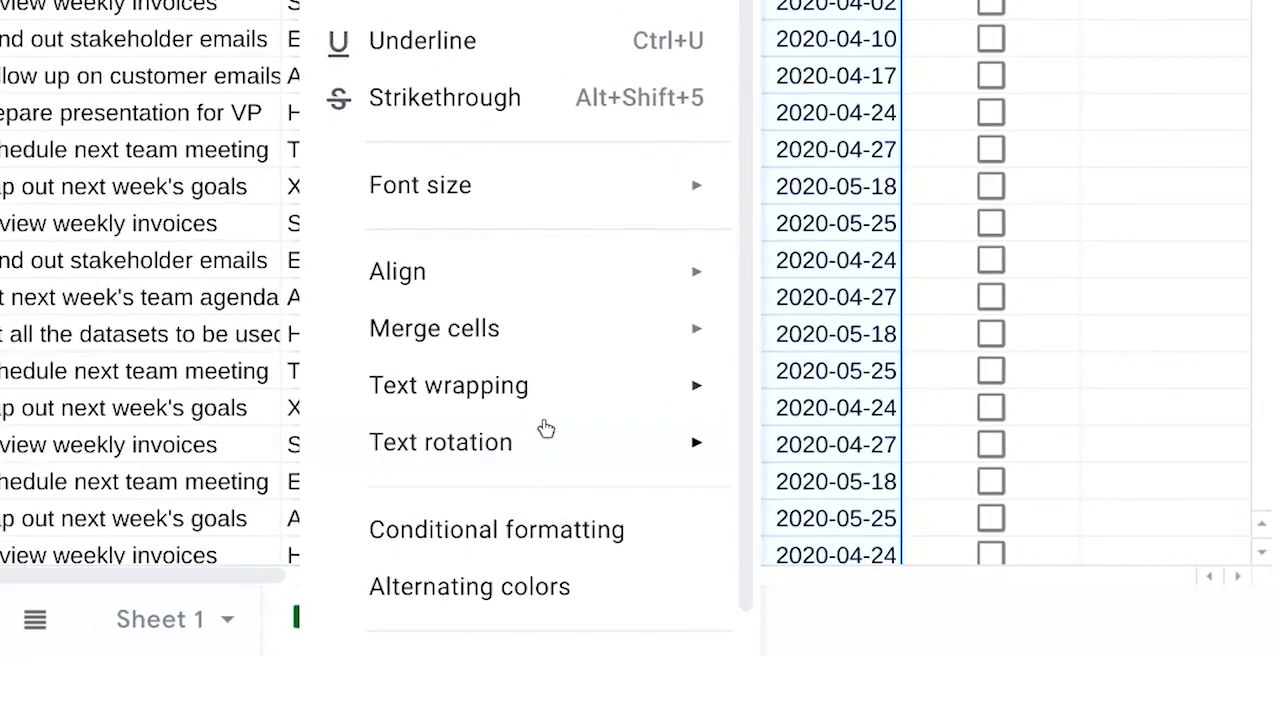
Step: Begin a conditional formatting rule with the whole of column D (D:D) as its range
left_click(496, 530)
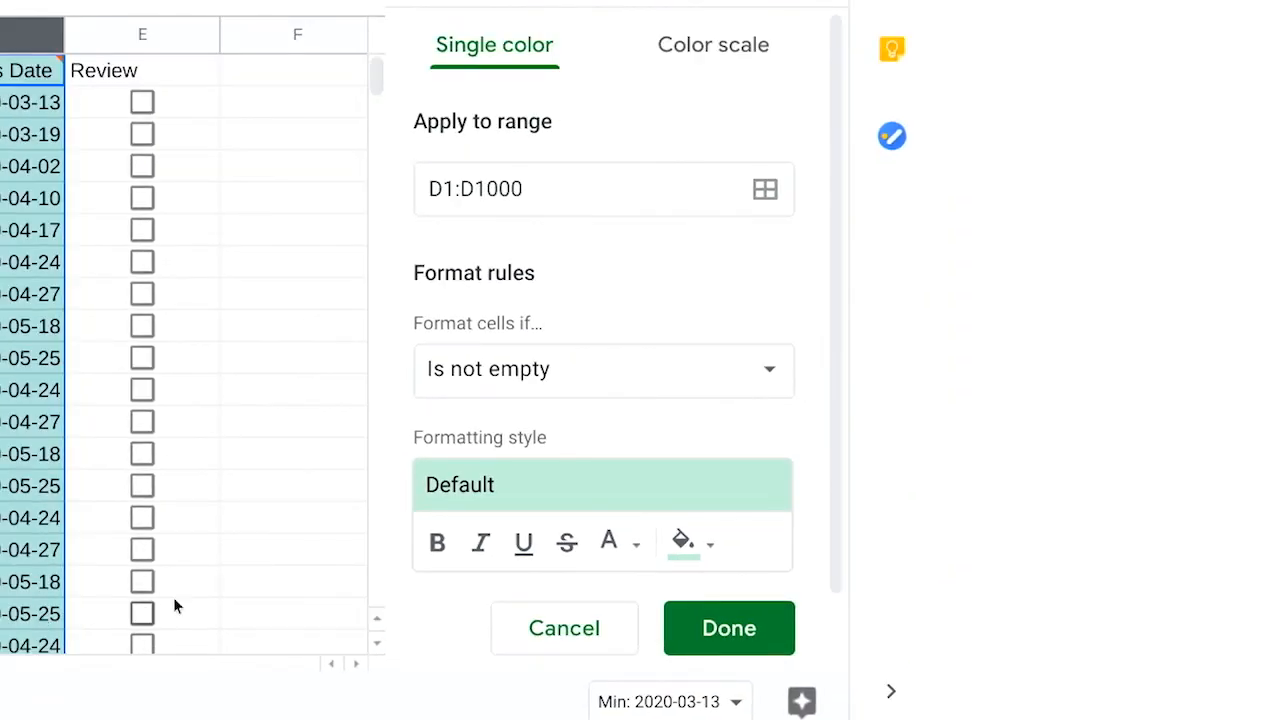
mouse_move(538, 354)
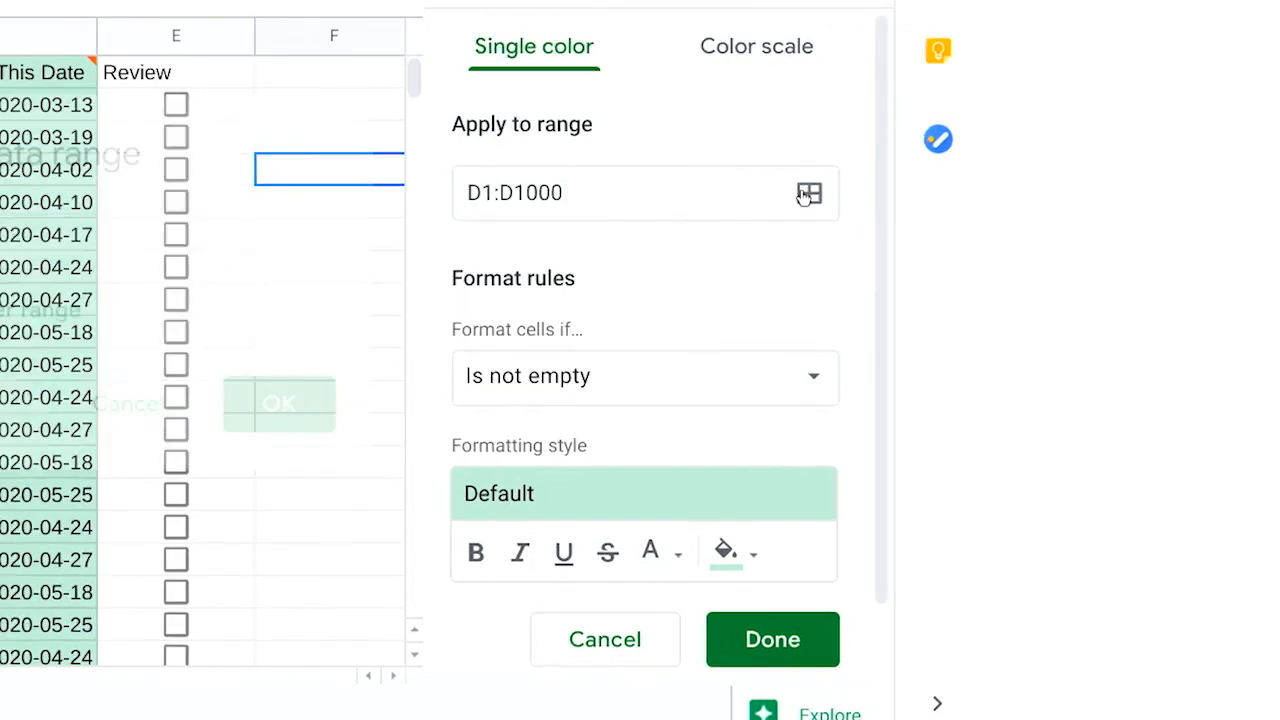
left_click(808, 192)
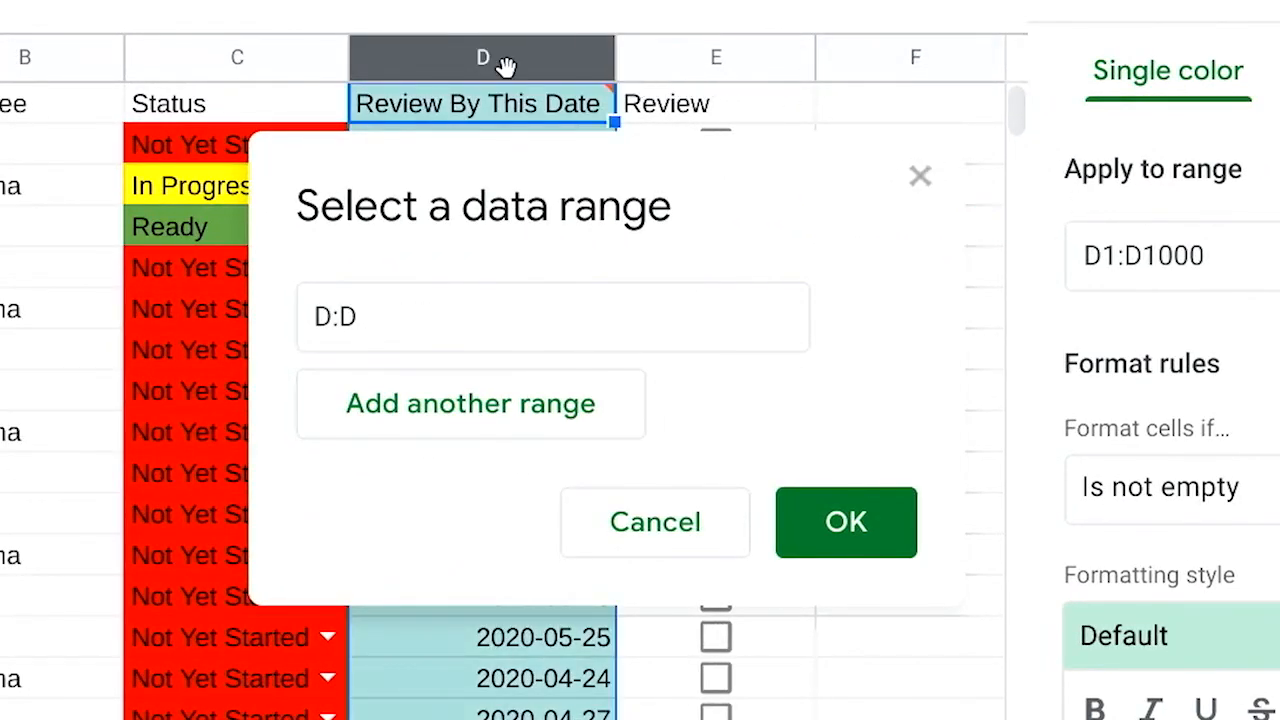
left_click(844, 522)
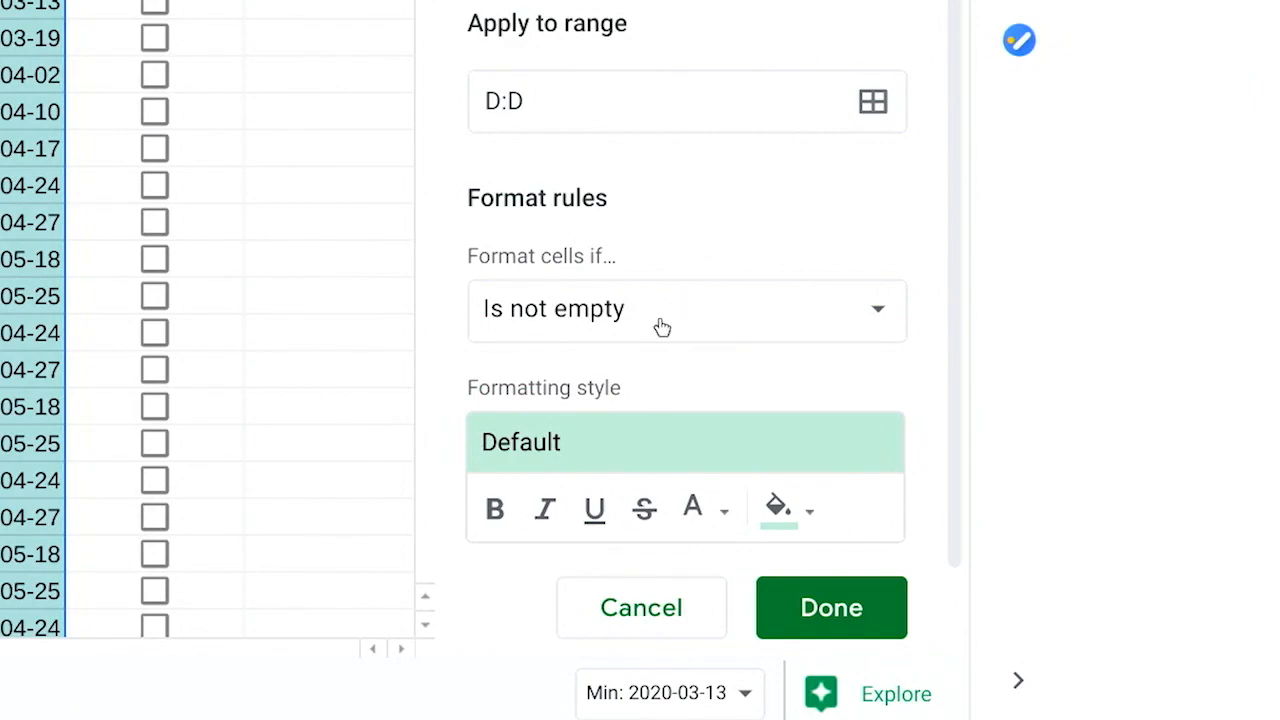
Step: Set the condition to 'Date is after' today with the orange style and save the rule
left_click(684, 310)
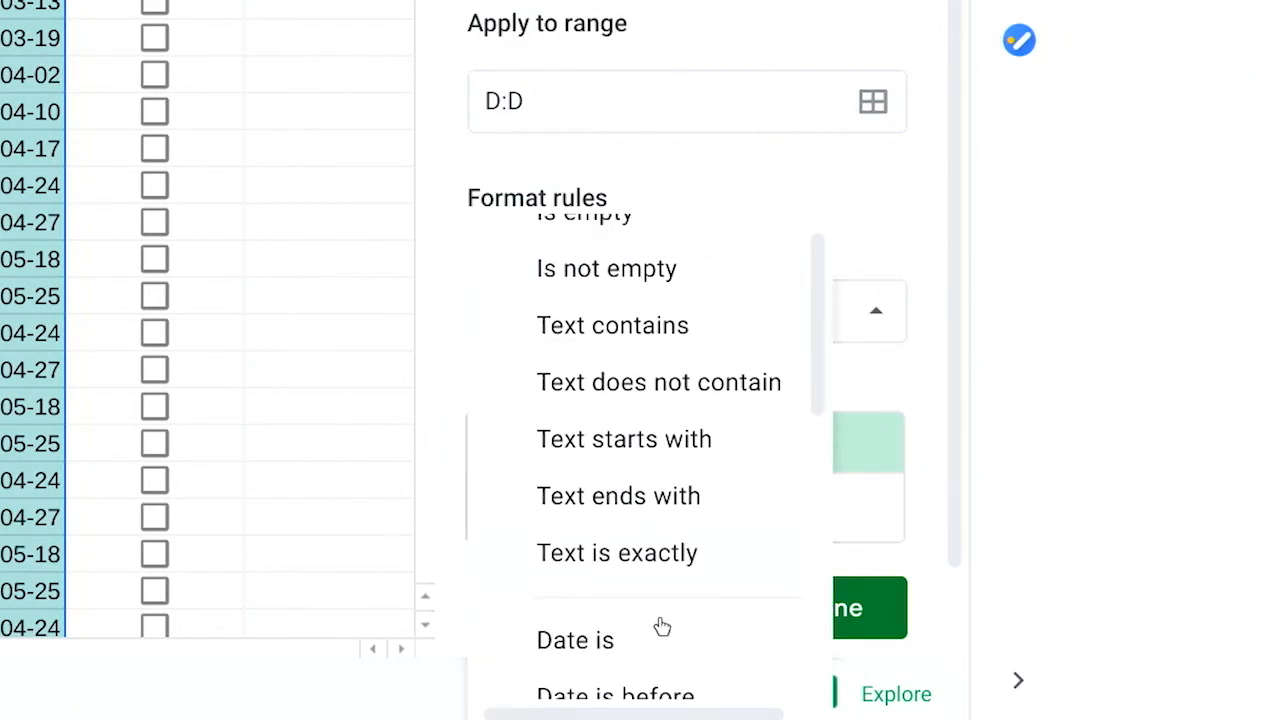
scroll("down", 3)
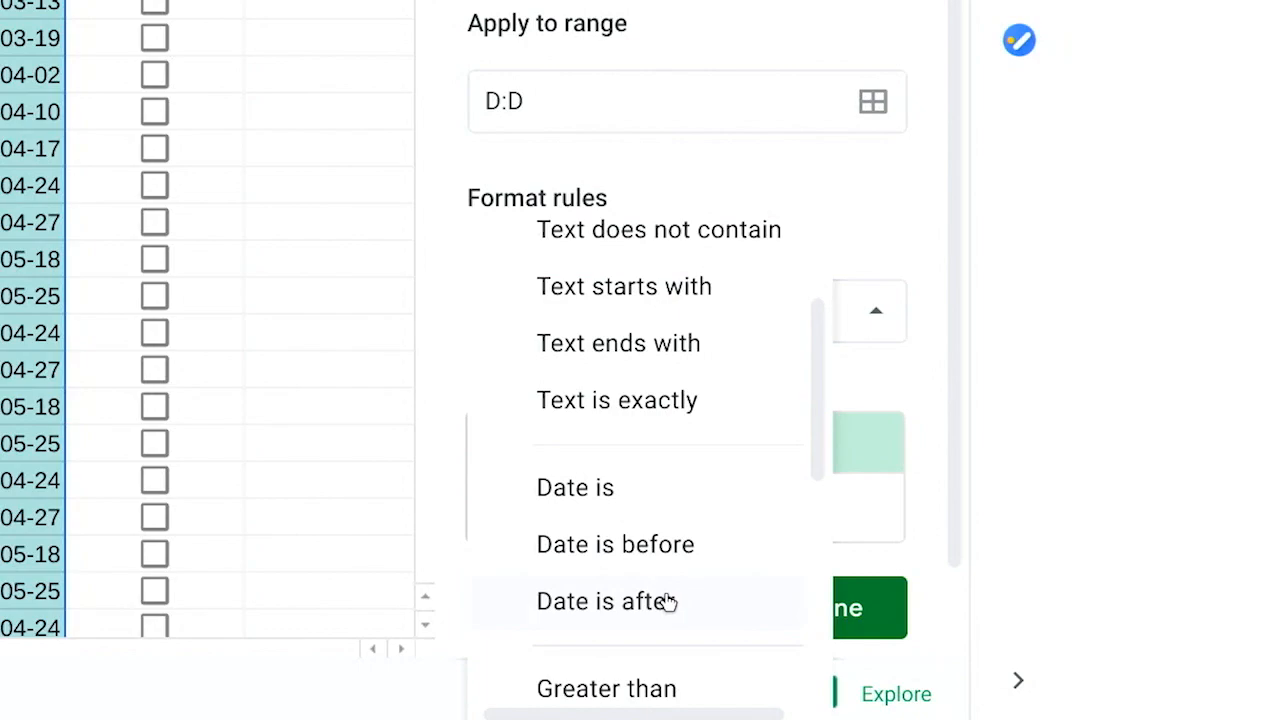
left_click(626, 600)
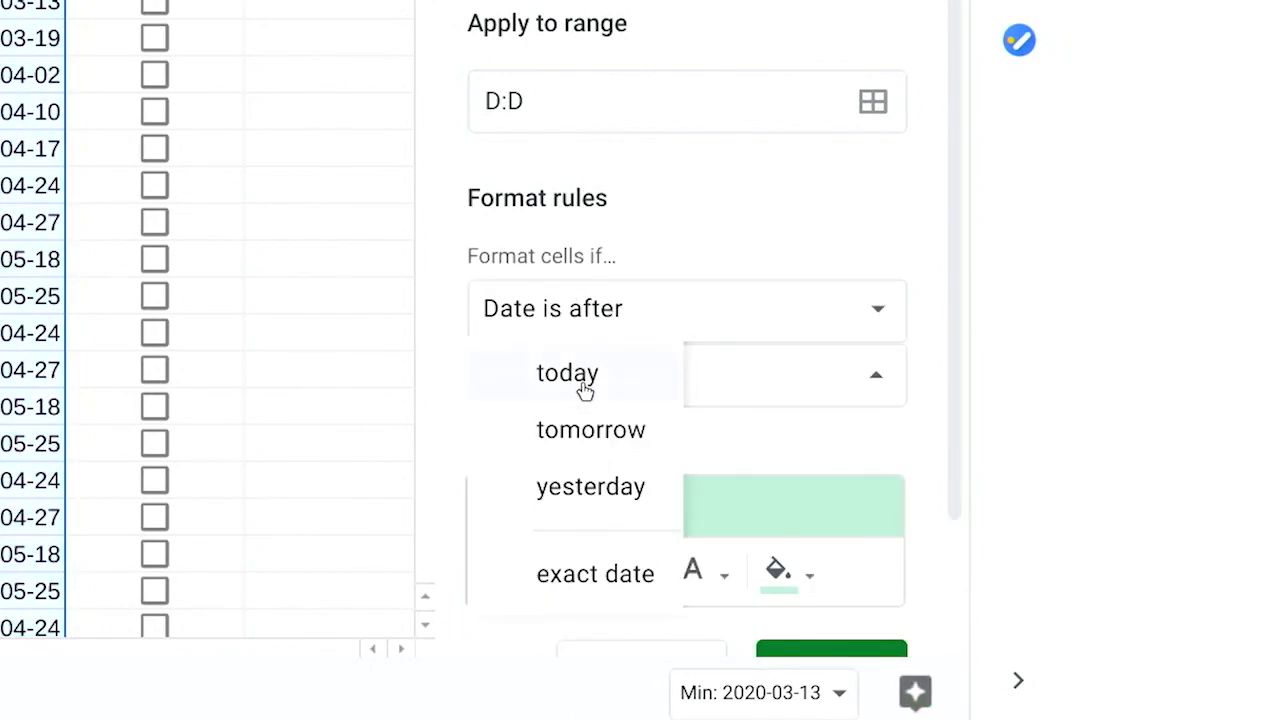
left_click(776, 574)
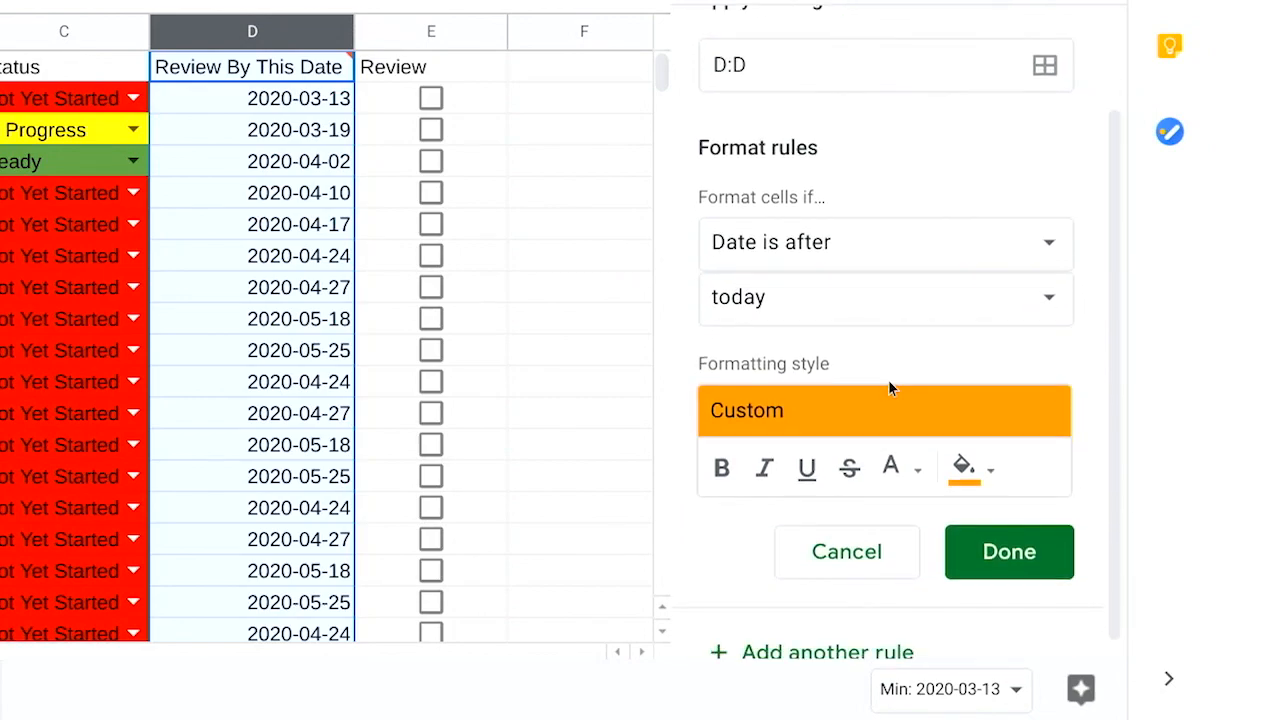
left_click(1008, 552)
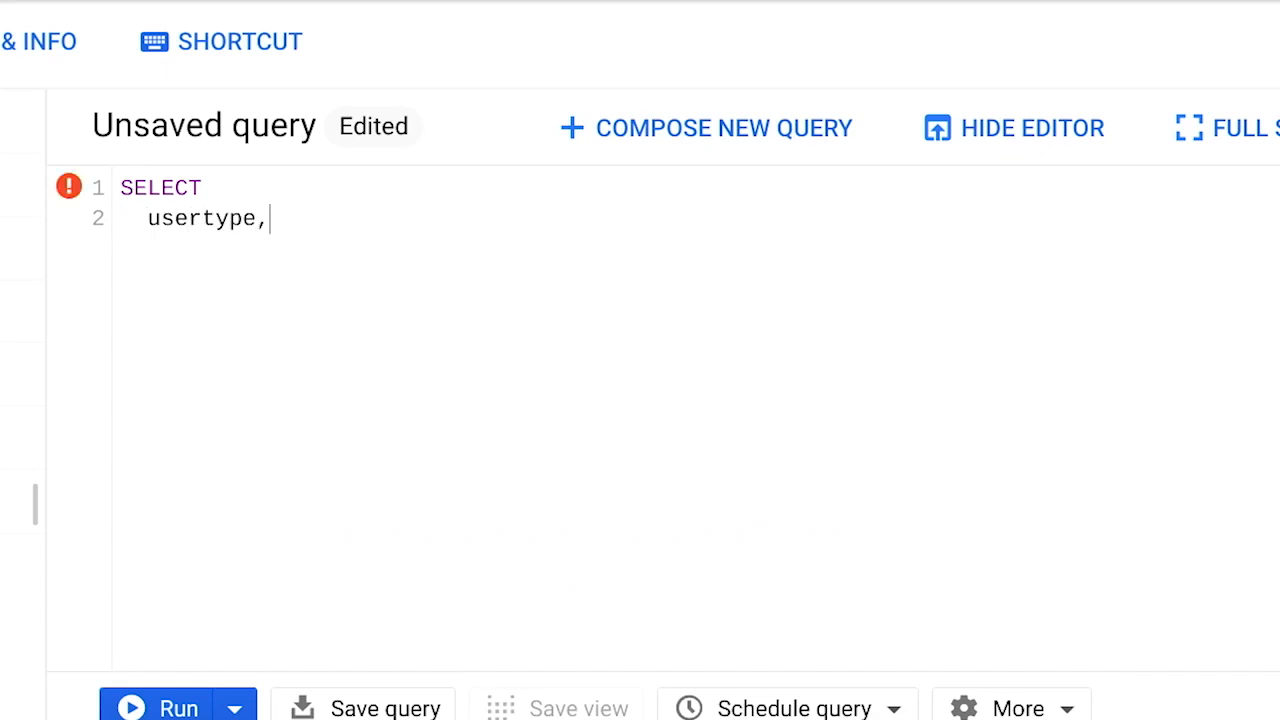
Step: Add a route column concatenating start_station_name, " to " and end_station_name AS route
key("Enter")
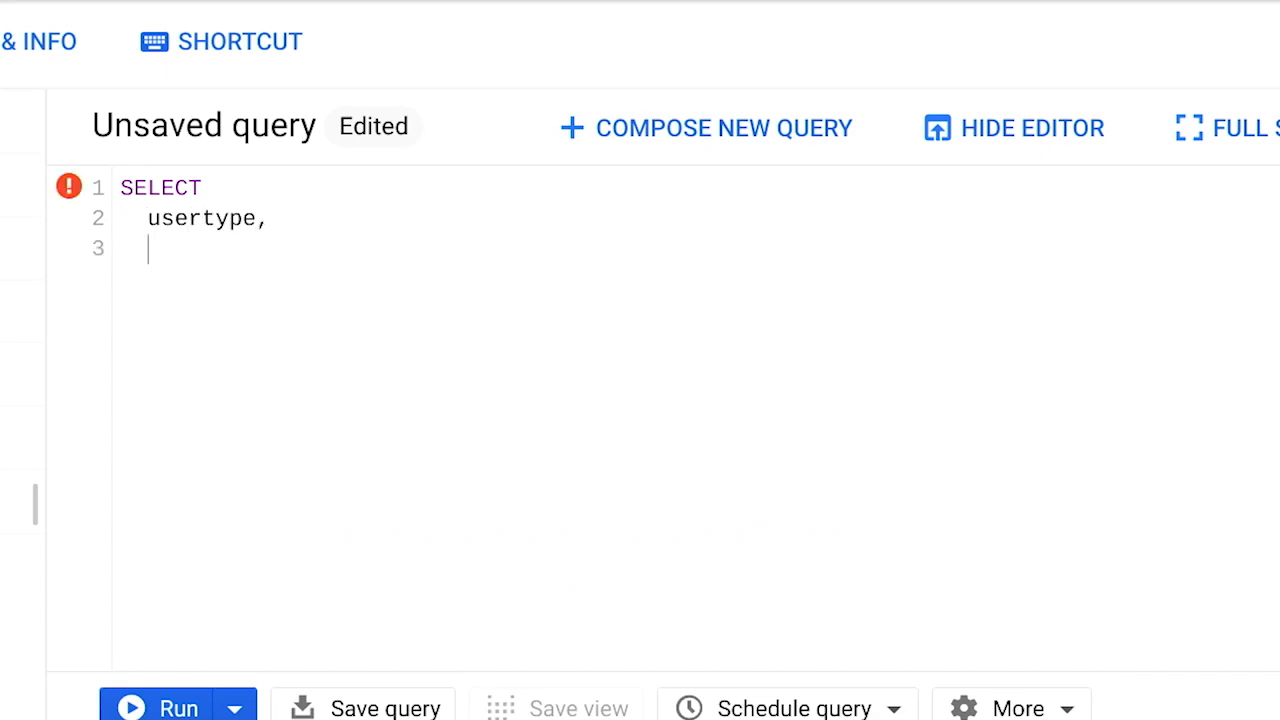
type("CONCAT(")
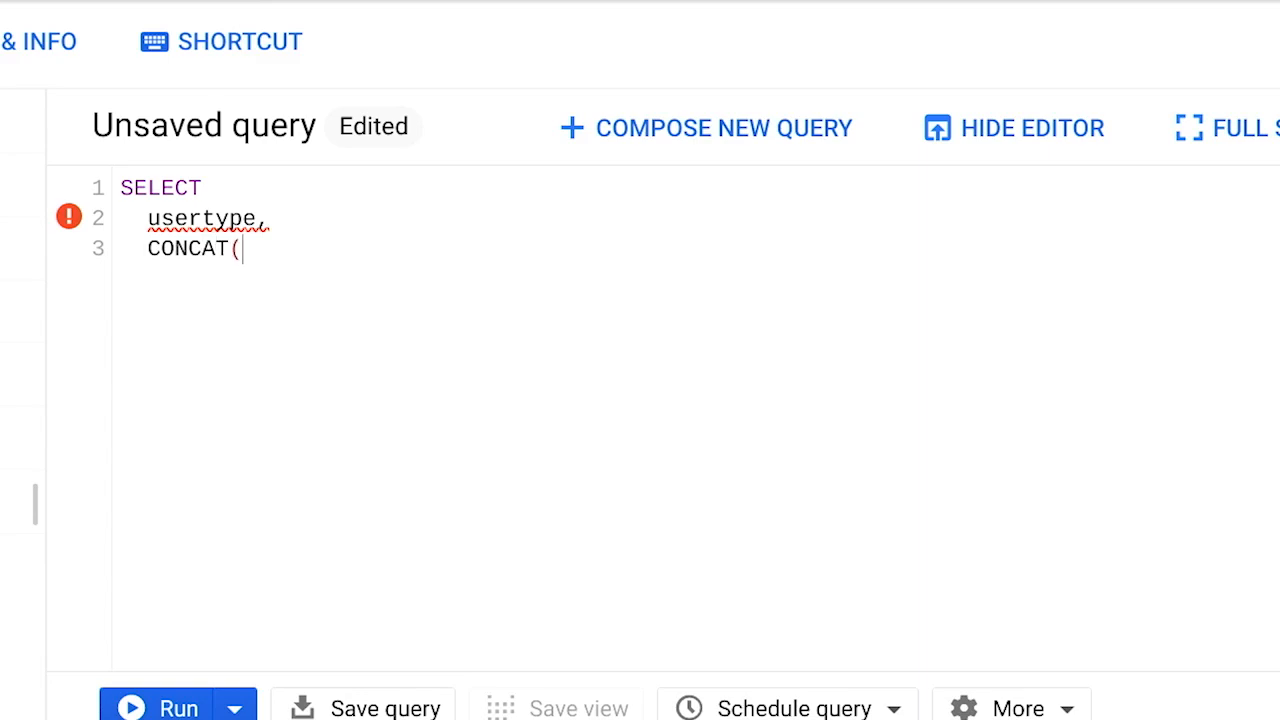
type("start_station_")
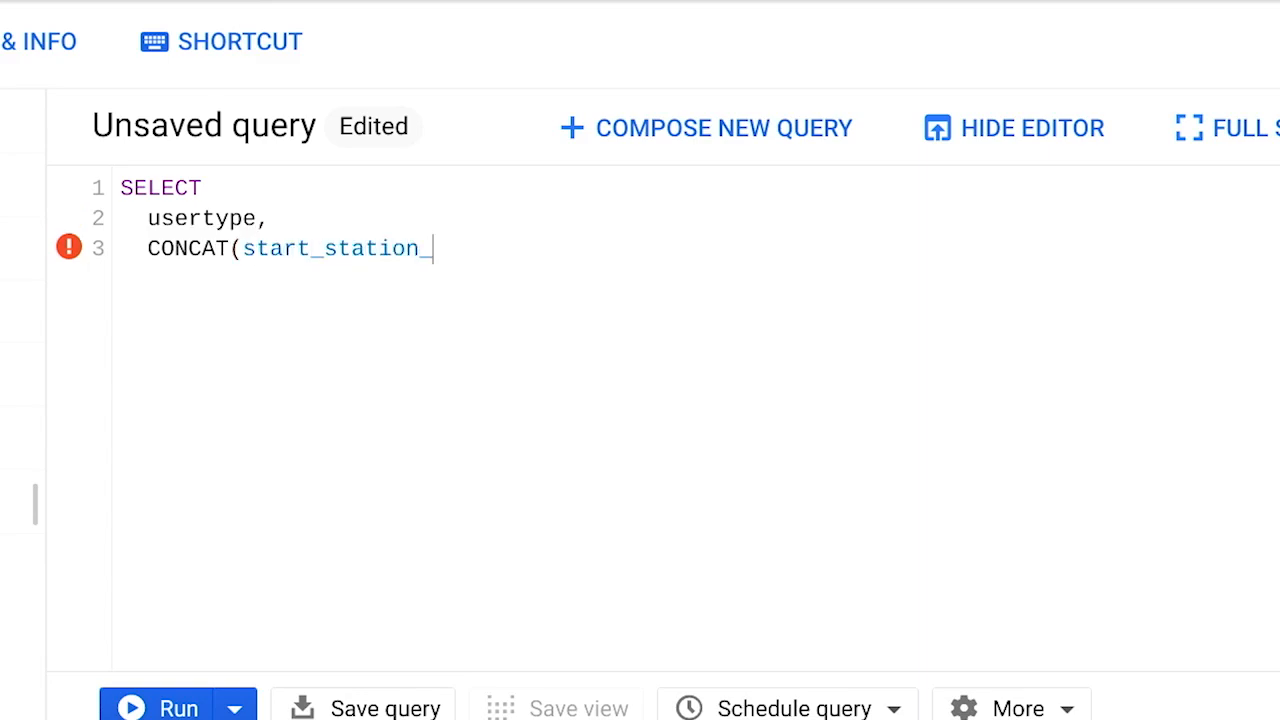
type("name, \" to \",")
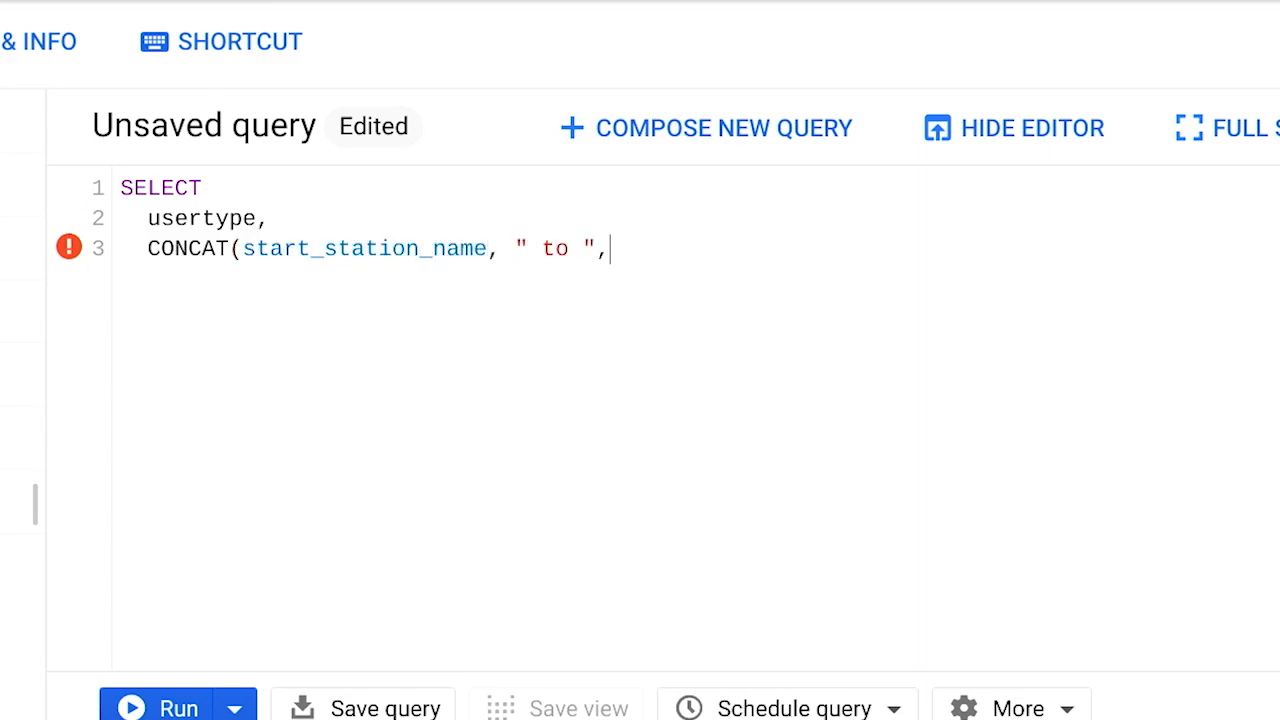
type("end_station_name)")
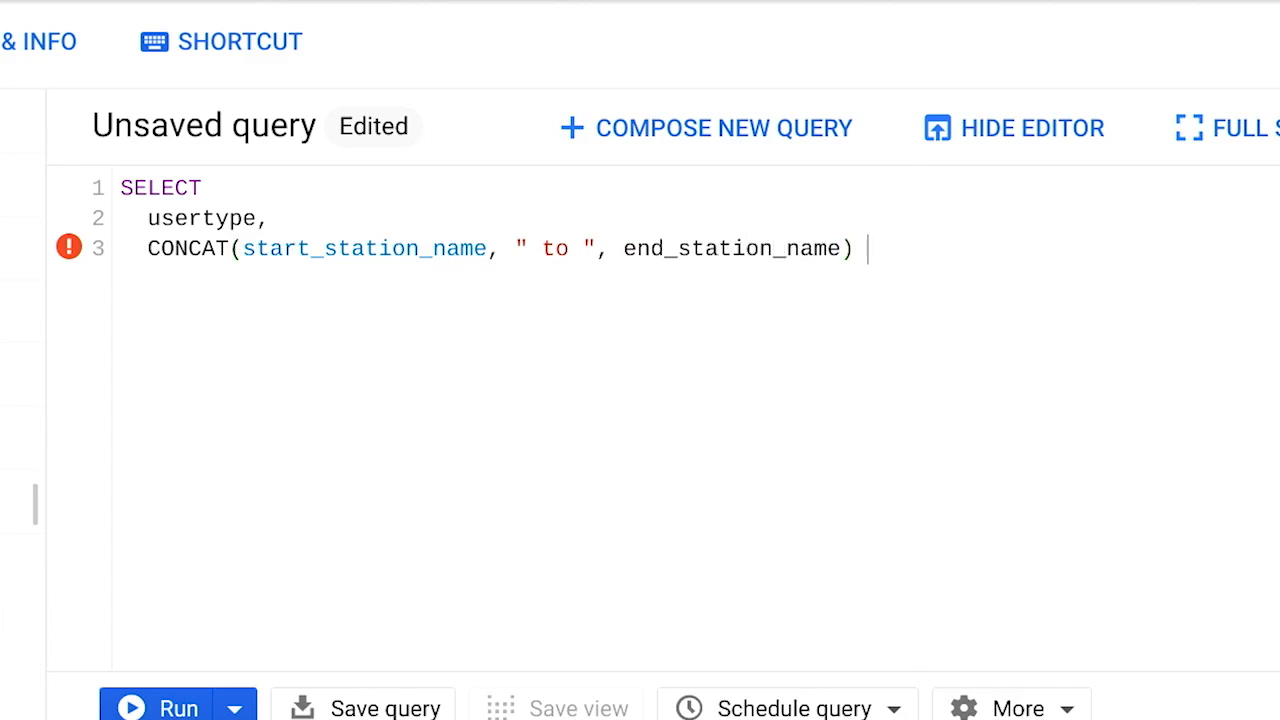
type("AS route,")
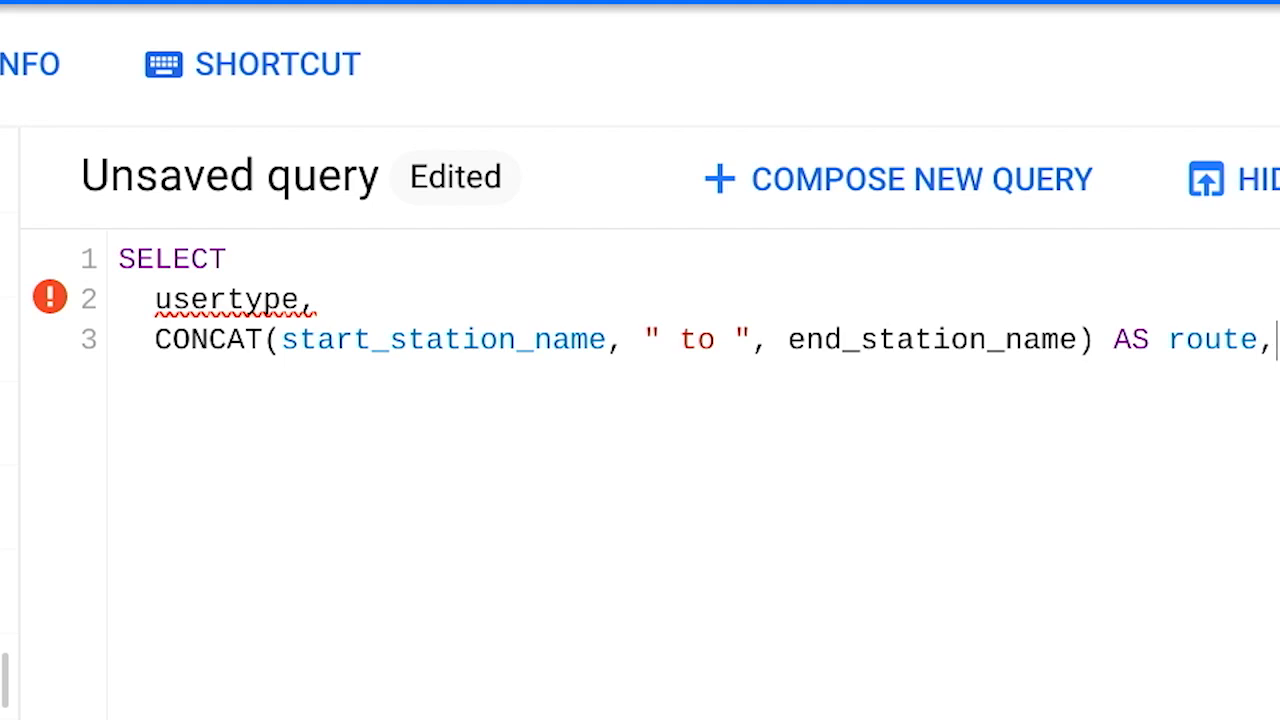
Step: Add COUNT(*) AS num_trips to the select list
key("Enter")
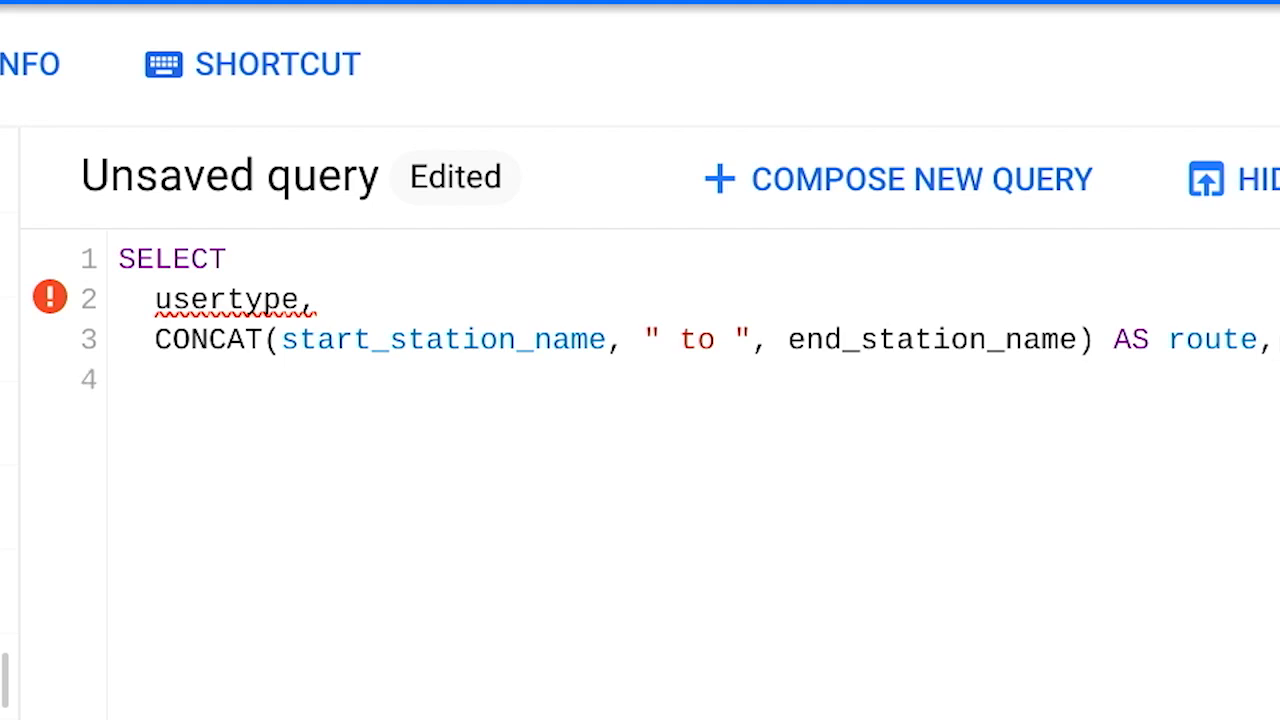
type("COUNT(")
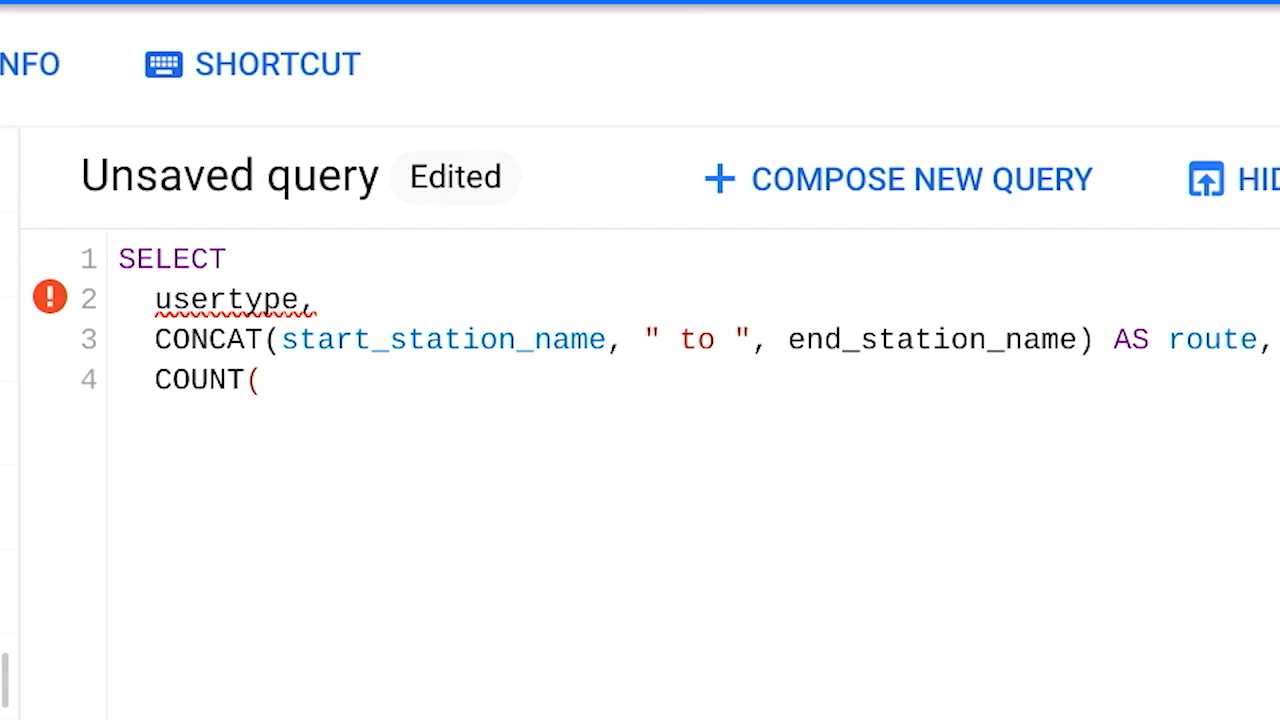
type("*)")
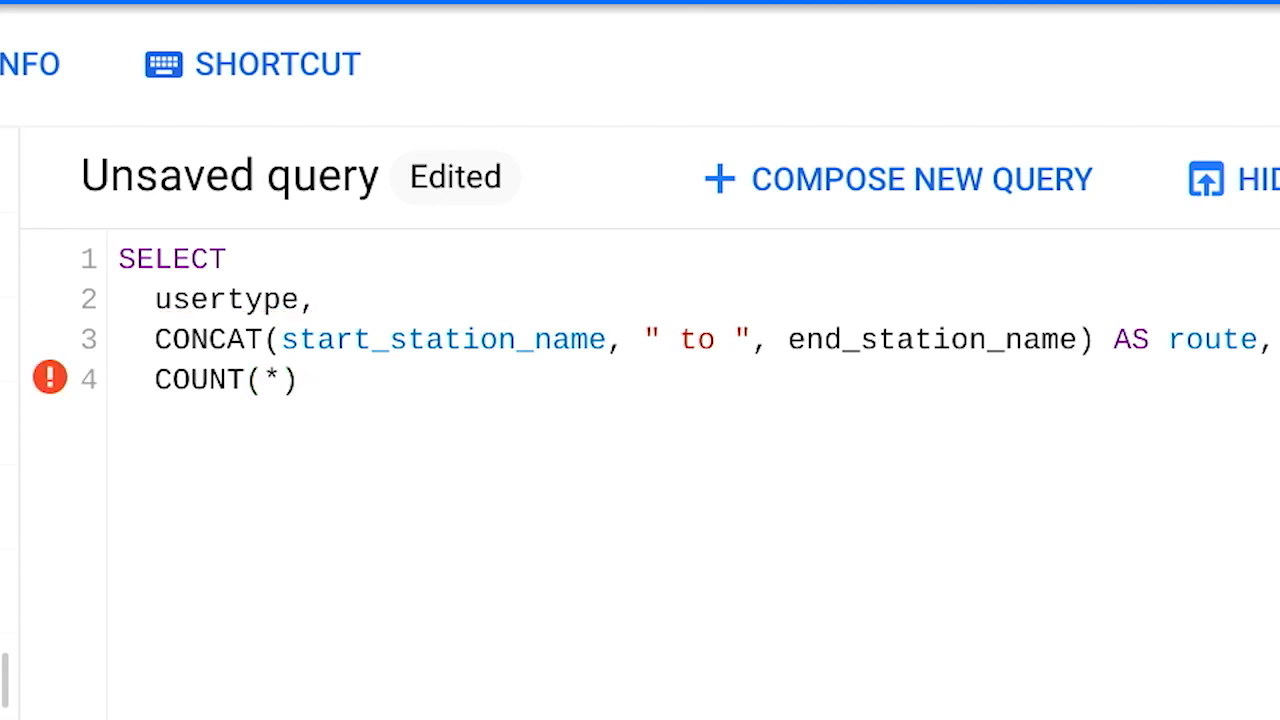
type("AS num_")
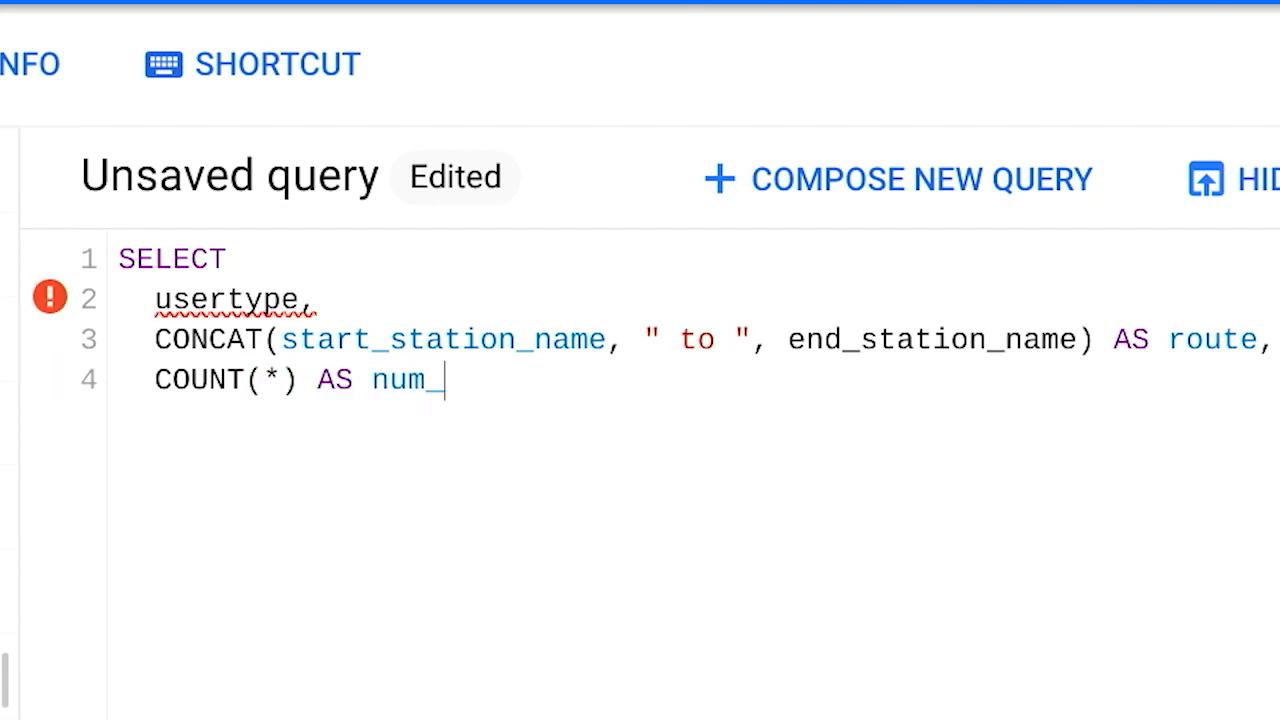
type("trips,")
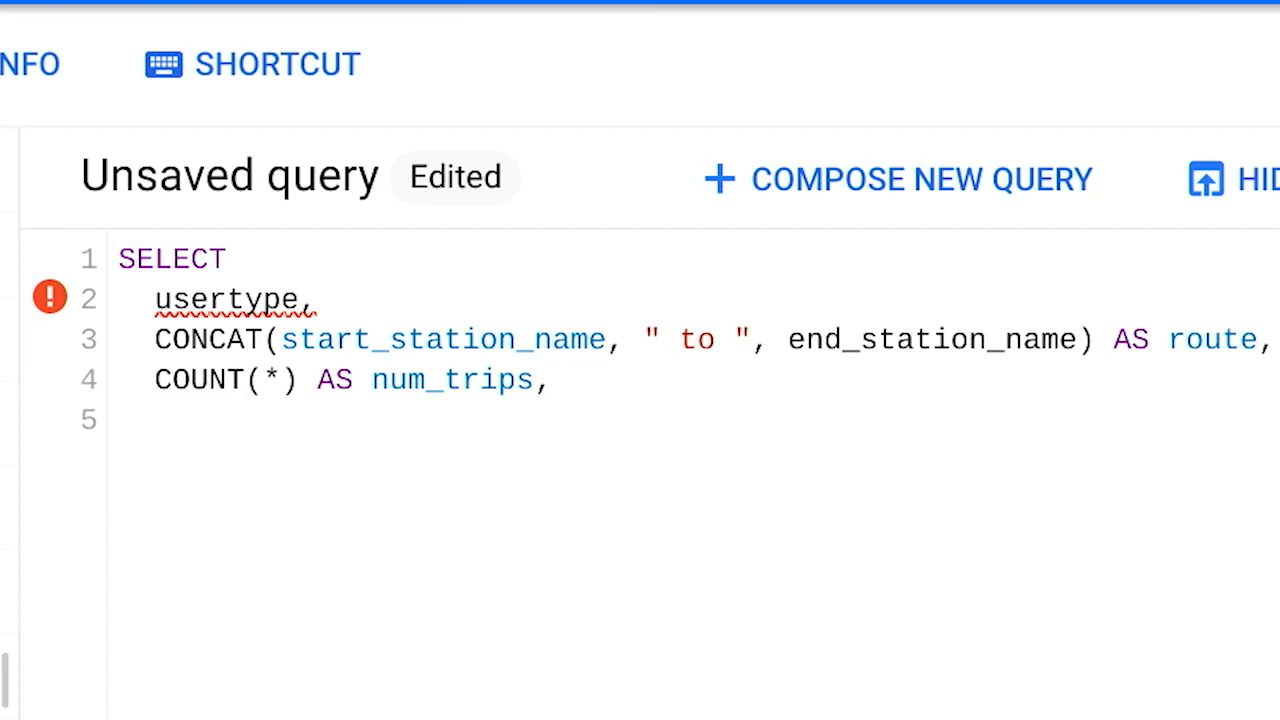
Step: Add ROUND(AVG(CAST(tripduration as int64) / 60), 2) AS duration for the average trip minutes
type("ROUND(AVG")
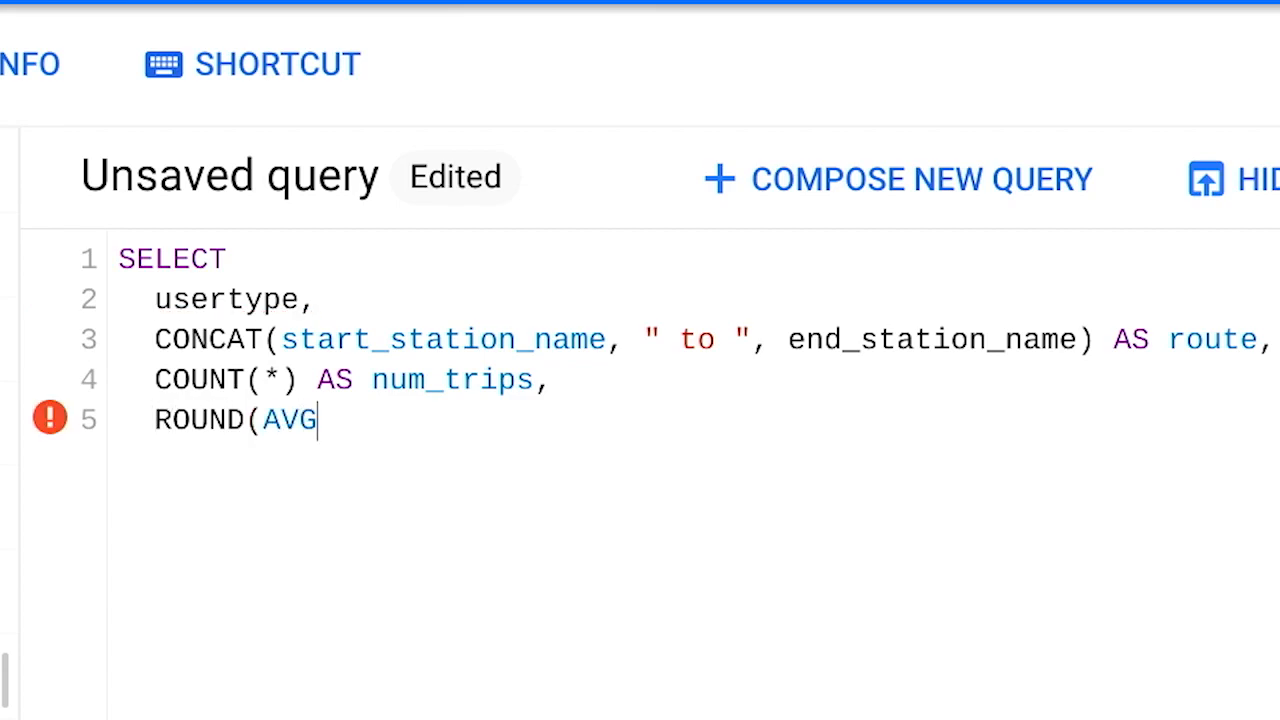
type("(CAST(trip")
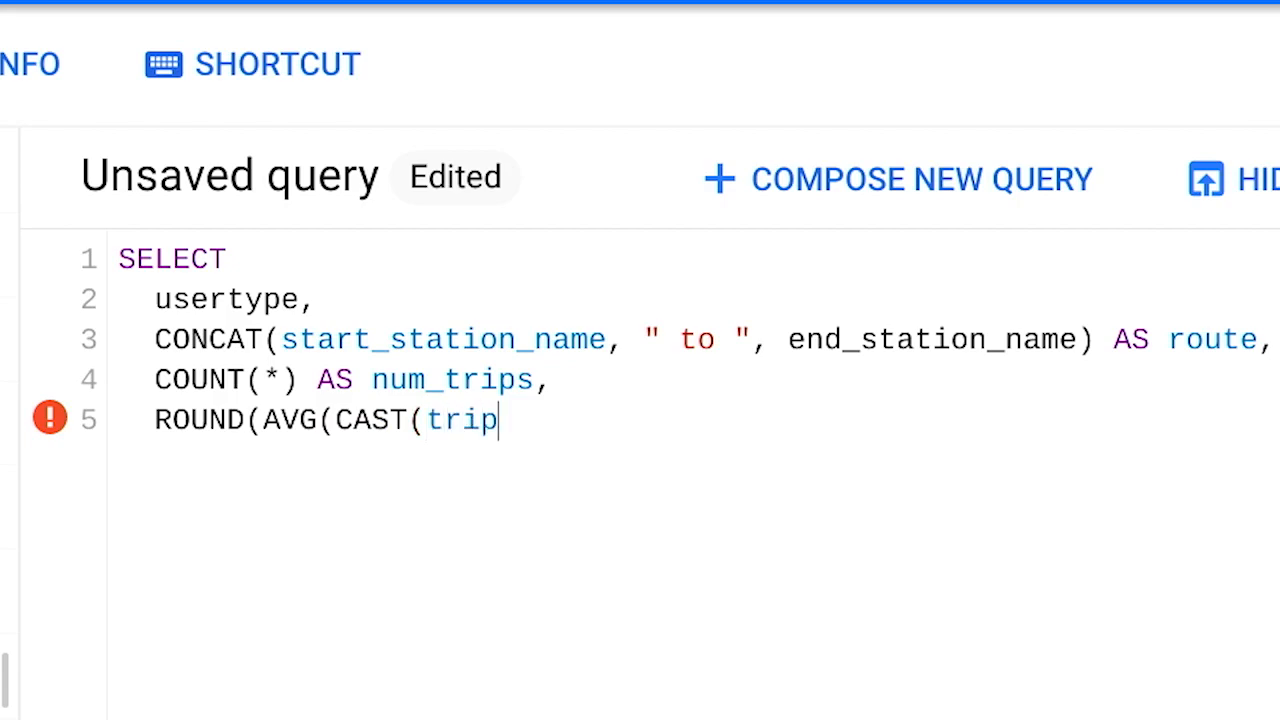
type("duration as int64")
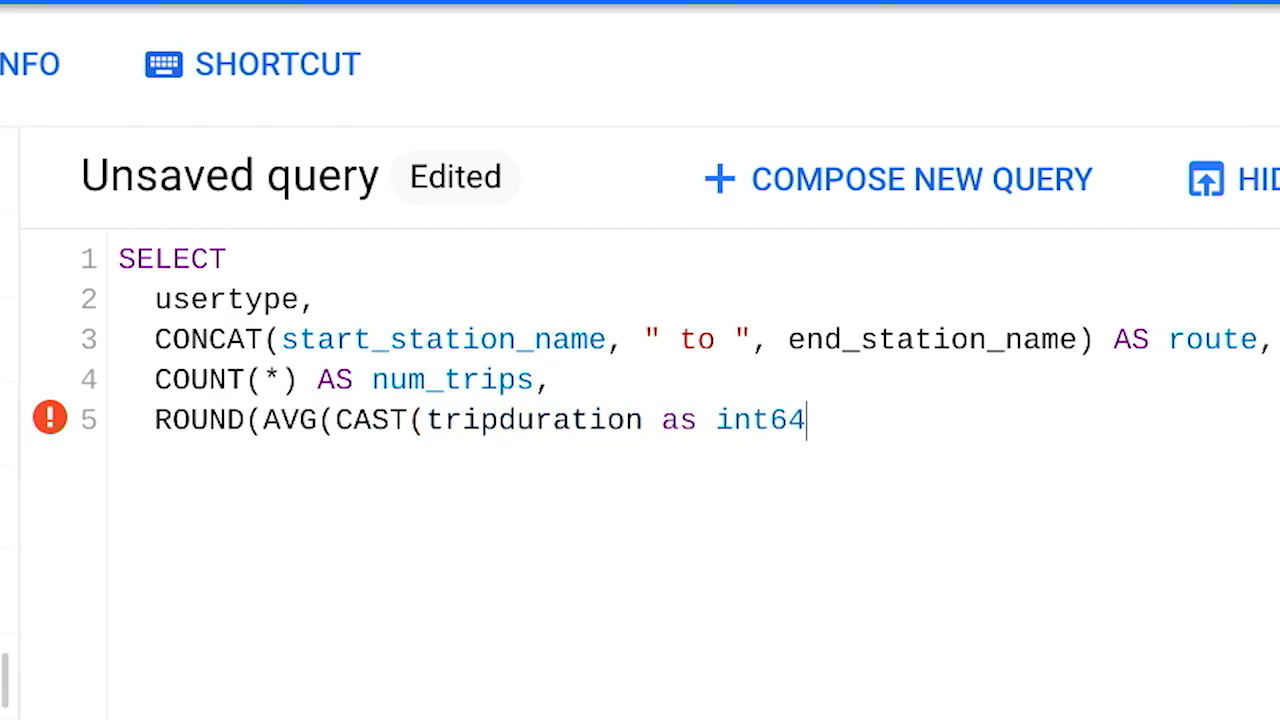
type(") / 6")
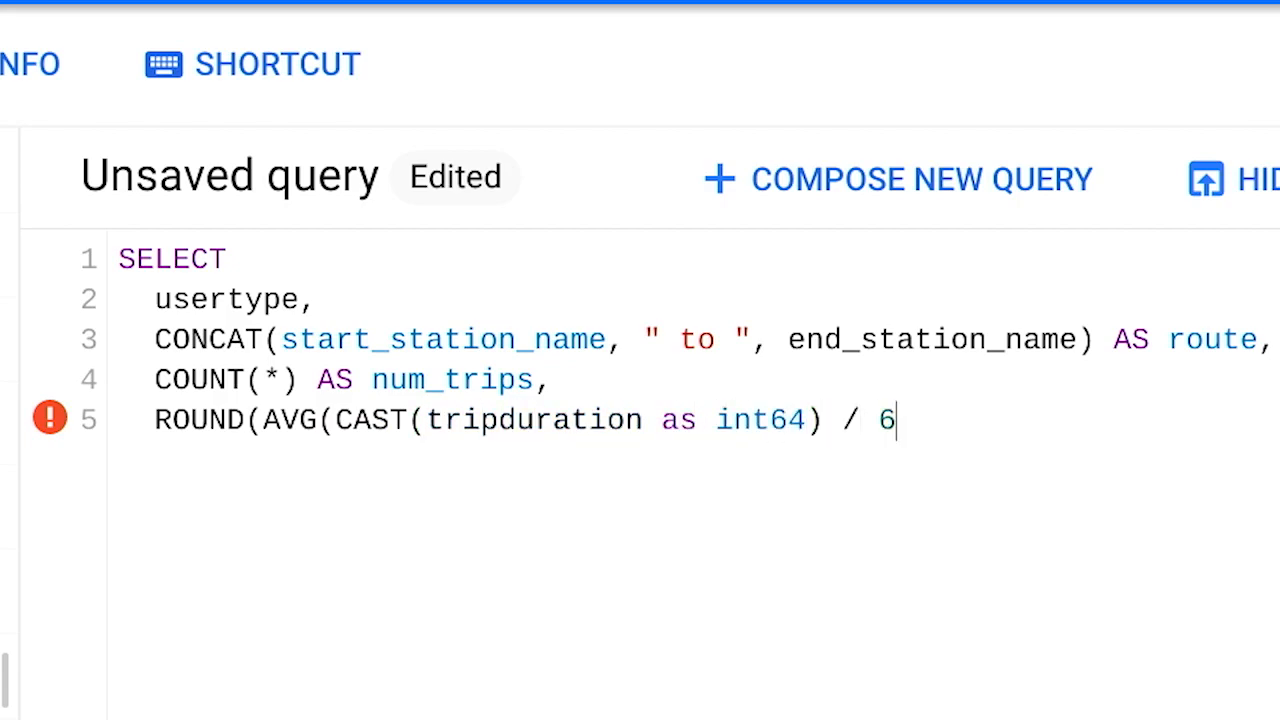
type("0), 2)")
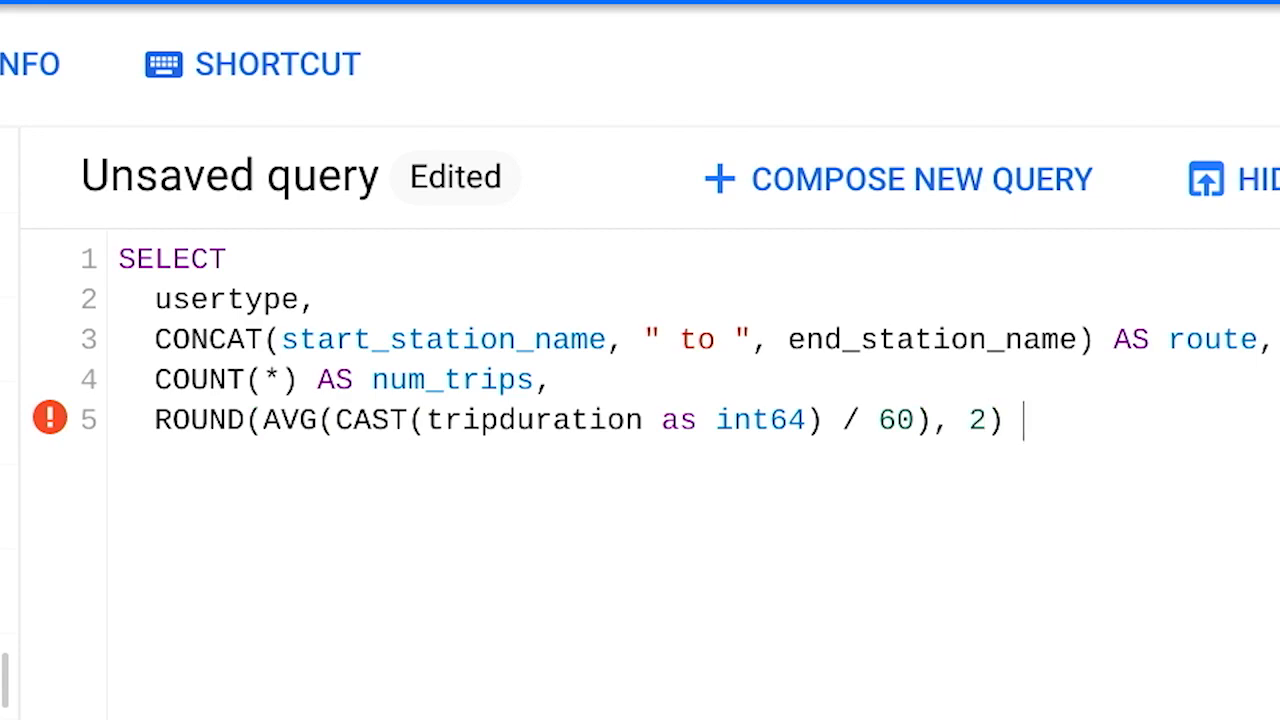
type("AS duration")
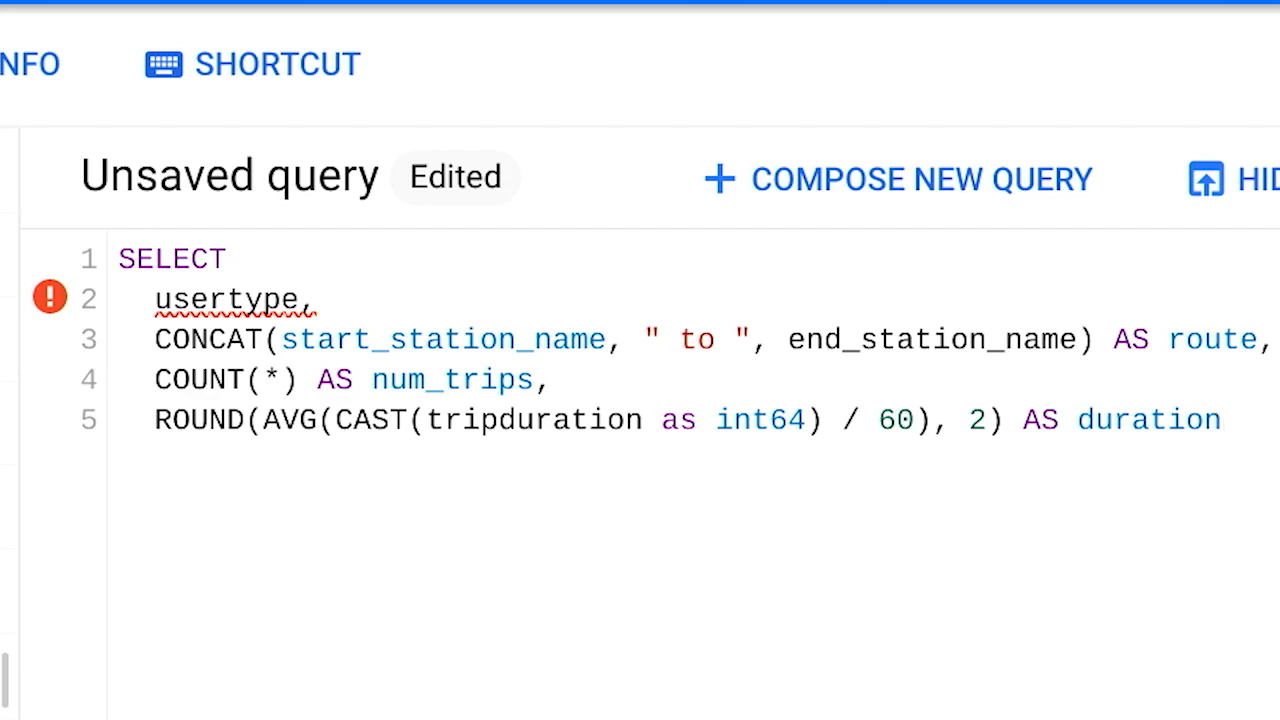
Step: Source the query FROM bigquery-public-data.new_york.citibike_trips
type("FROM")
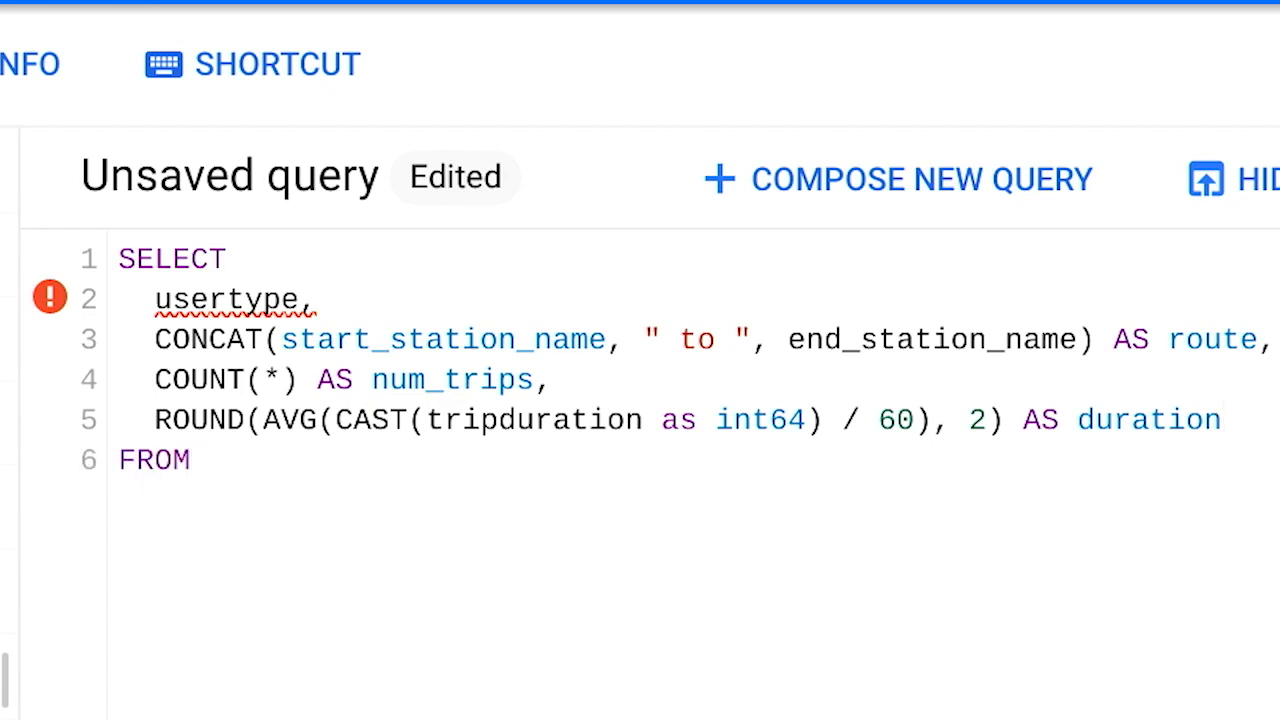
type("bigquery-")
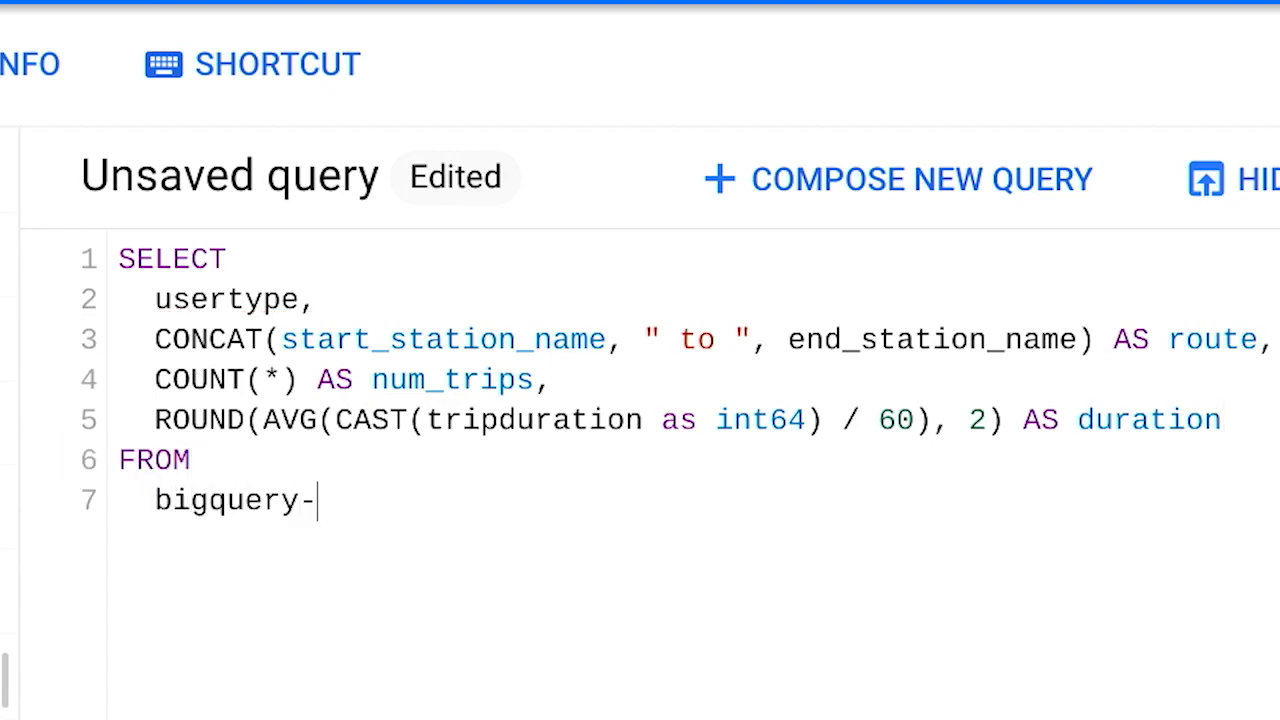
type("public-data.new_york.")
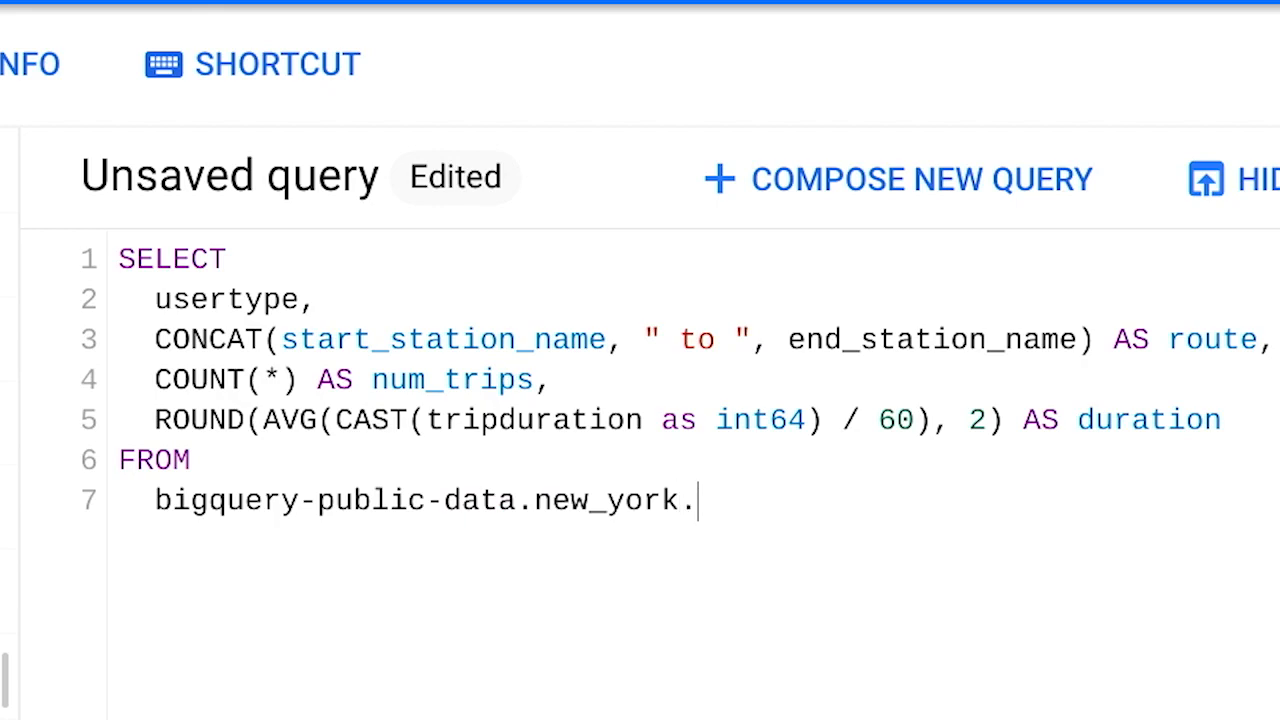
type("citibike_trips")
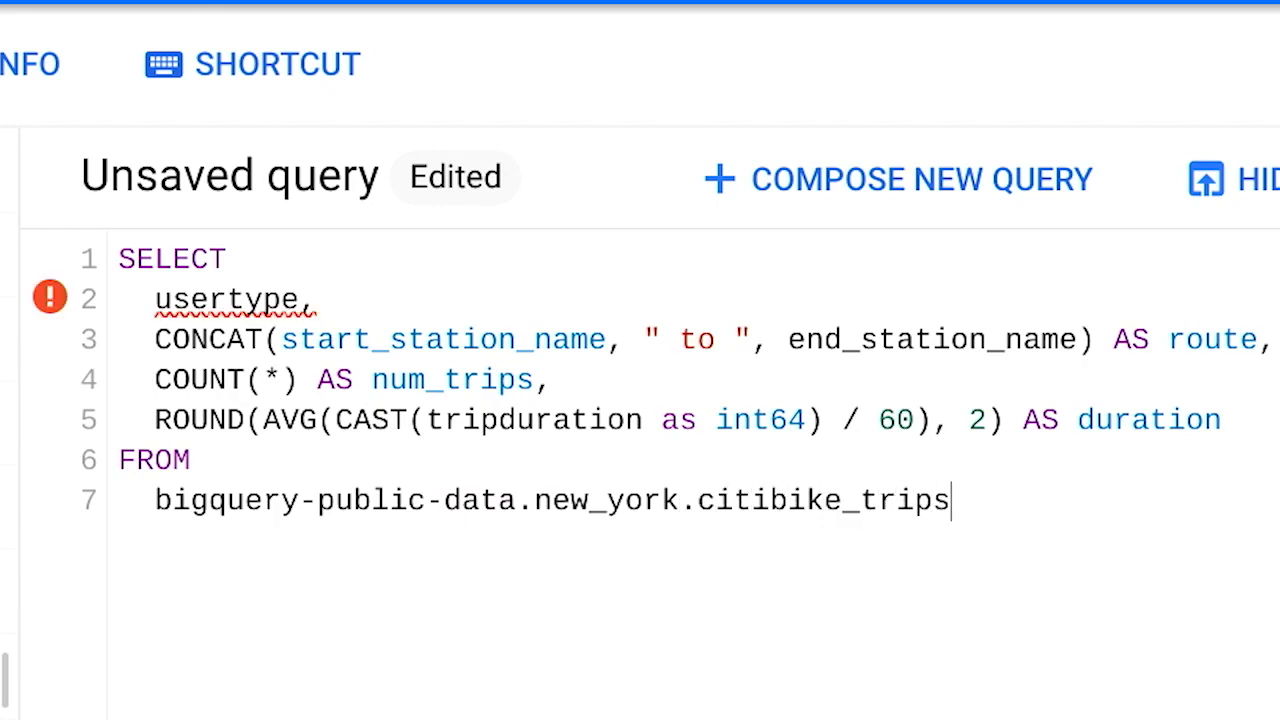
key("Enter")
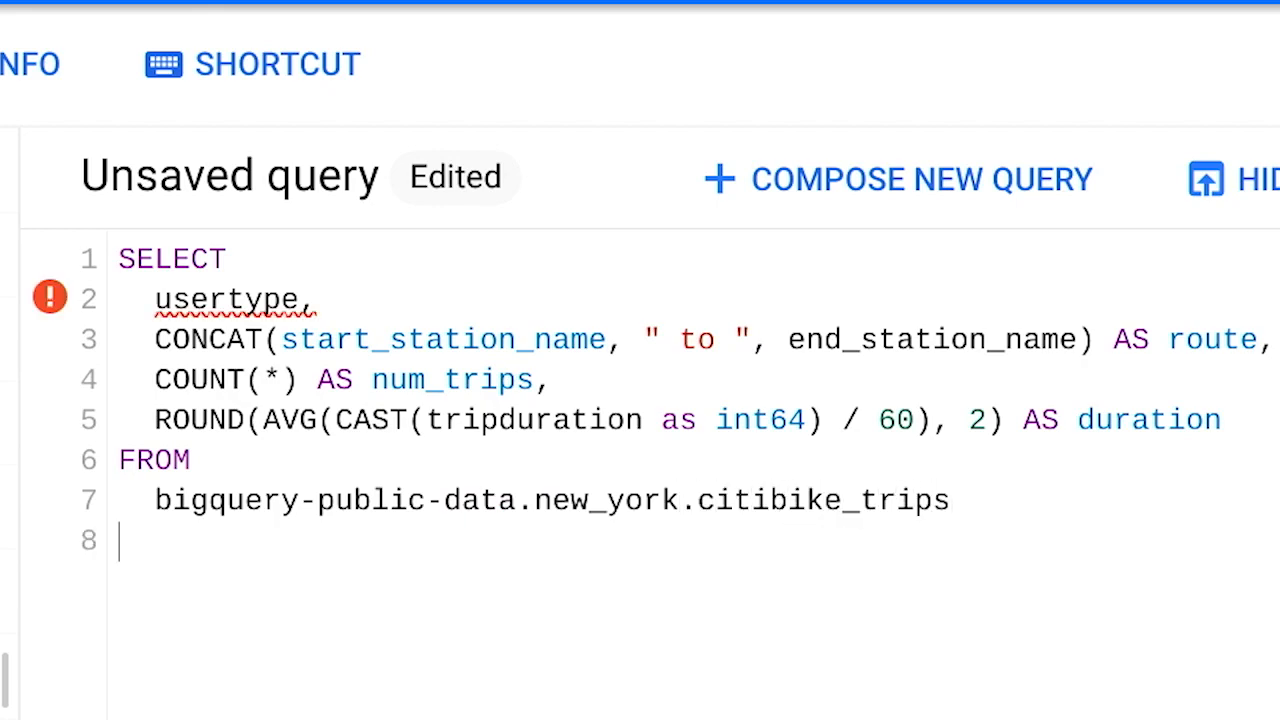
Step: Group by start_station_name, end_station_name, usertype, order by num_trips DESC and limit to 10
type("GROUP BY")
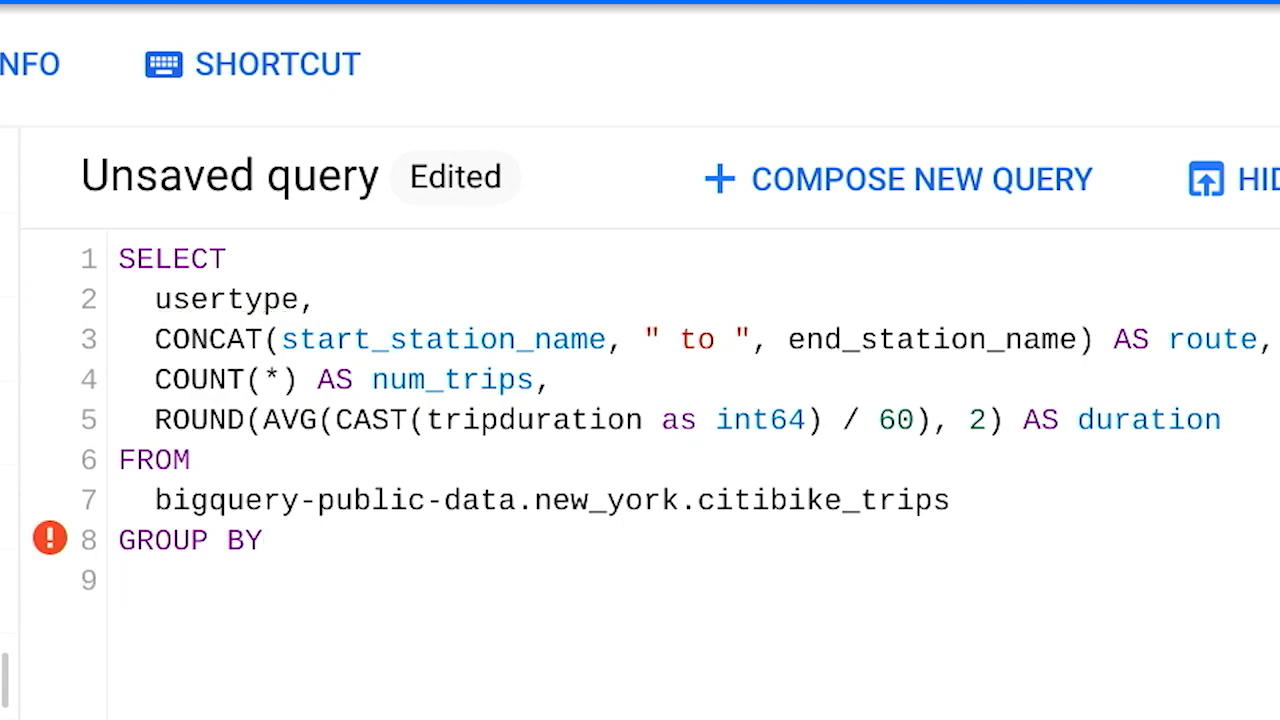
type("start_station_name,")
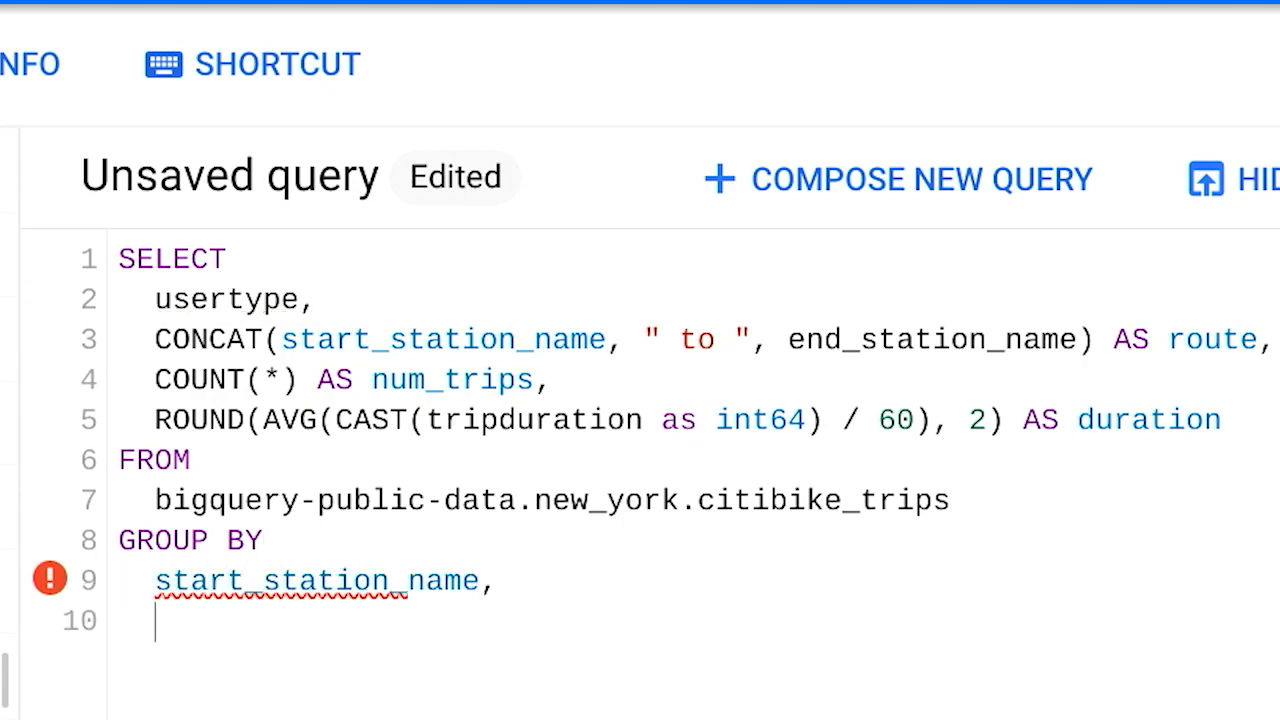
type("end_station_name,")
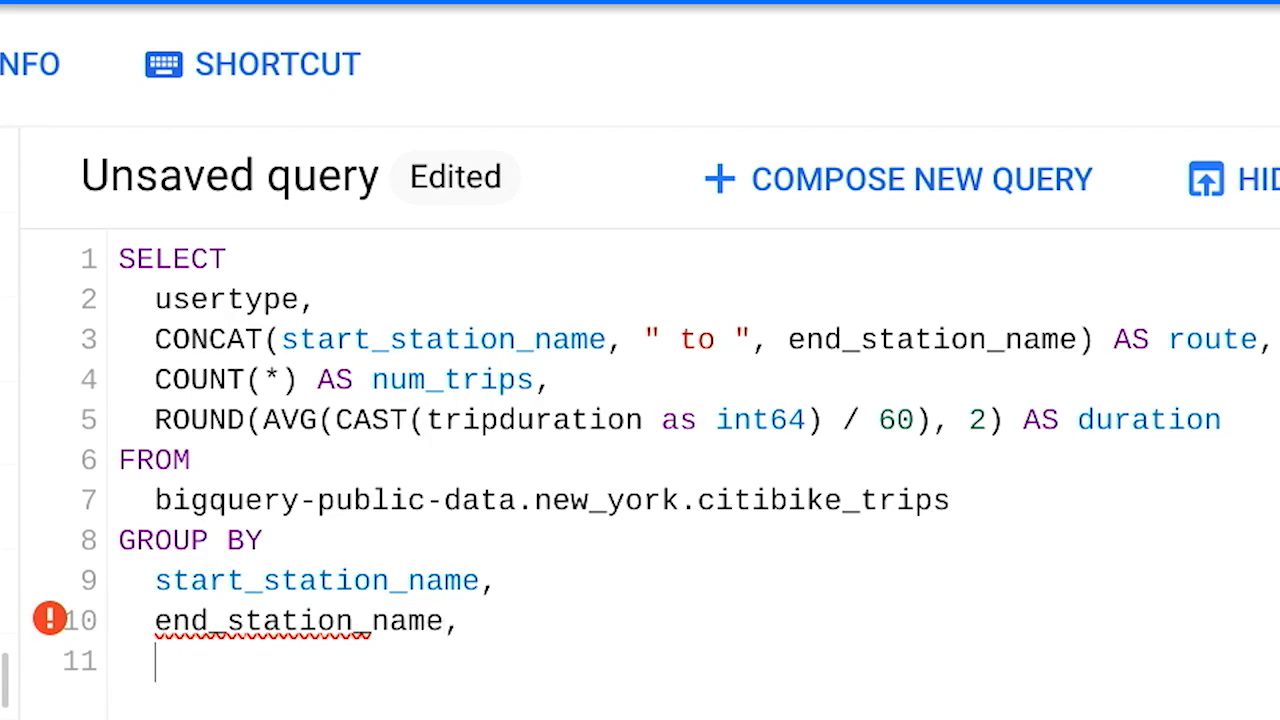
type("usertype")
type("O")
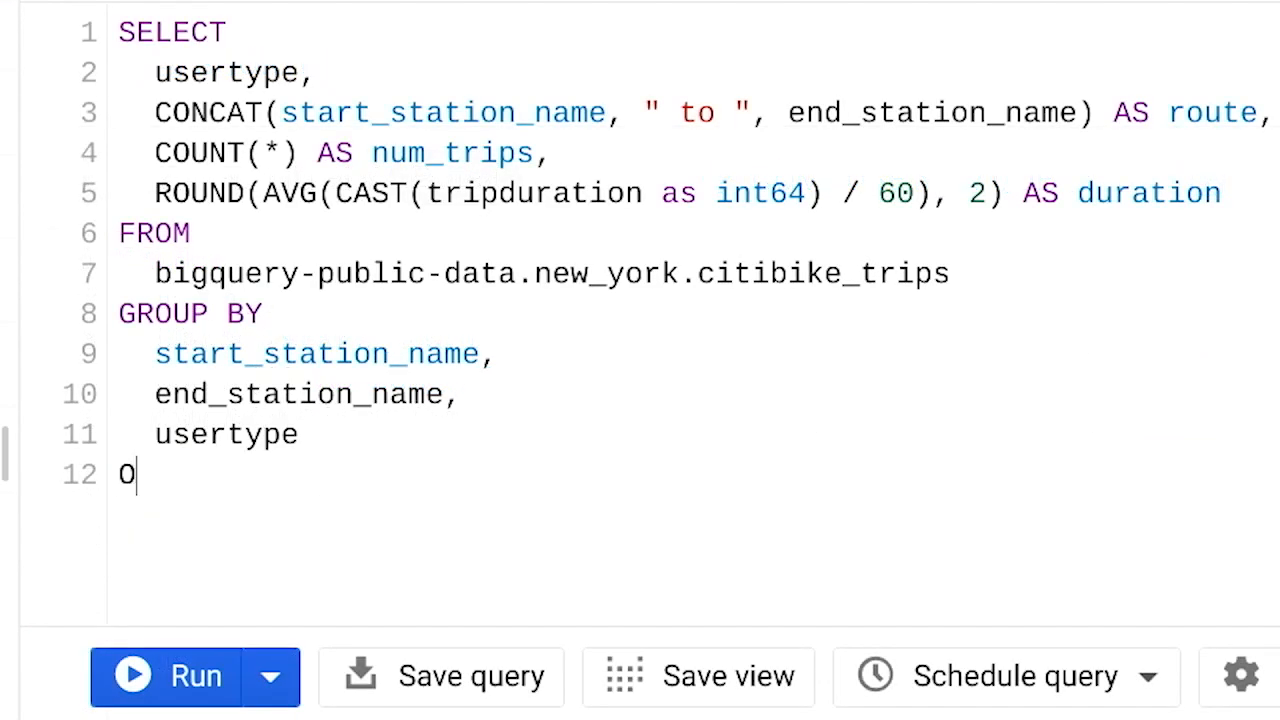
type("RDER BY")
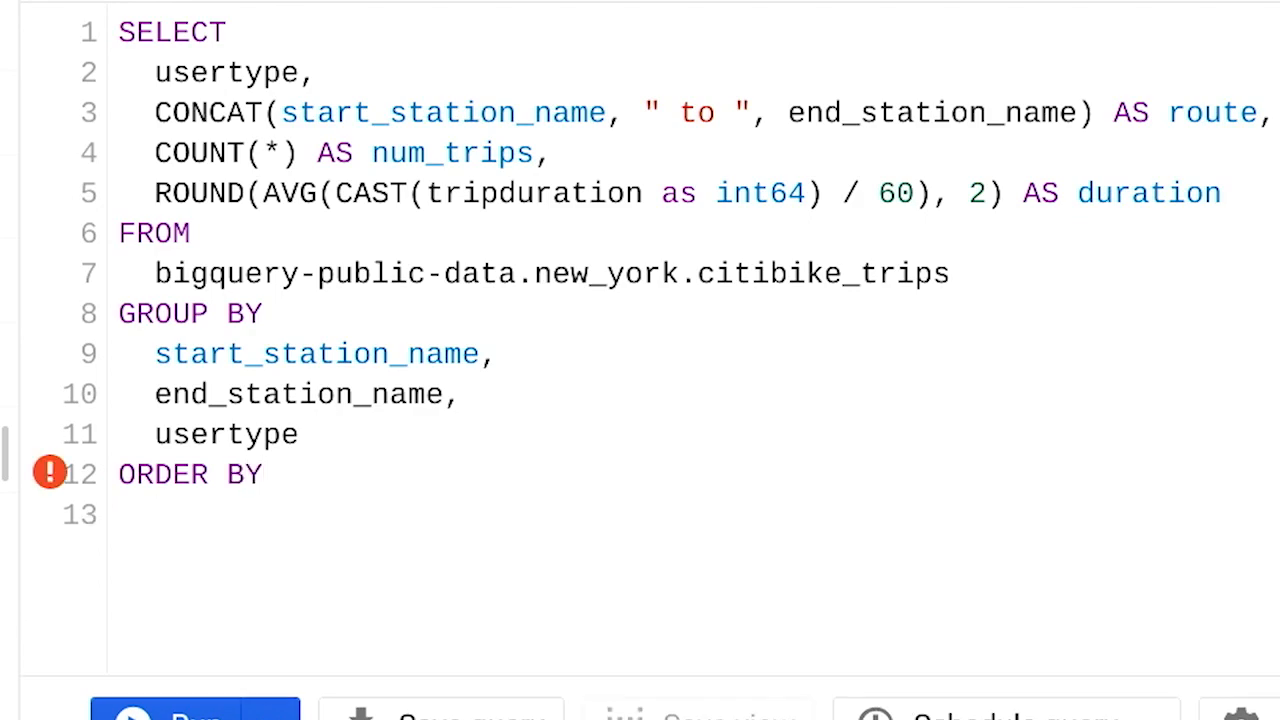
type("num_trips")
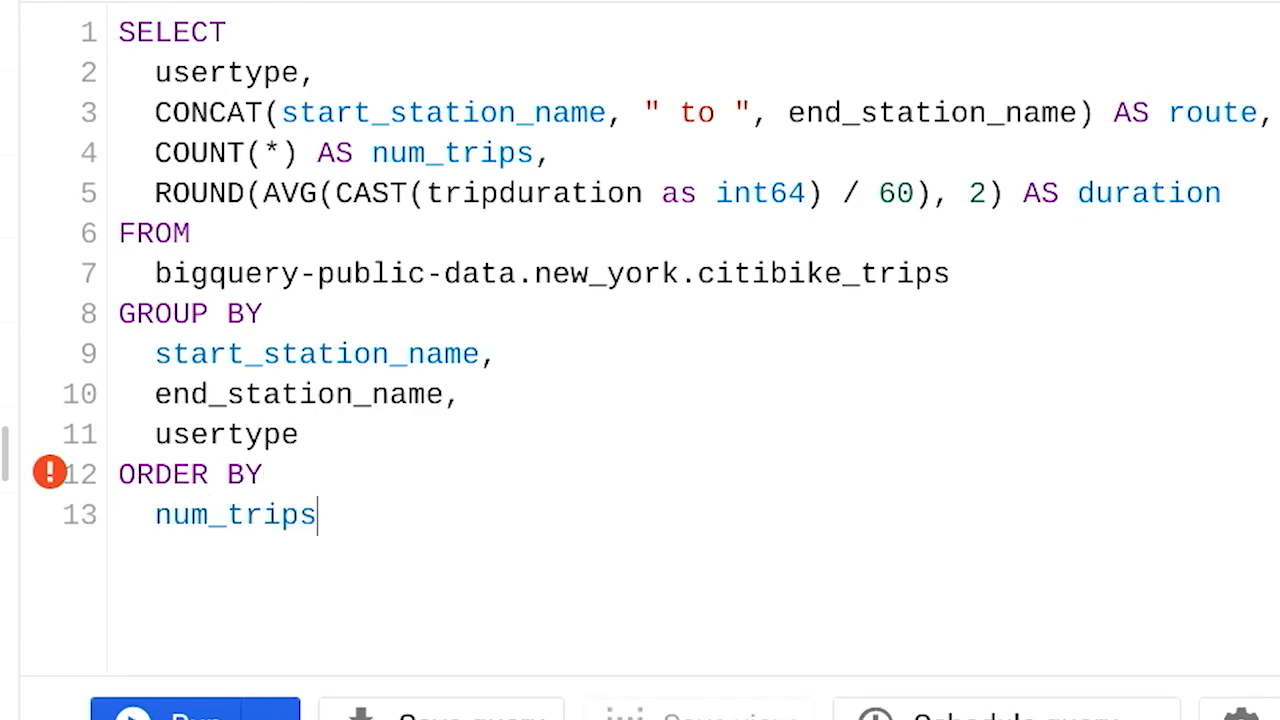
type("DESC")
type("LIMIT")
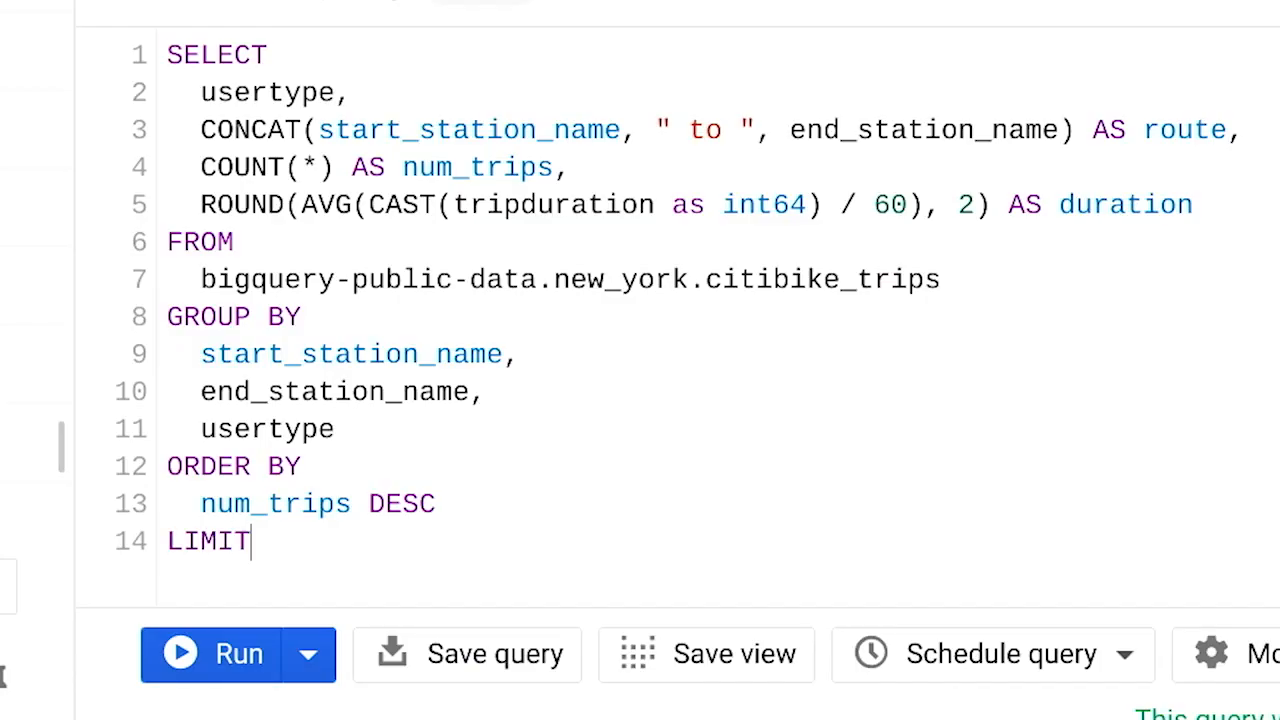
type("10")
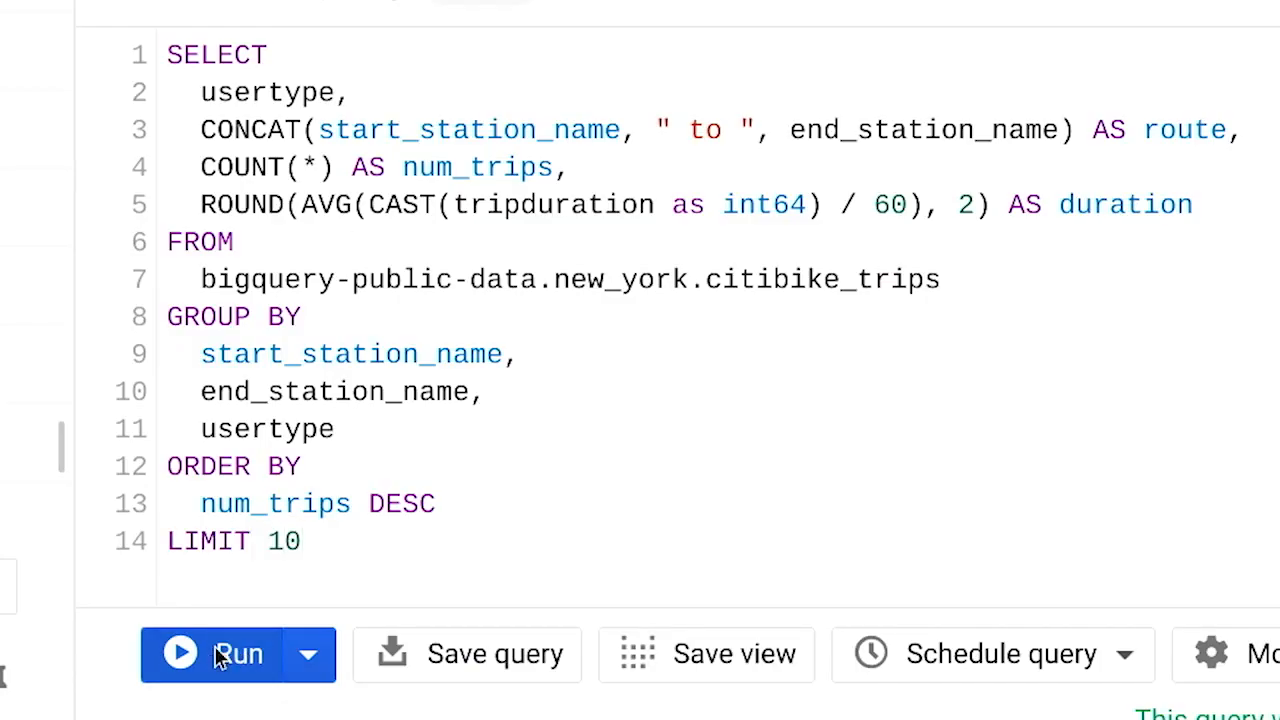
Step: Run the route query and look through the top-route results led by Central Park S & 6 Ave
left_click(238, 654)
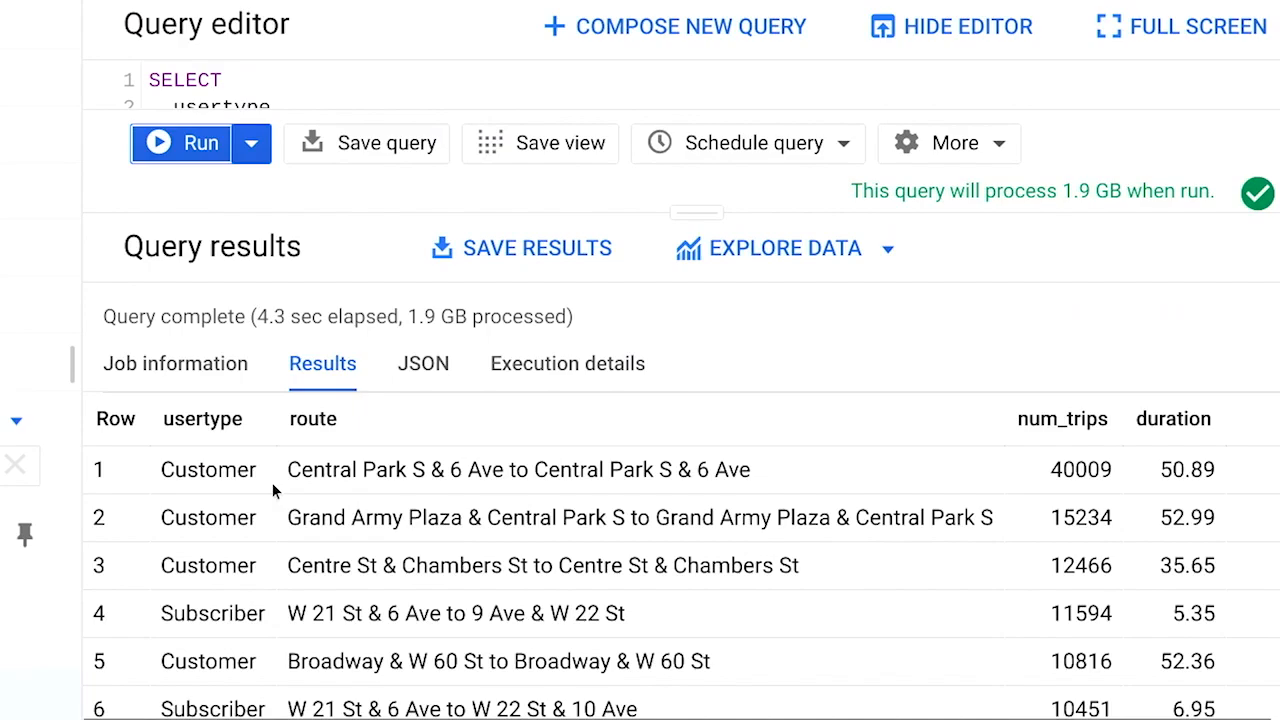
scroll("down", 3)
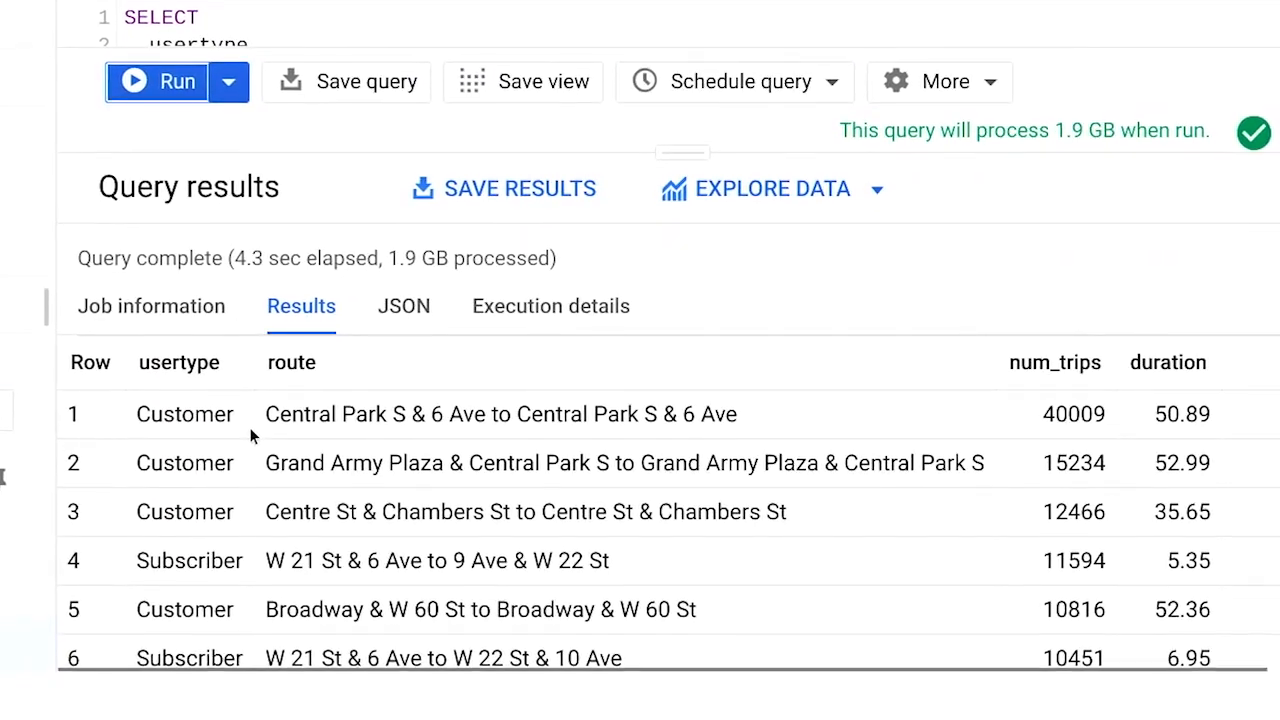
scroll("down", 3)
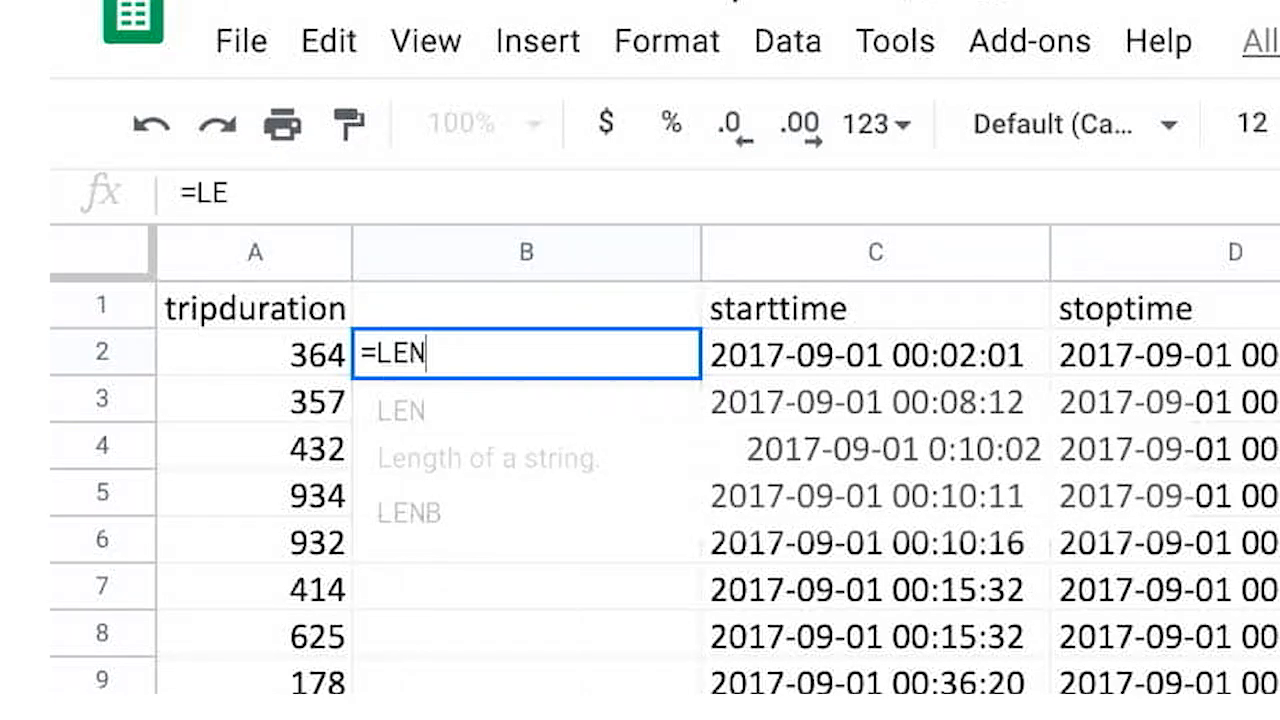
Step: Complete =LEN(C2) in B2 so it returns 19, the start time's character length
type("(")
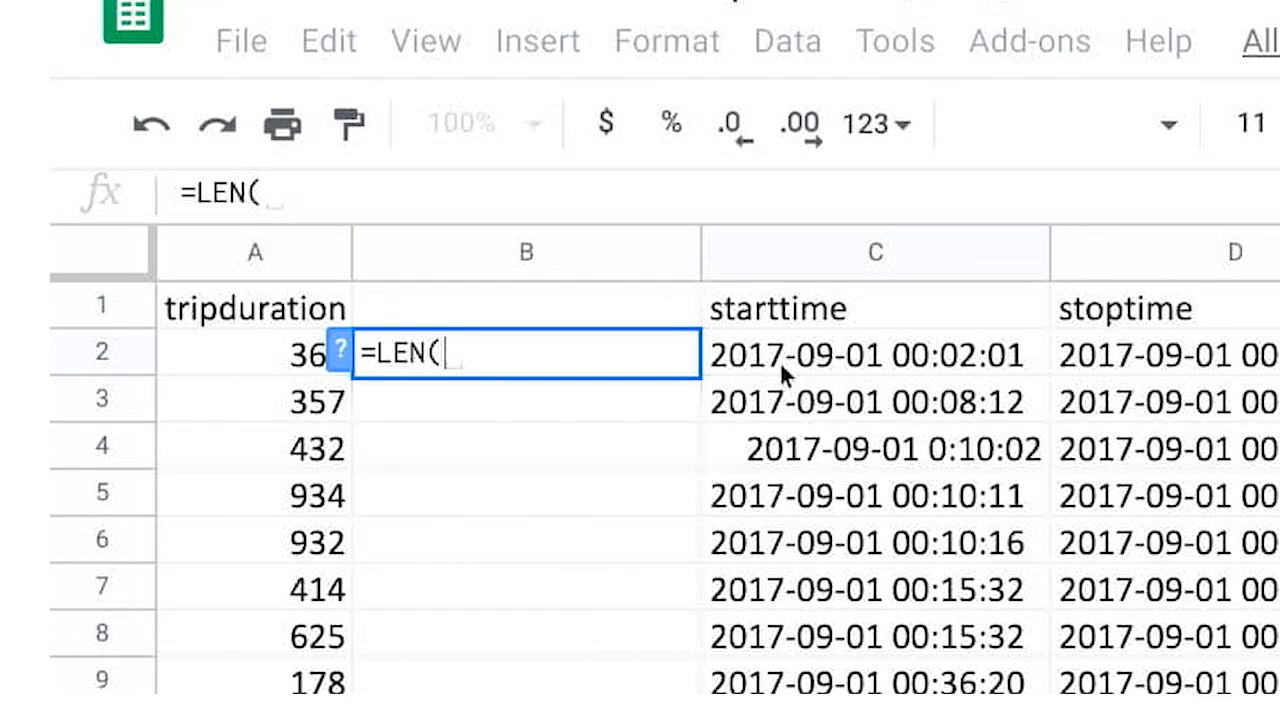
key("Enter")
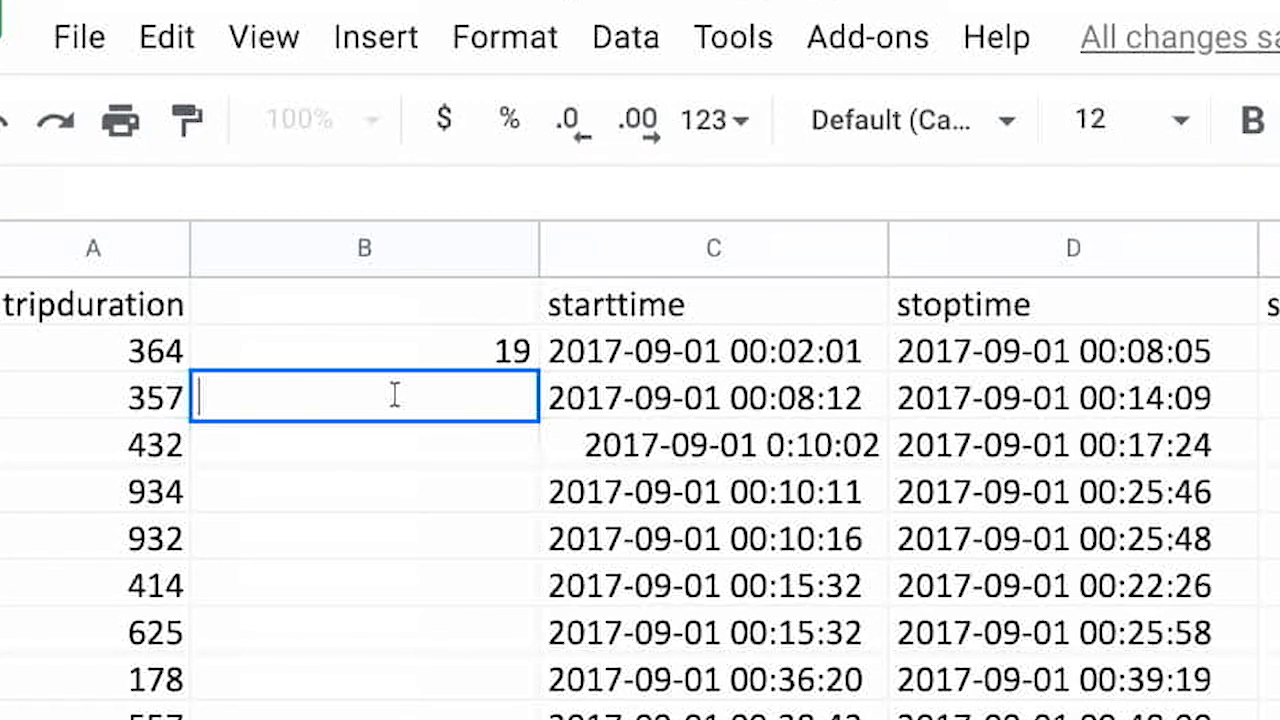
Step: Start =FIND(" " pointed at C3, then abandon it to leave B2 ready for a new formula
type("=FIND(\"")
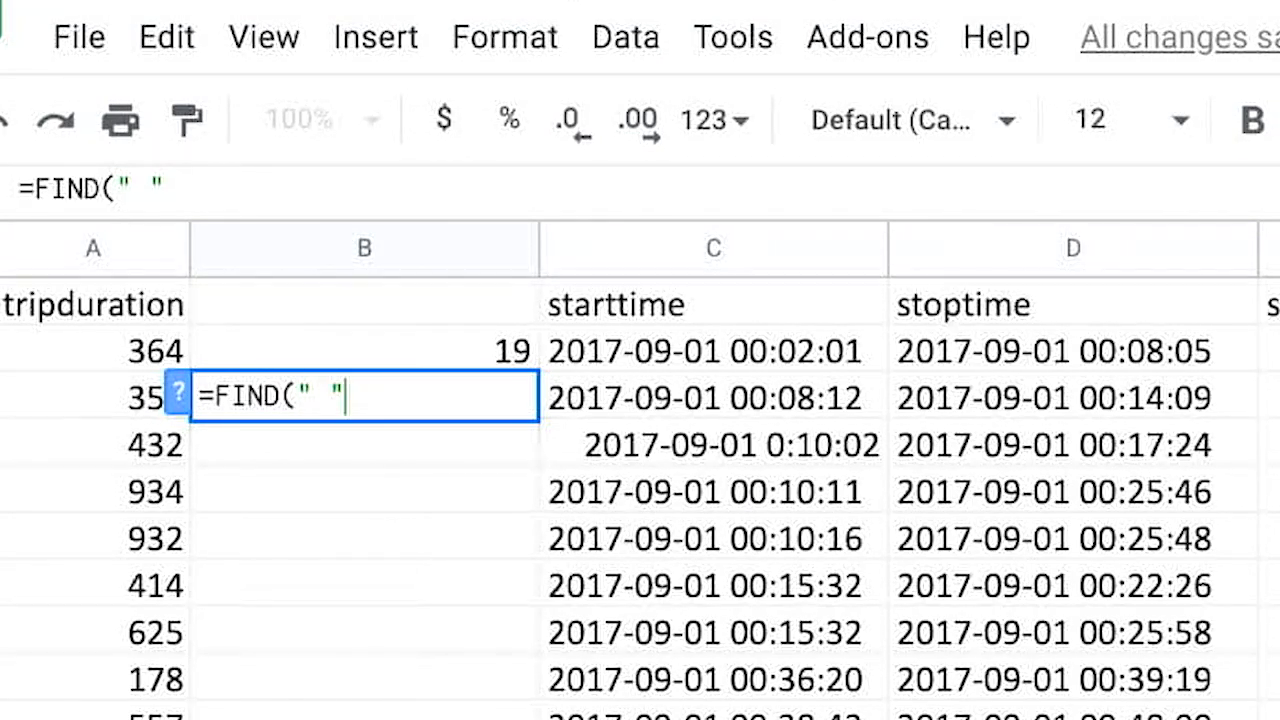
left_click(708, 396)
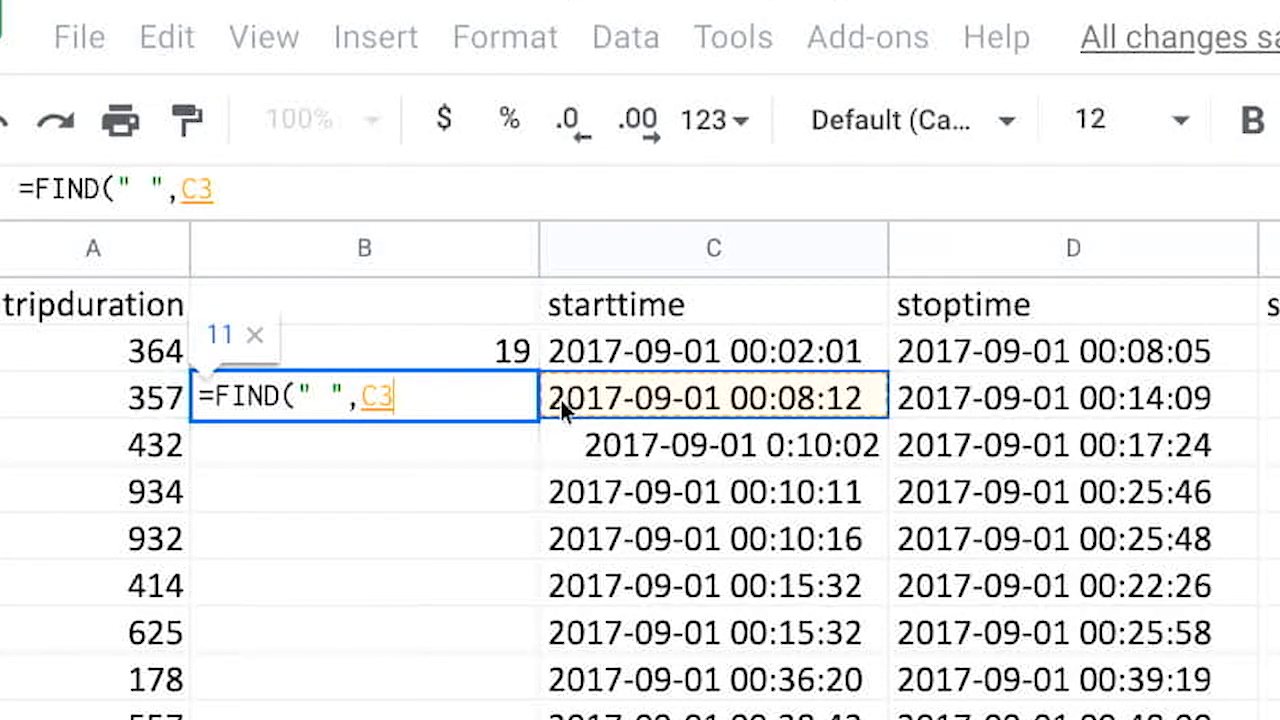
key("Enter")
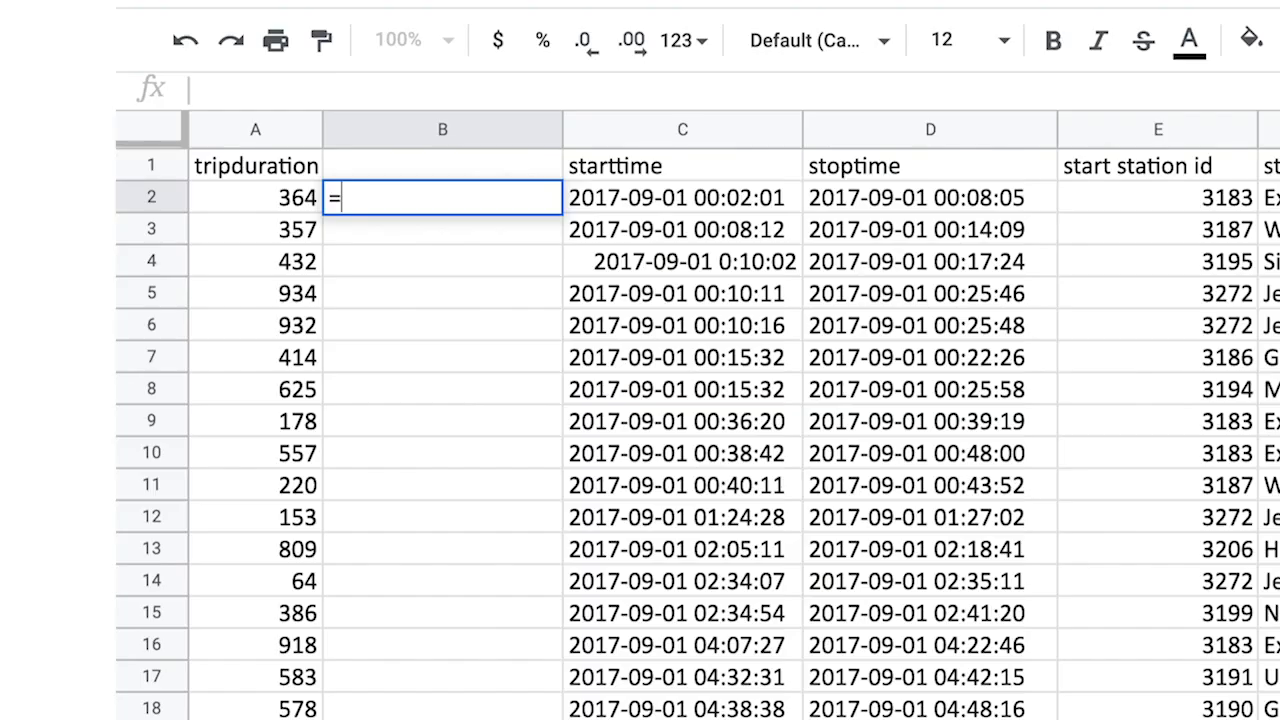
Step: Build =RIGHT(C2,8) for the Time column, insert a column labelled Date and start =LEFT(D2, …)
left_click(684, 198)
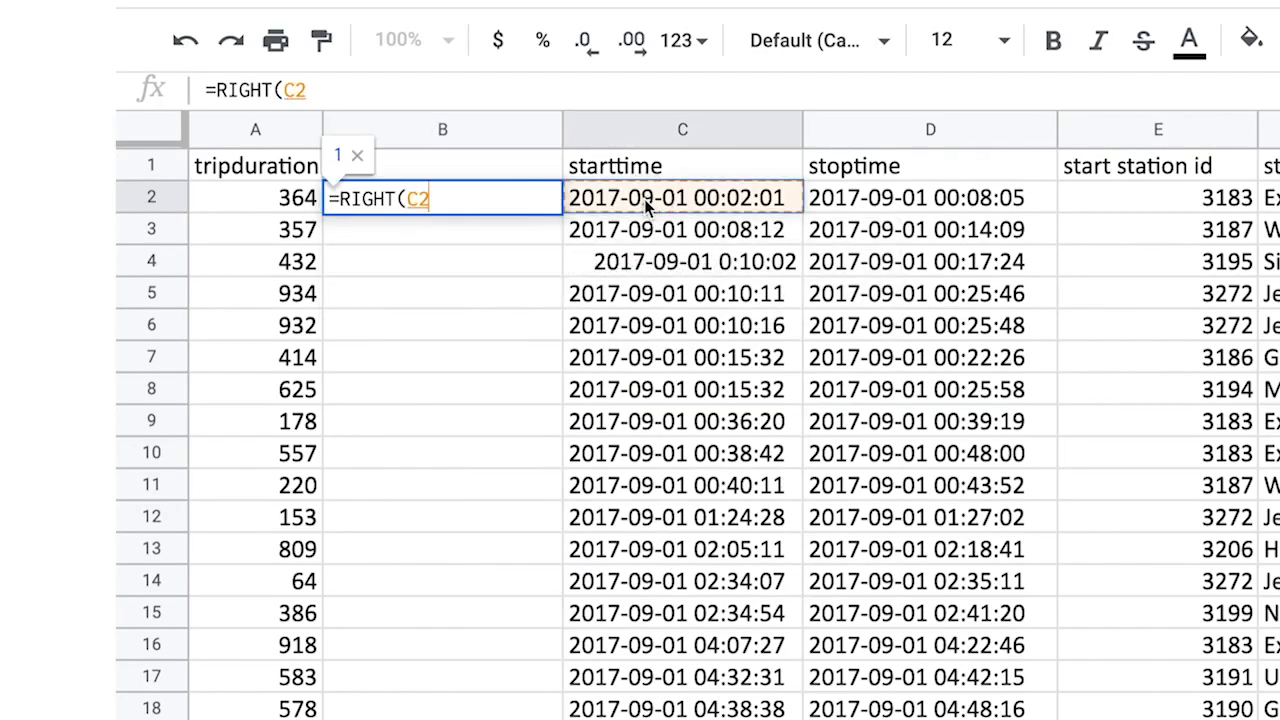
type(",")
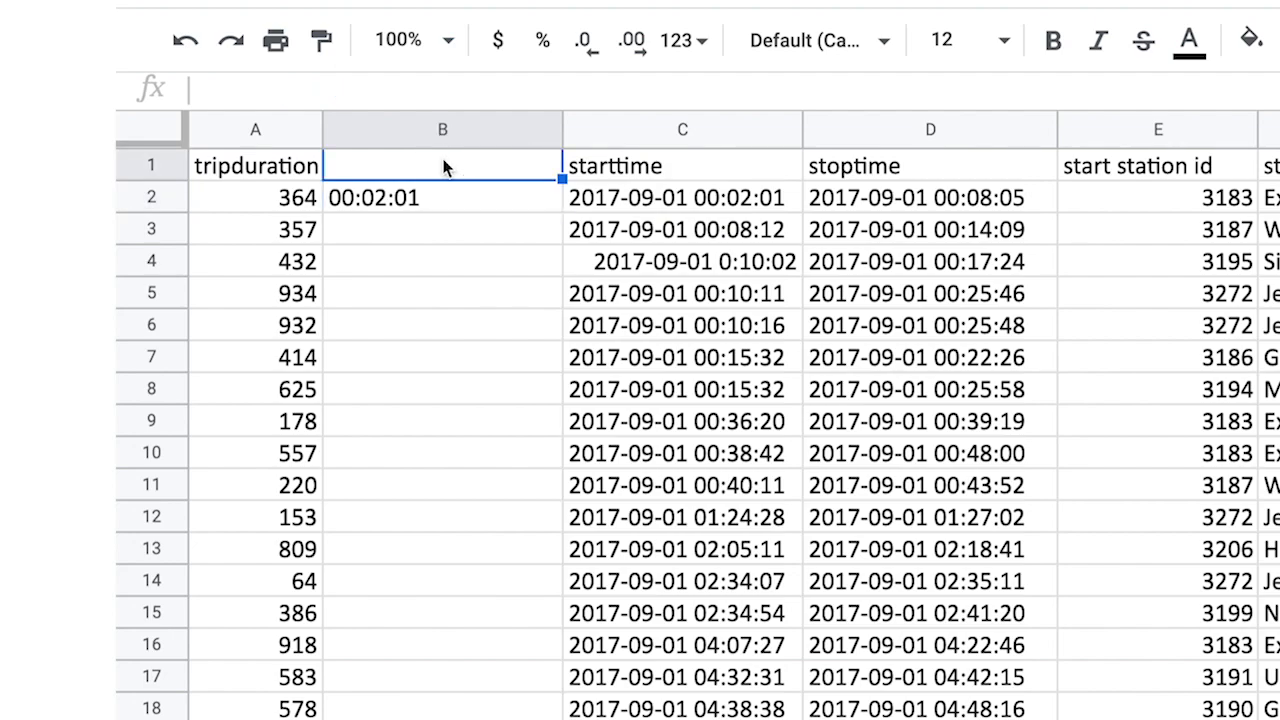
right_click(442, 128)
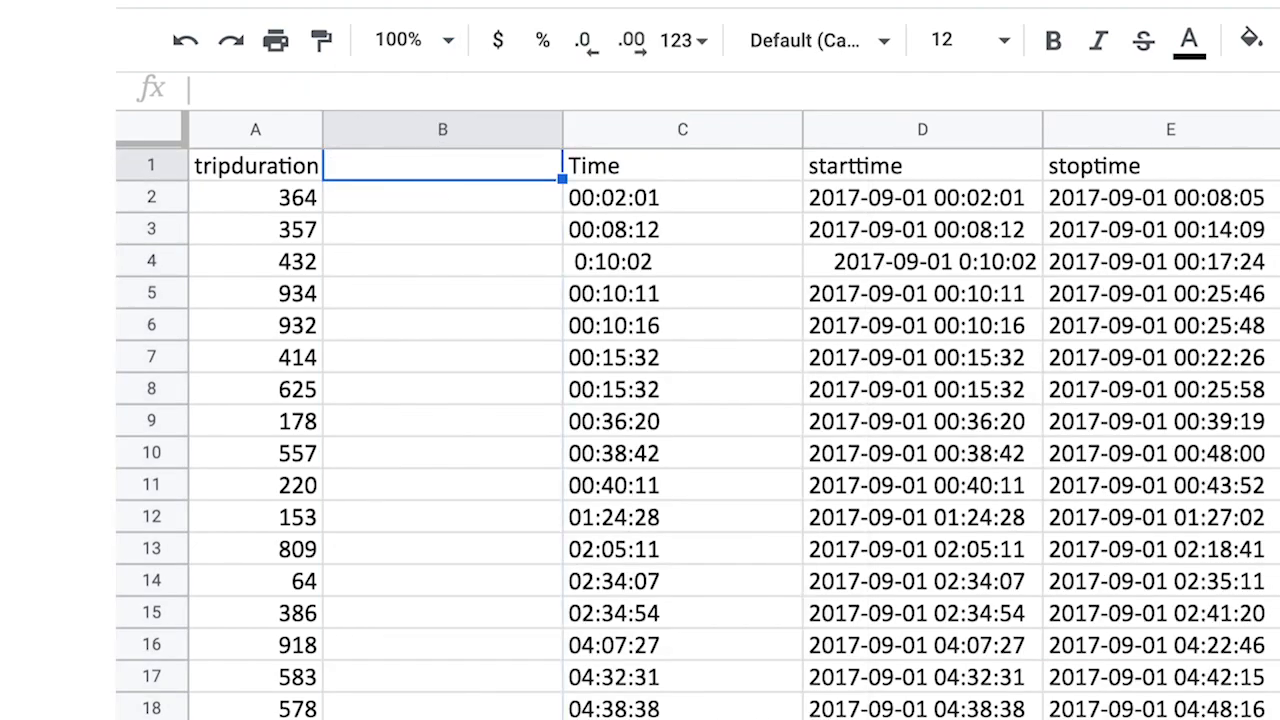
type("Date")
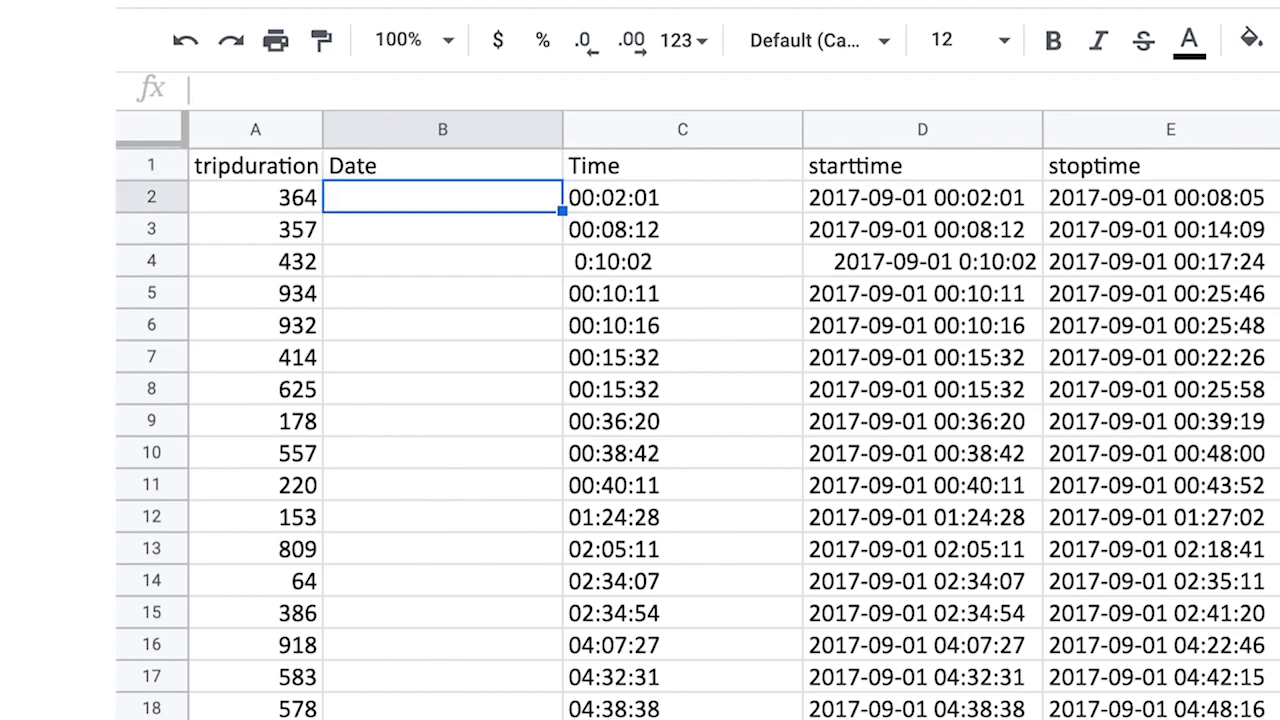
left_click(920, 198)
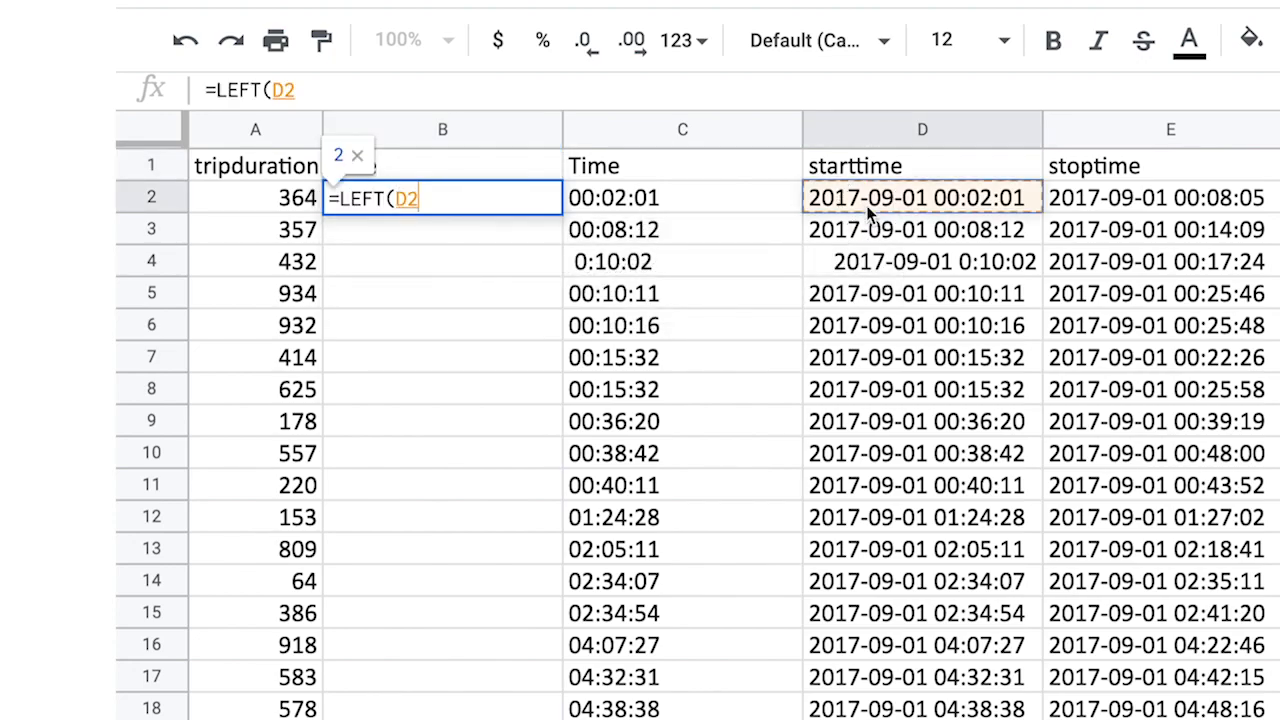
key("Enter")
type("=23")
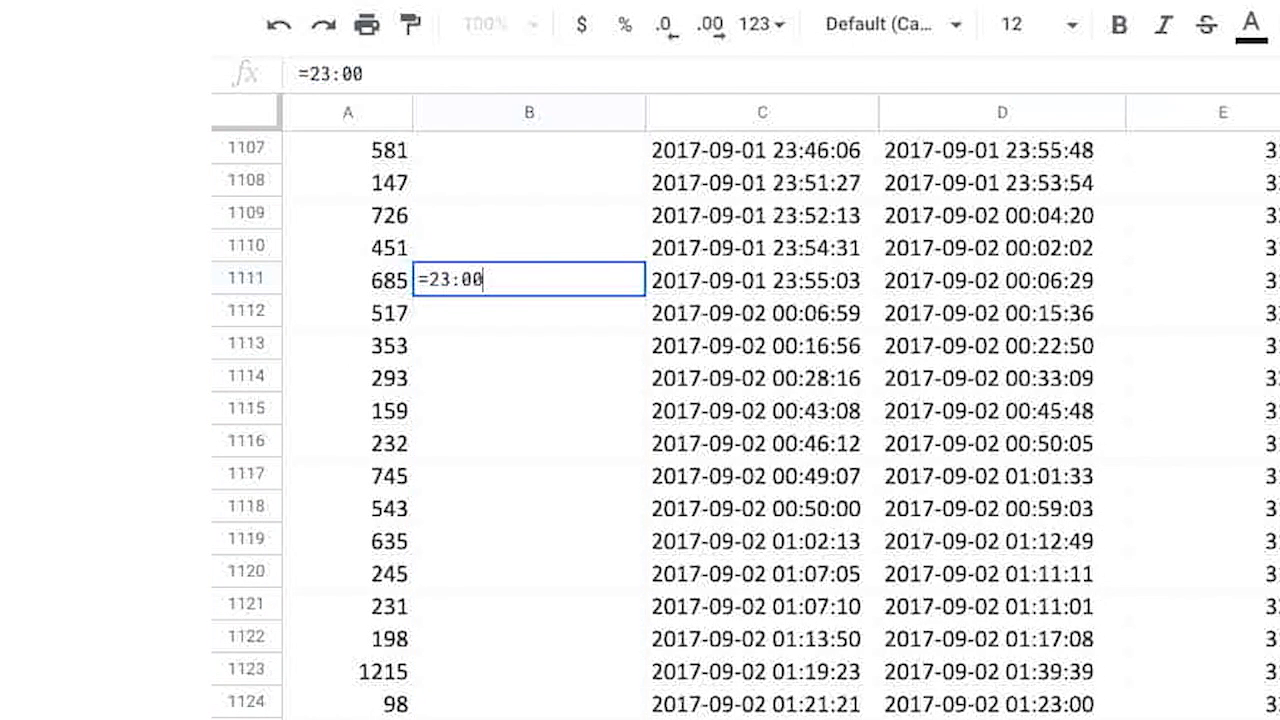
Step: Enter the test formula =23:00:00-6:00:00 in B1111
type(":00-6")
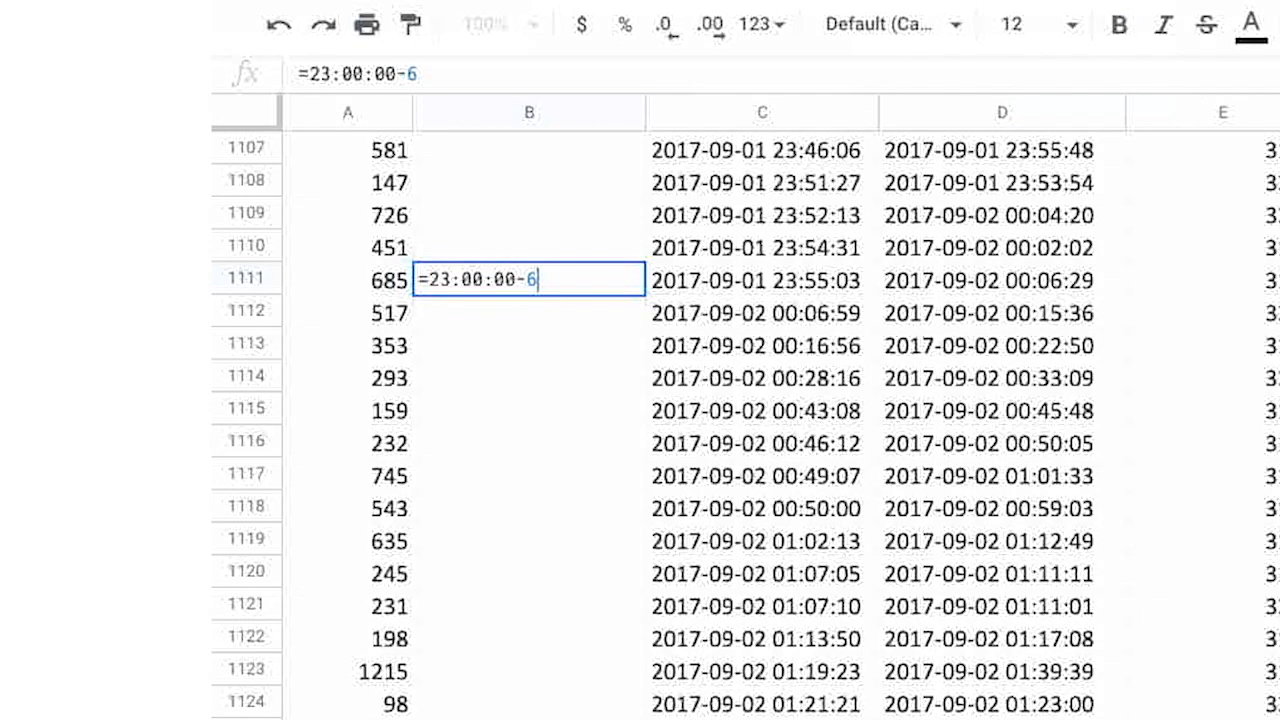
type(":00:00")
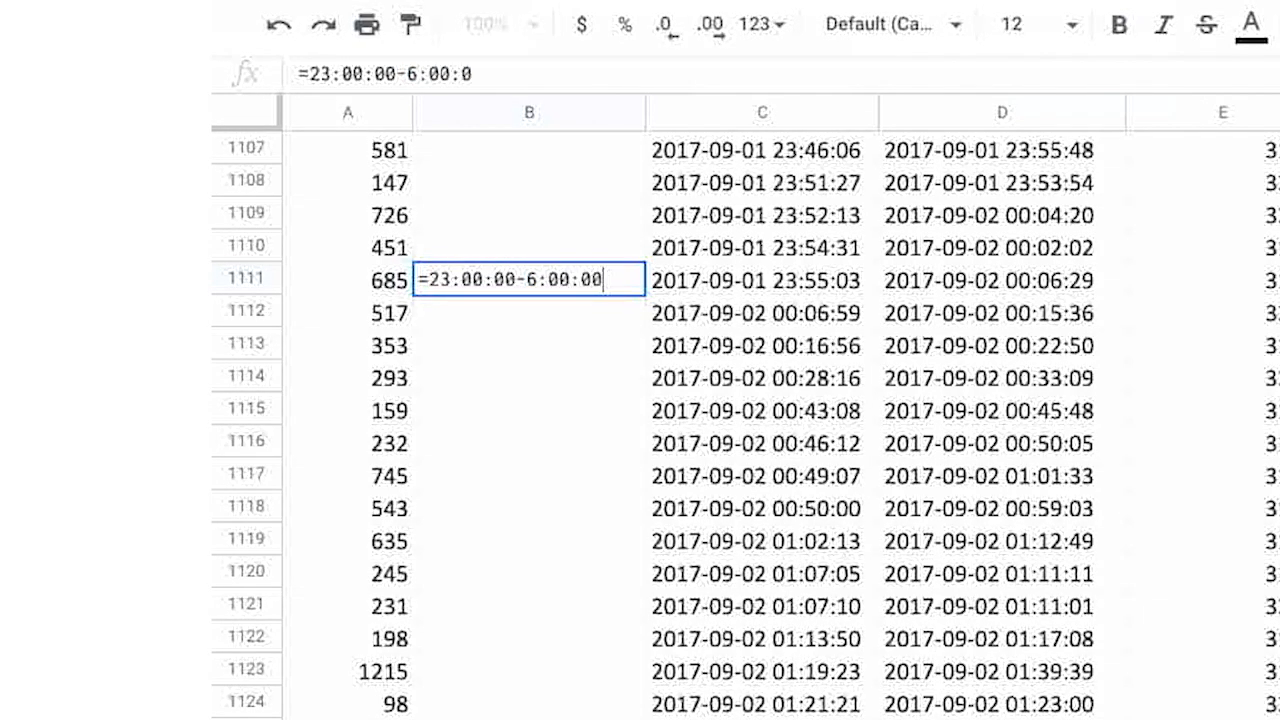
key("Enter")
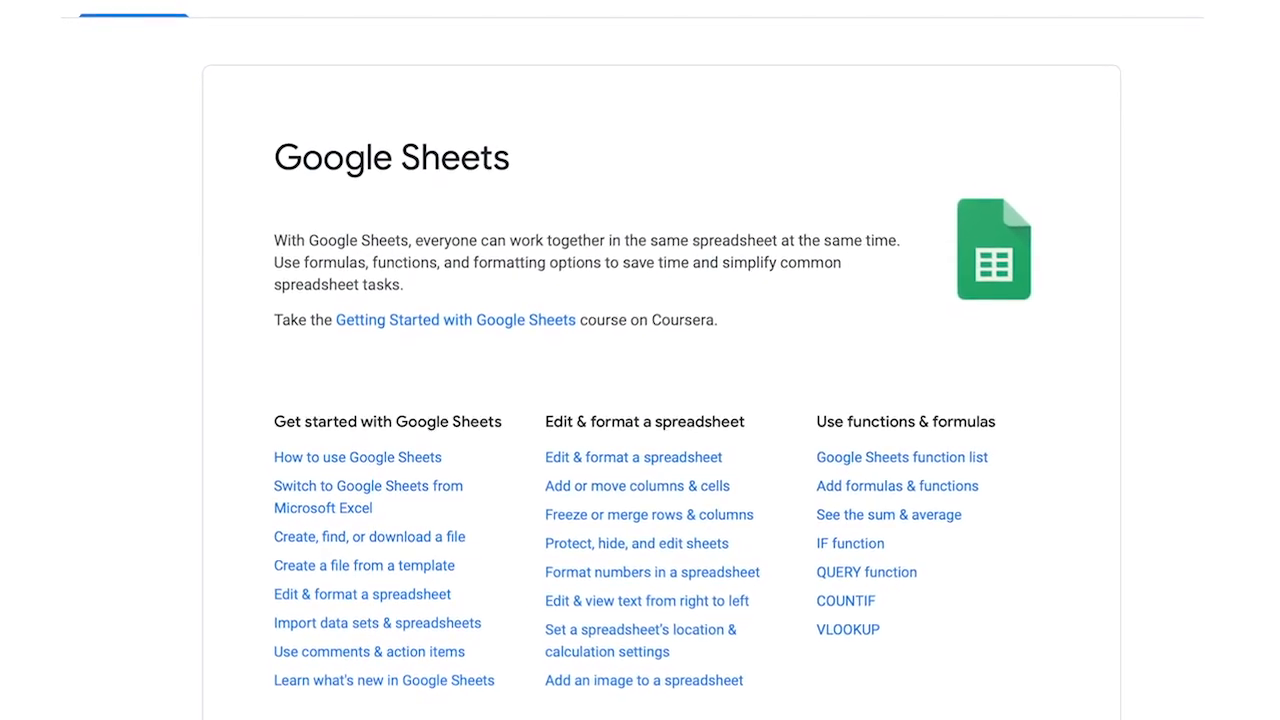
Step: Scroll through the Google Sheets Help Center home's functions and formulas topic lists
scroll("up", 3)
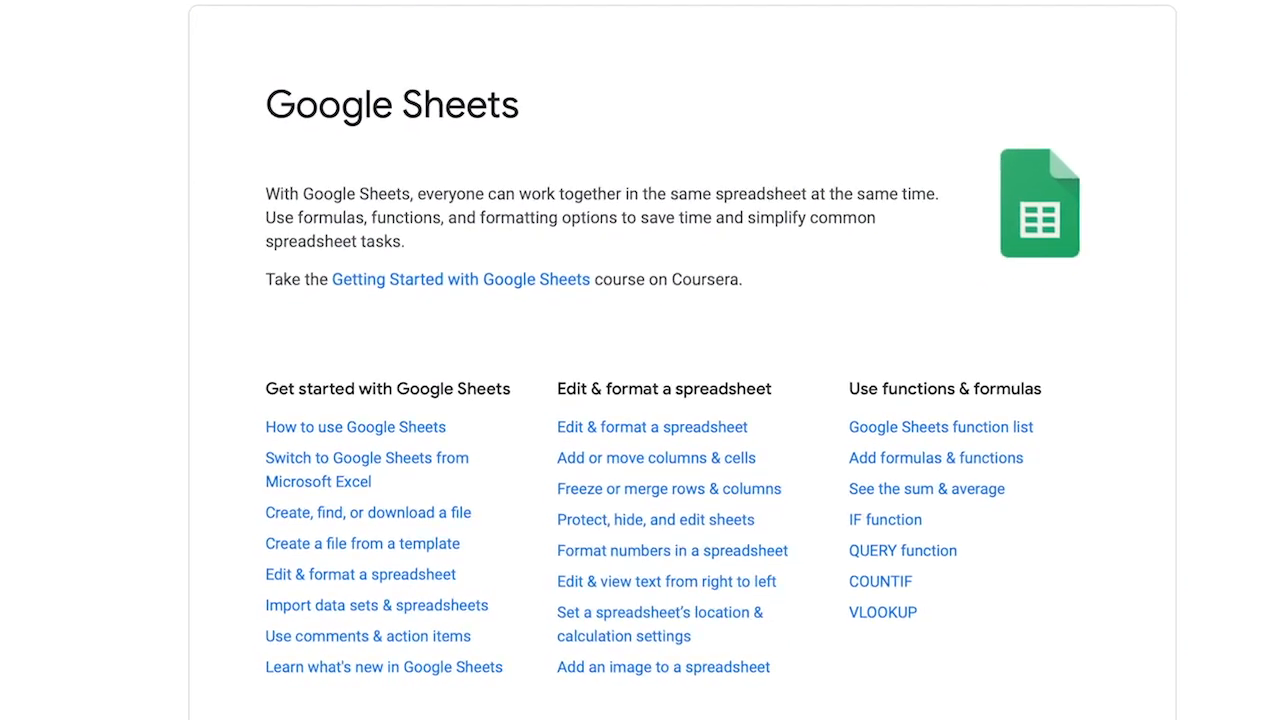
scroll("down", 3)
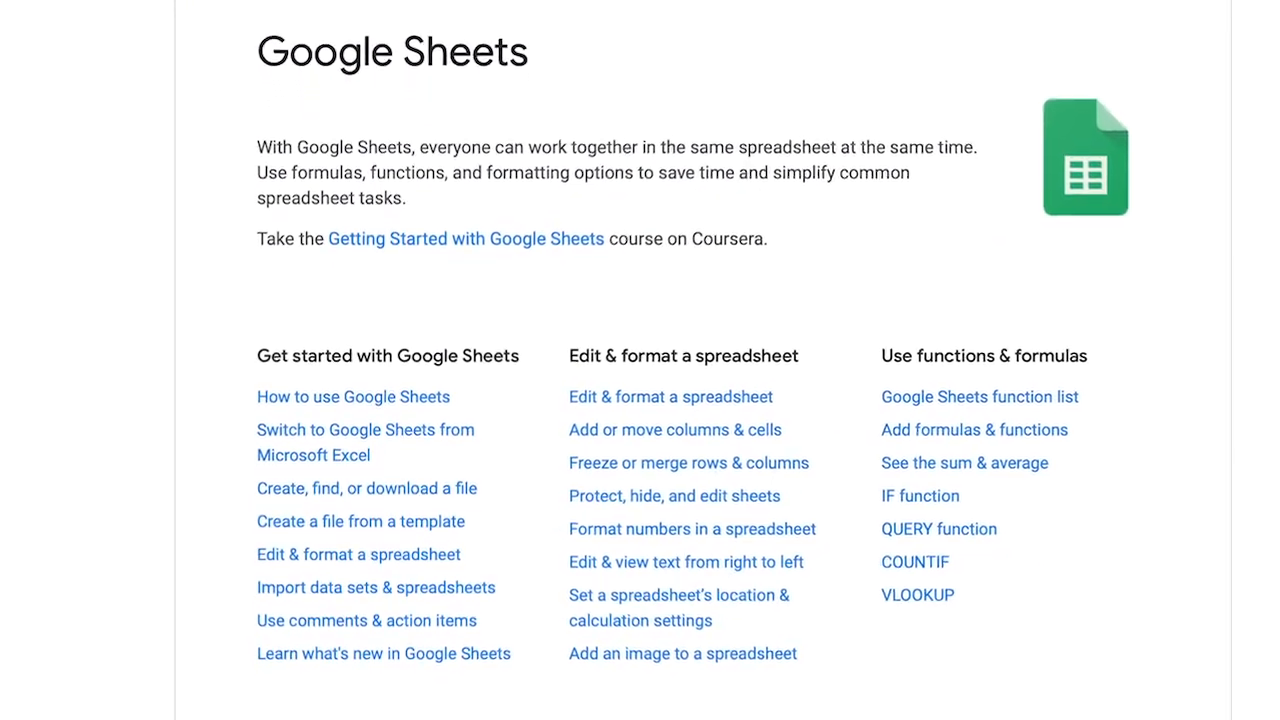
scroll("down", 3)
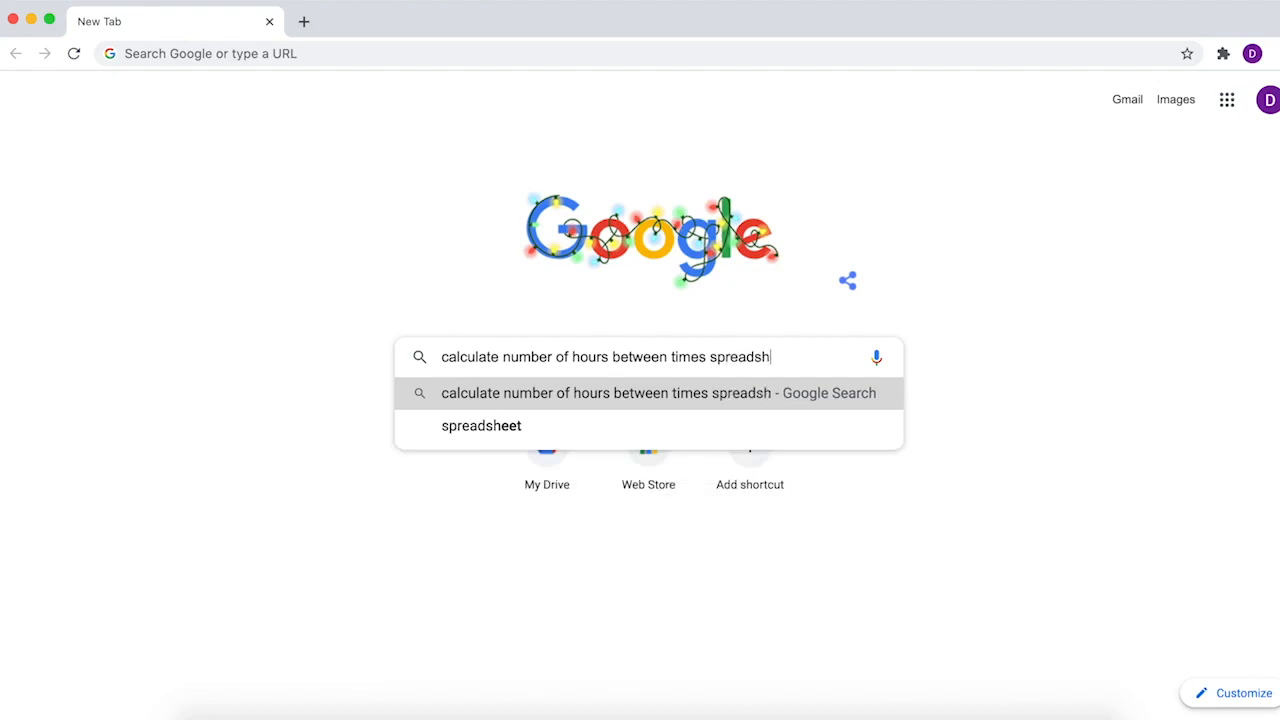
Step: Search Google for 'calculate number of hours between times spreadsheets' and scan the results
key("Enter")
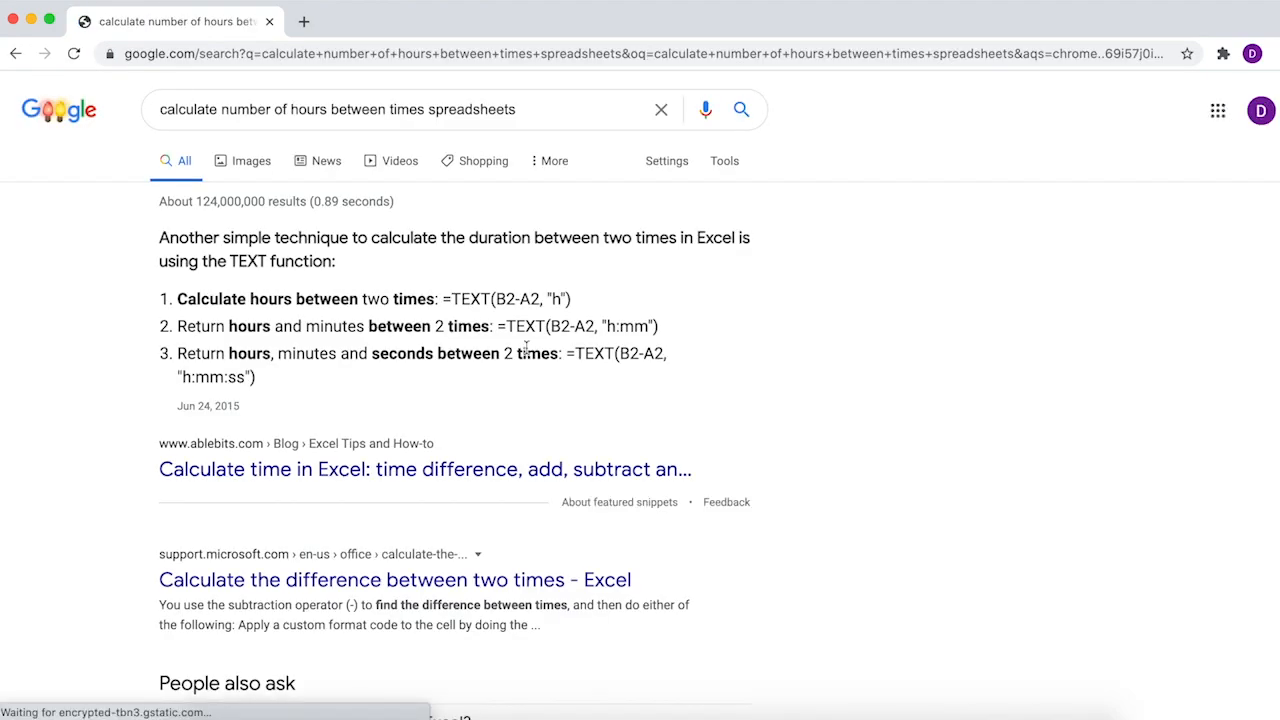
scroll("down", 3)
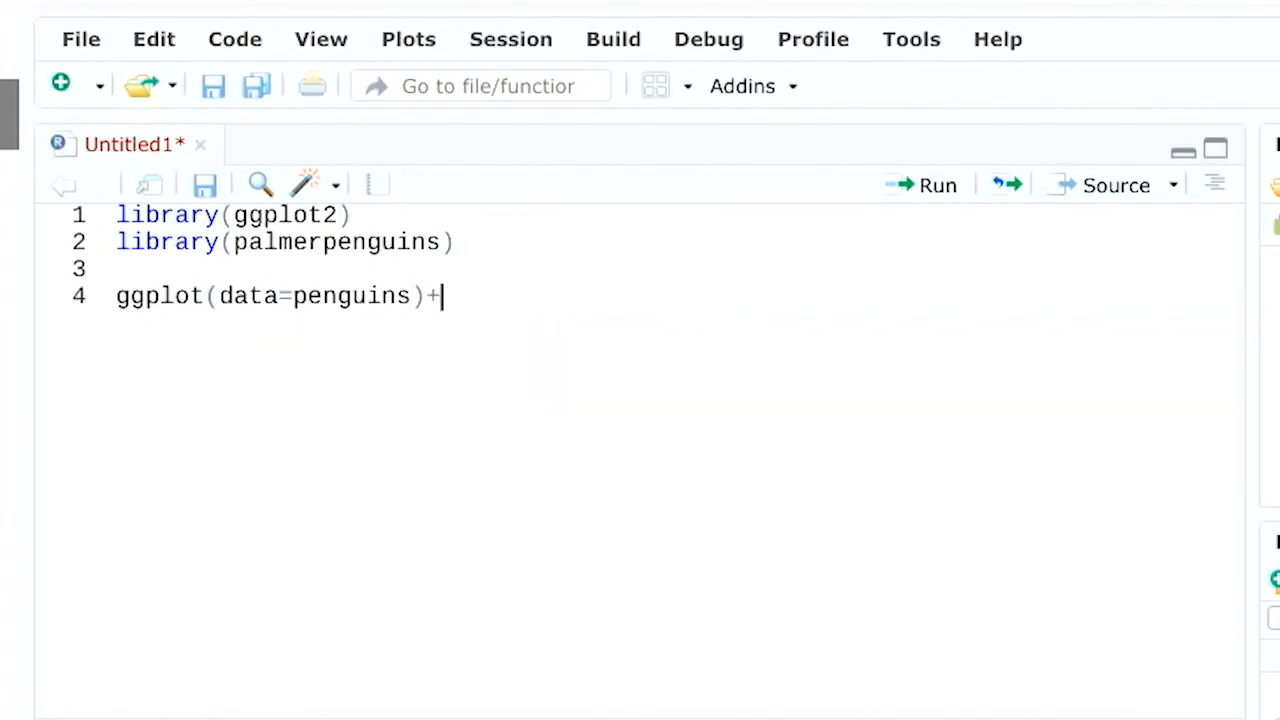
Step: Add geom_smooth(mapping=aes(x=flipper_length_mm,y=body_mass_g)) and run it to draw the trend plot
type("geom_smooth(")
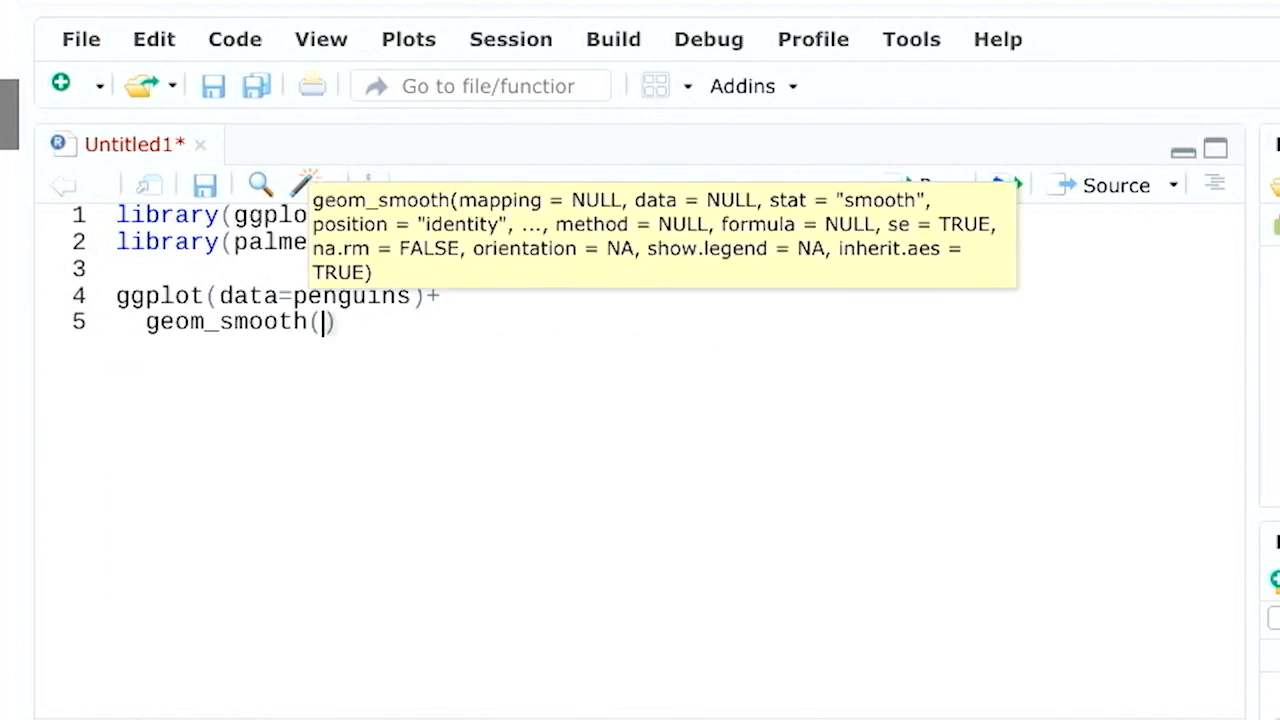
type("mapping=aes(x=fl")
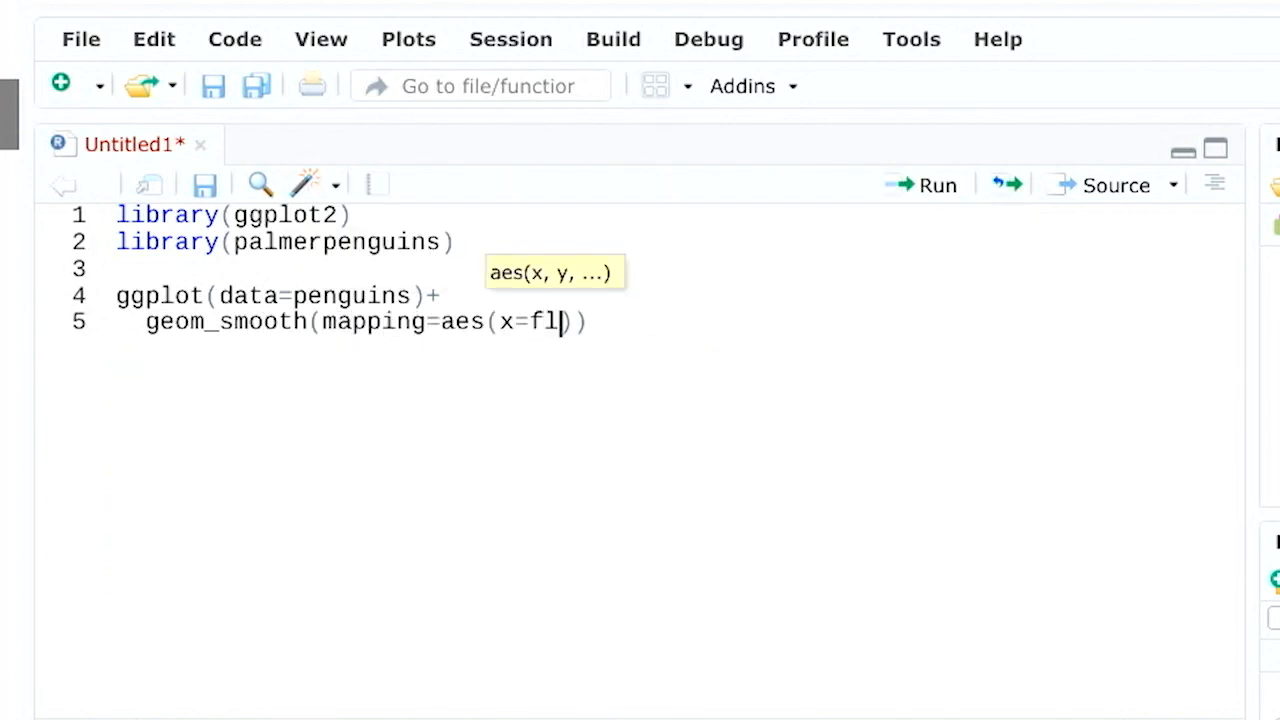
type("ipper_length")
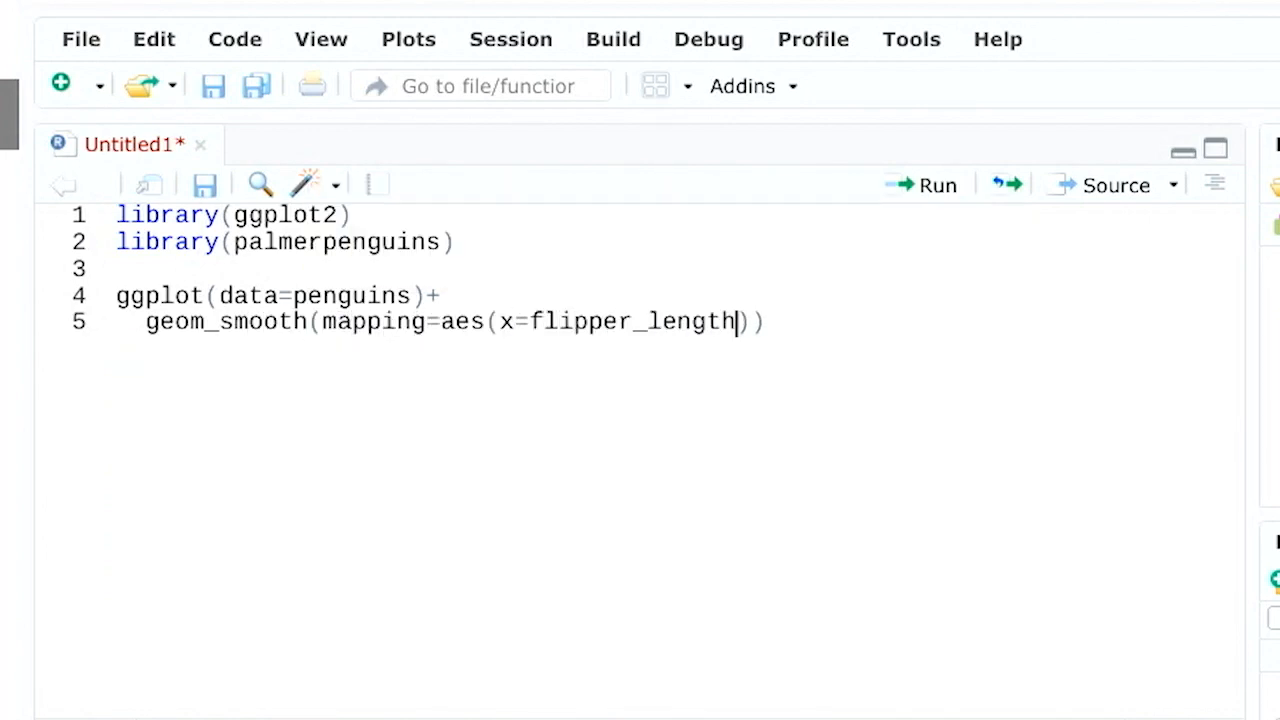
type("_mm,y=body_mass_g")
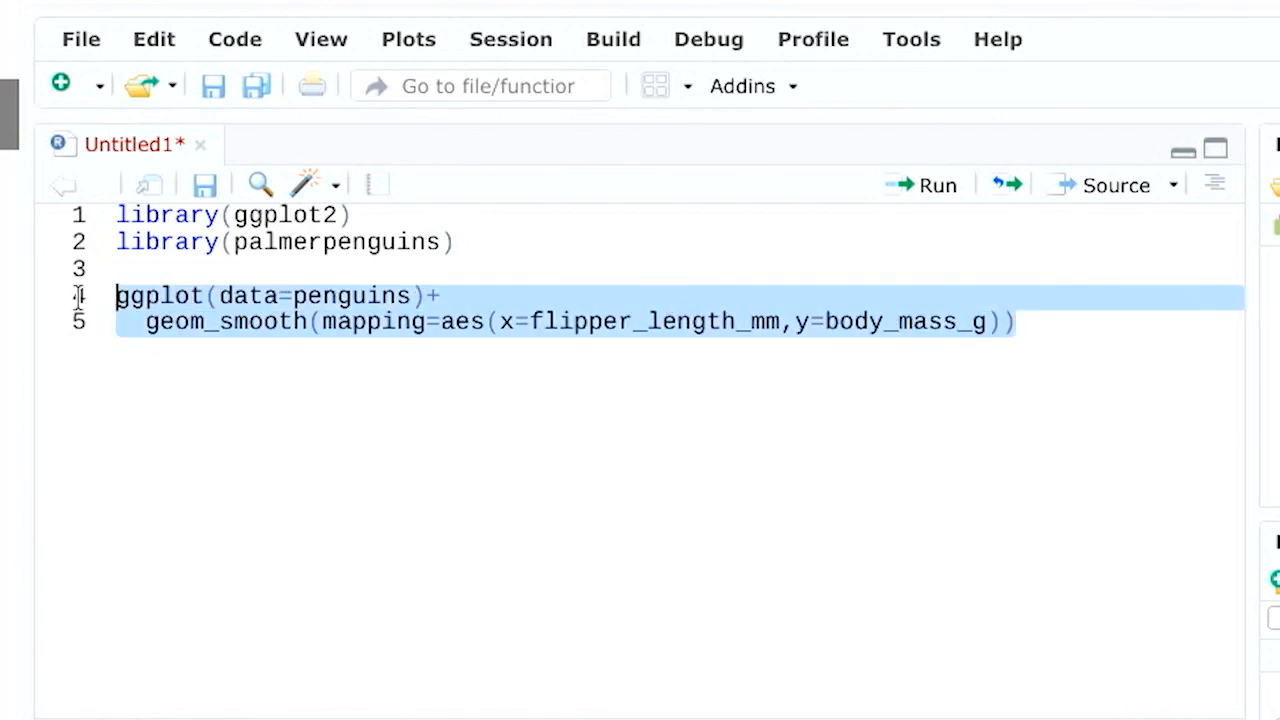
left_click(922, 184)
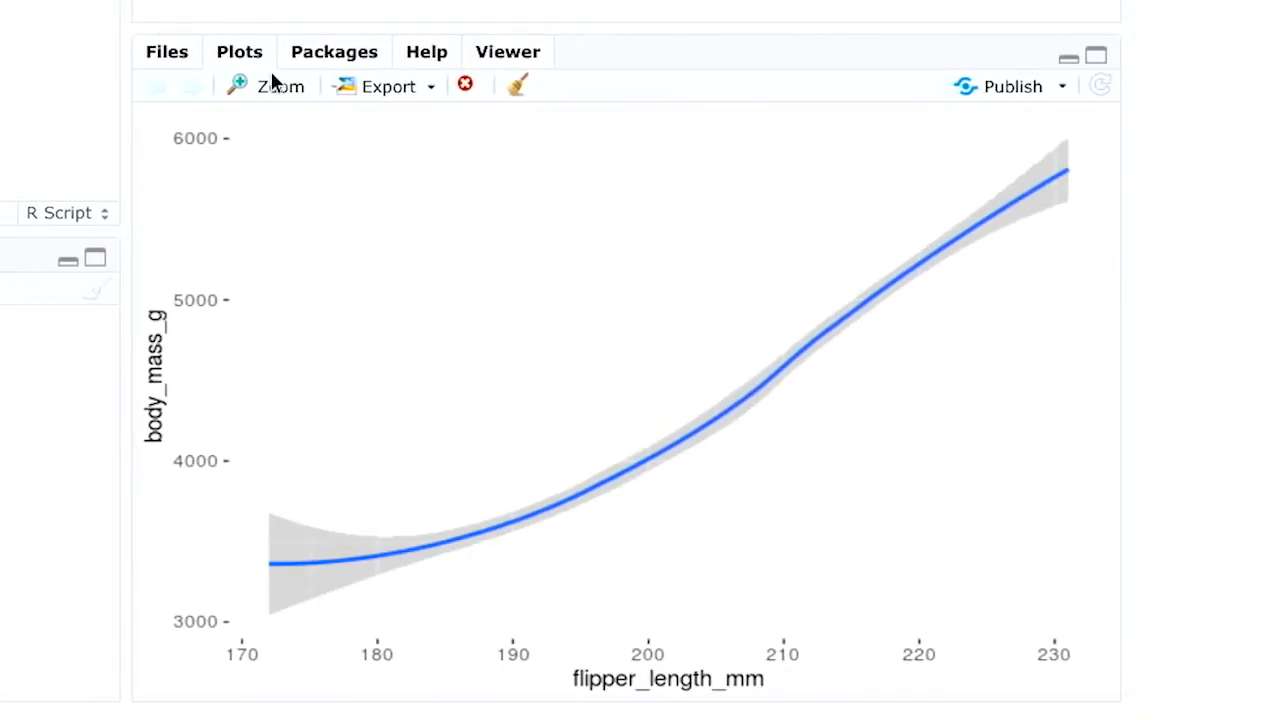
mouse_move(980, 82)
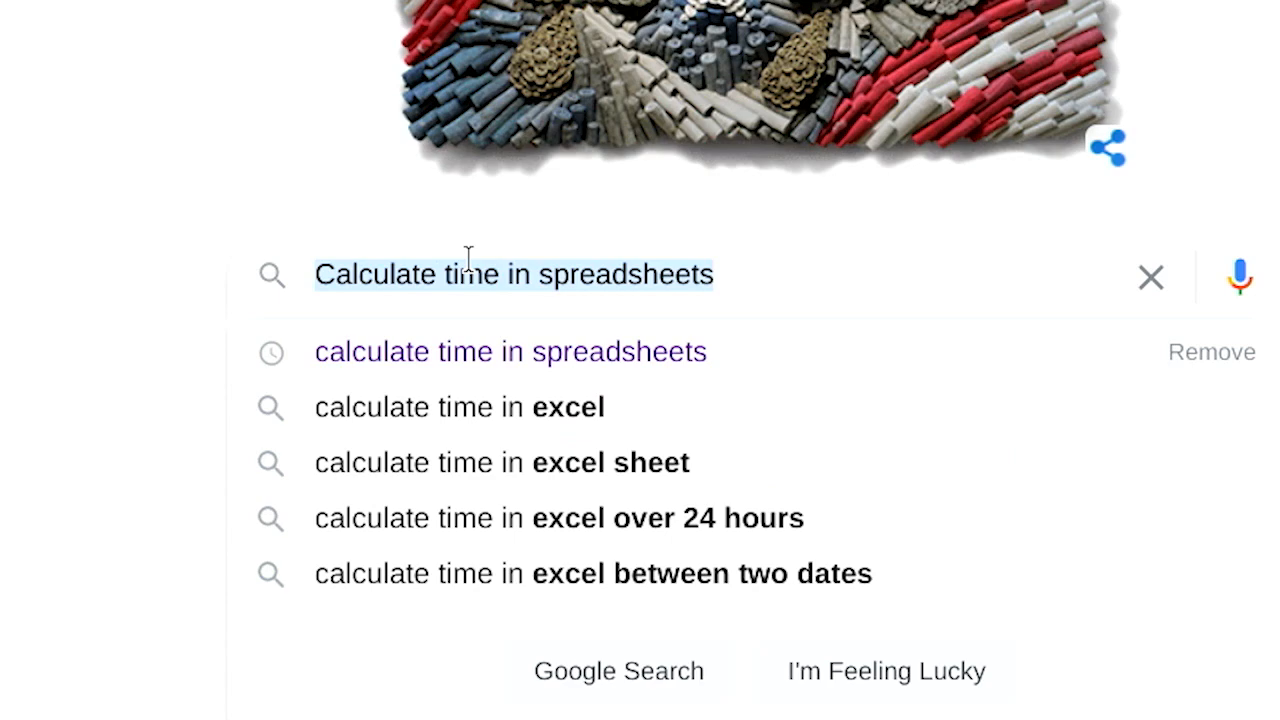
Step: Begin typing a Google search about conditional formatting
type("Conditional fo")
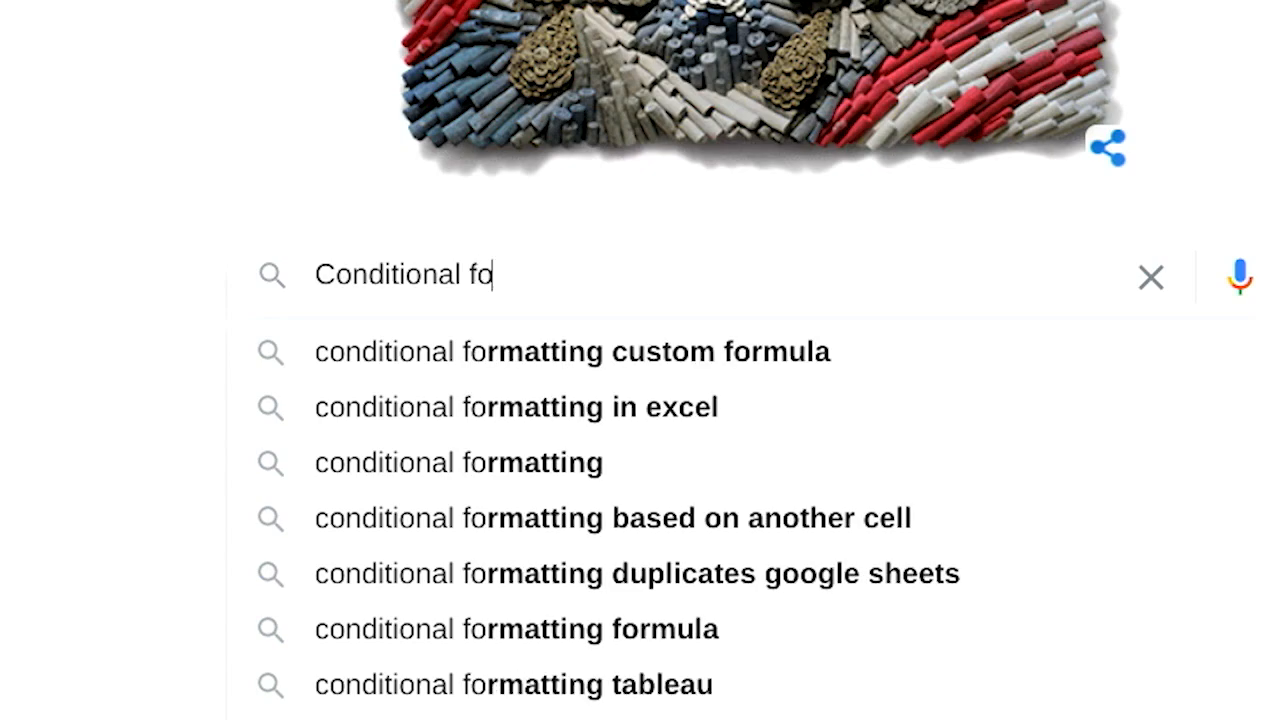